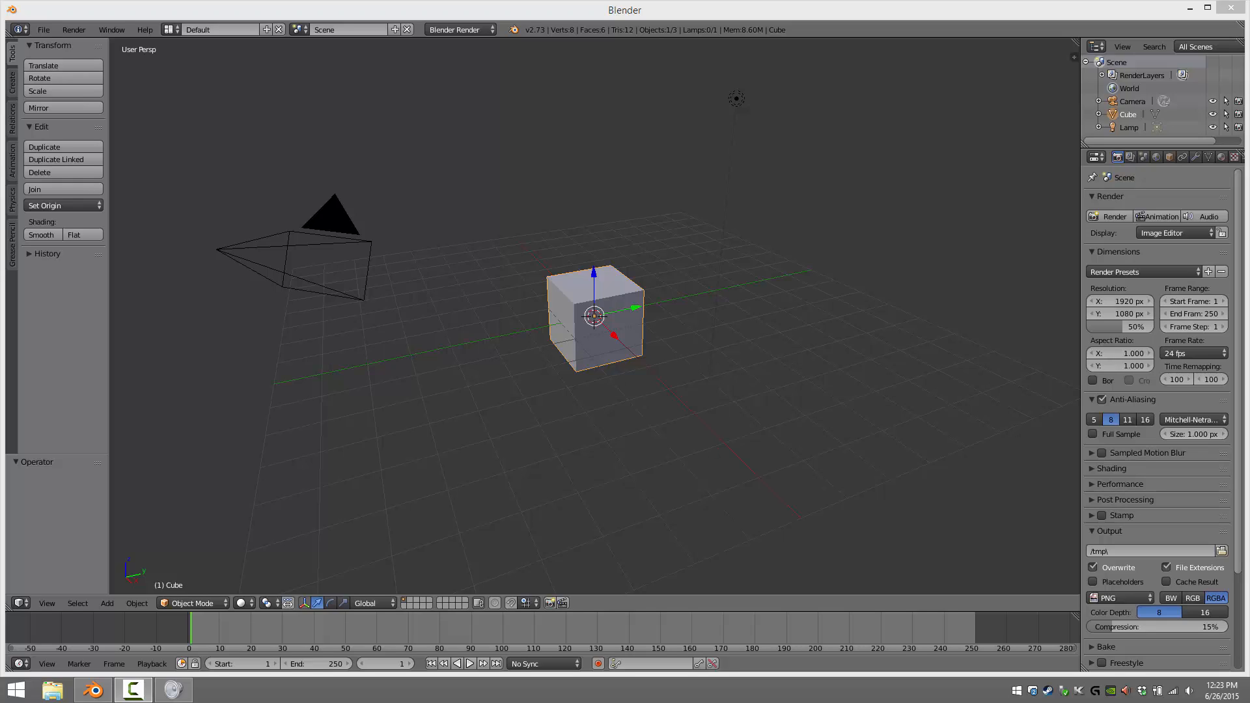
mouse_move(551, 298)
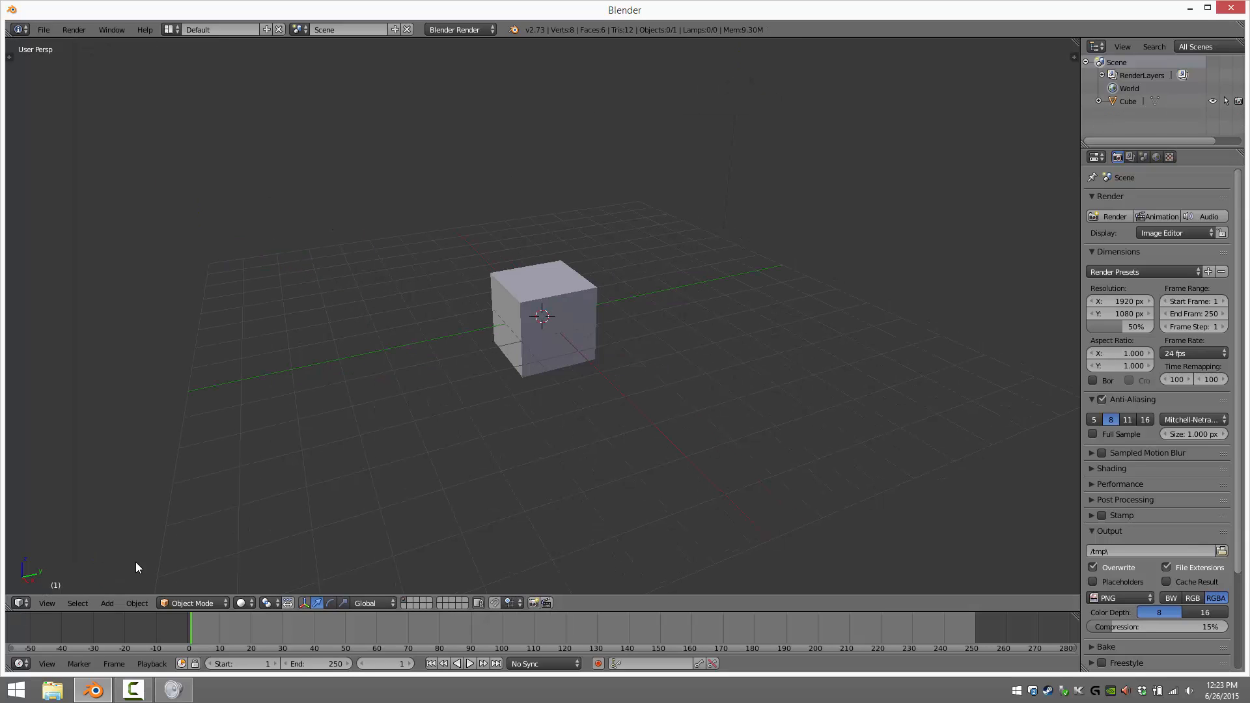
mouse_move(413, 364)
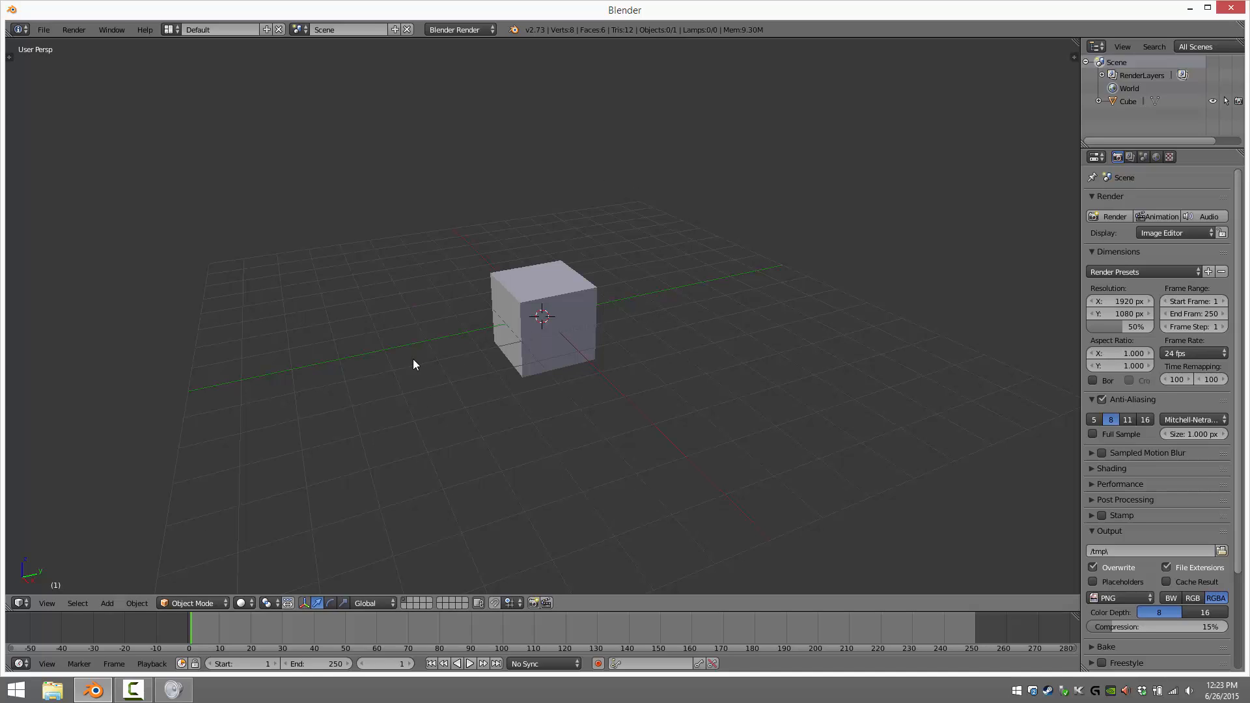
mouse_move(582, 295)
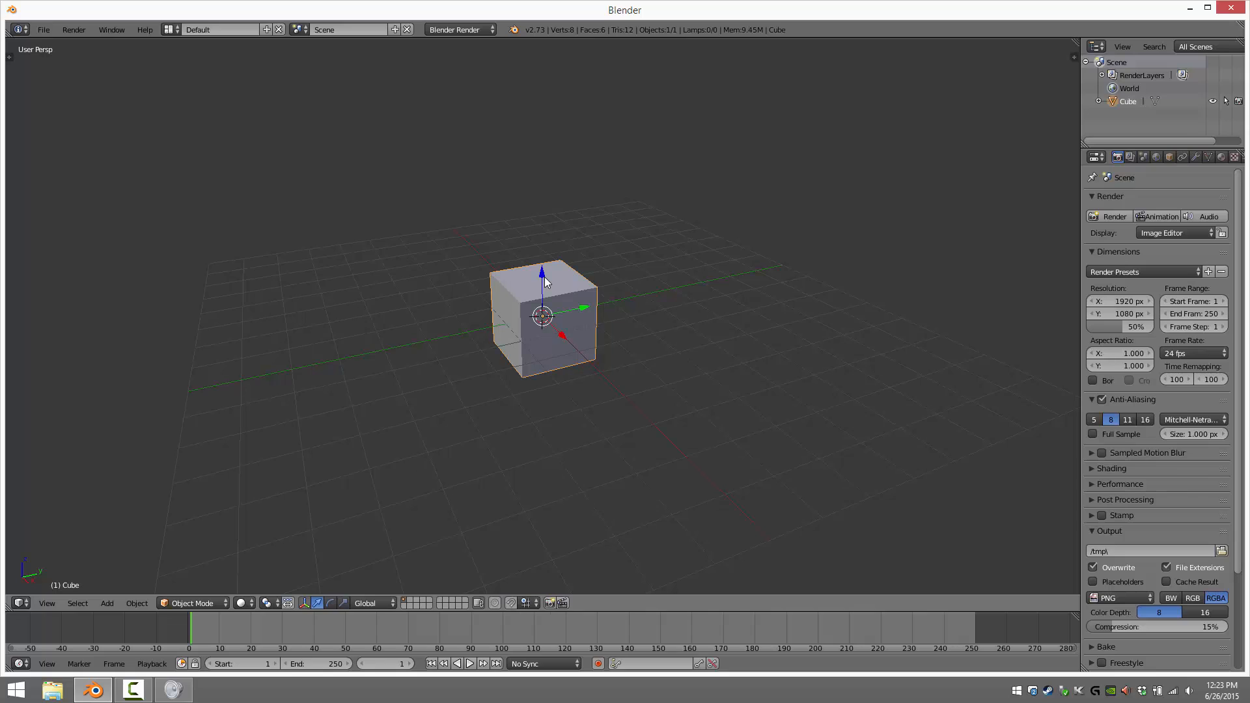
- Extrude the cube's top face into a four-segment column and subdivide all faces into a 1,152-face mesh
left_click(192, 603)
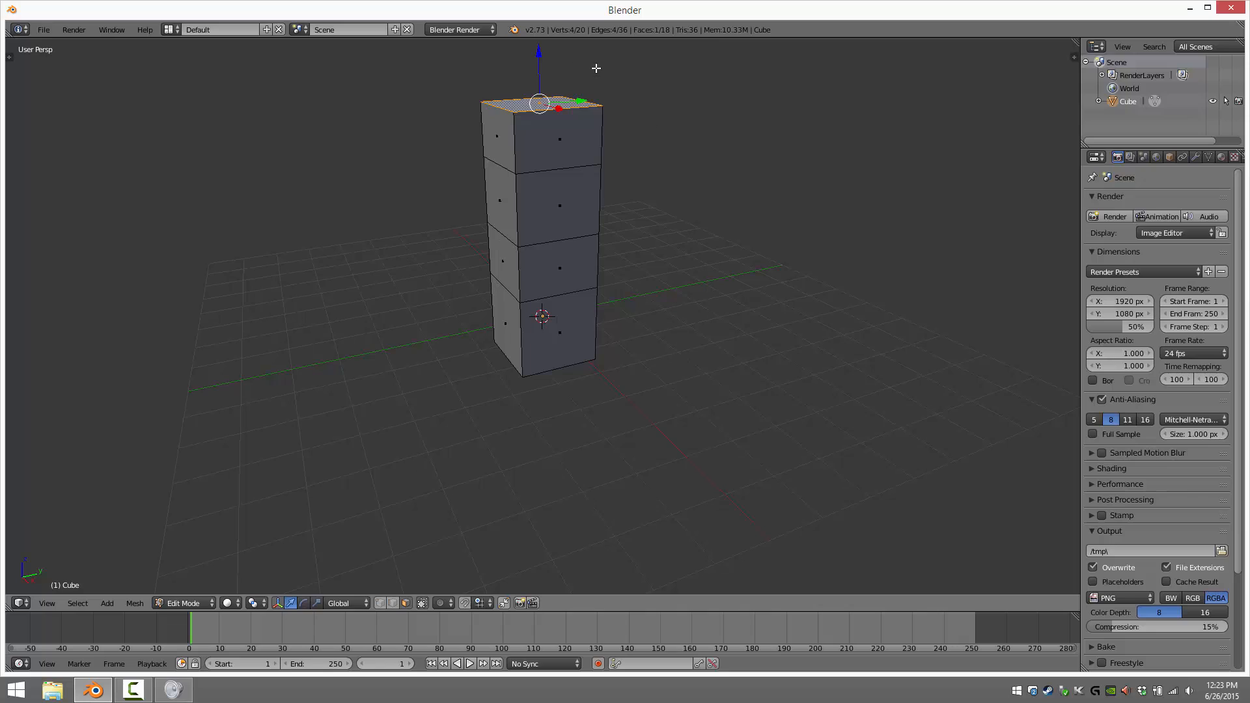
mouse_move(576, 426)
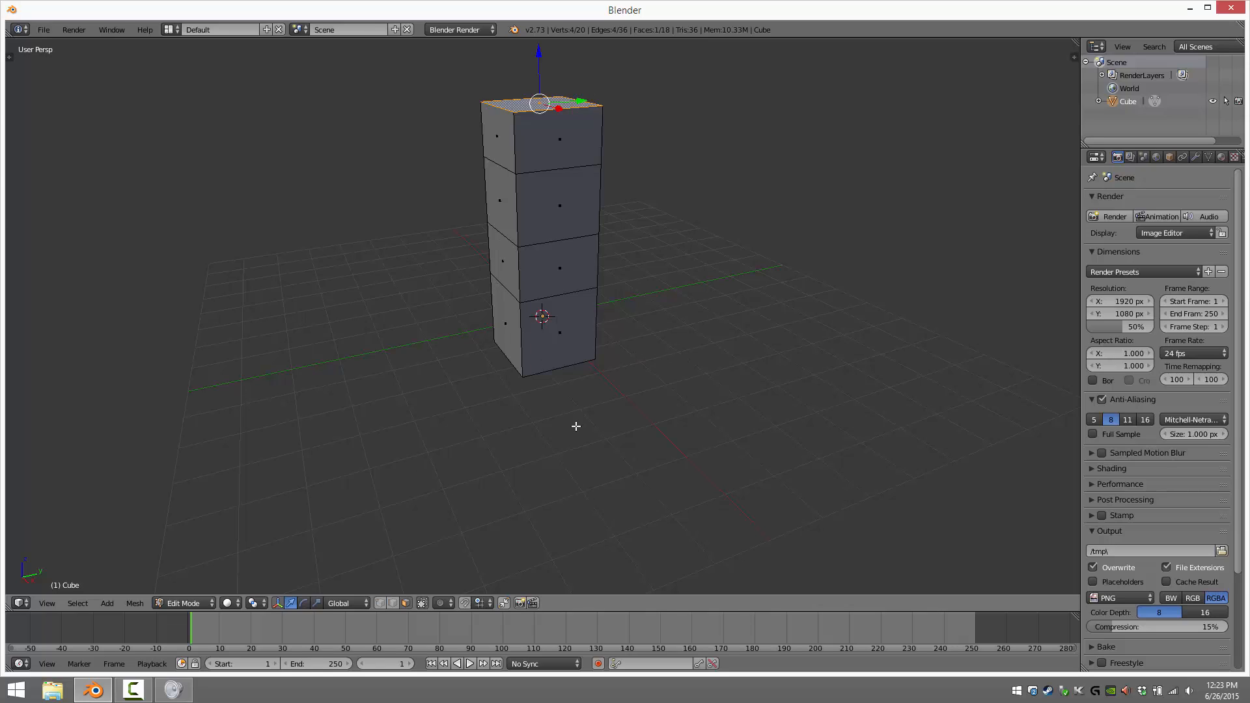
key("a")
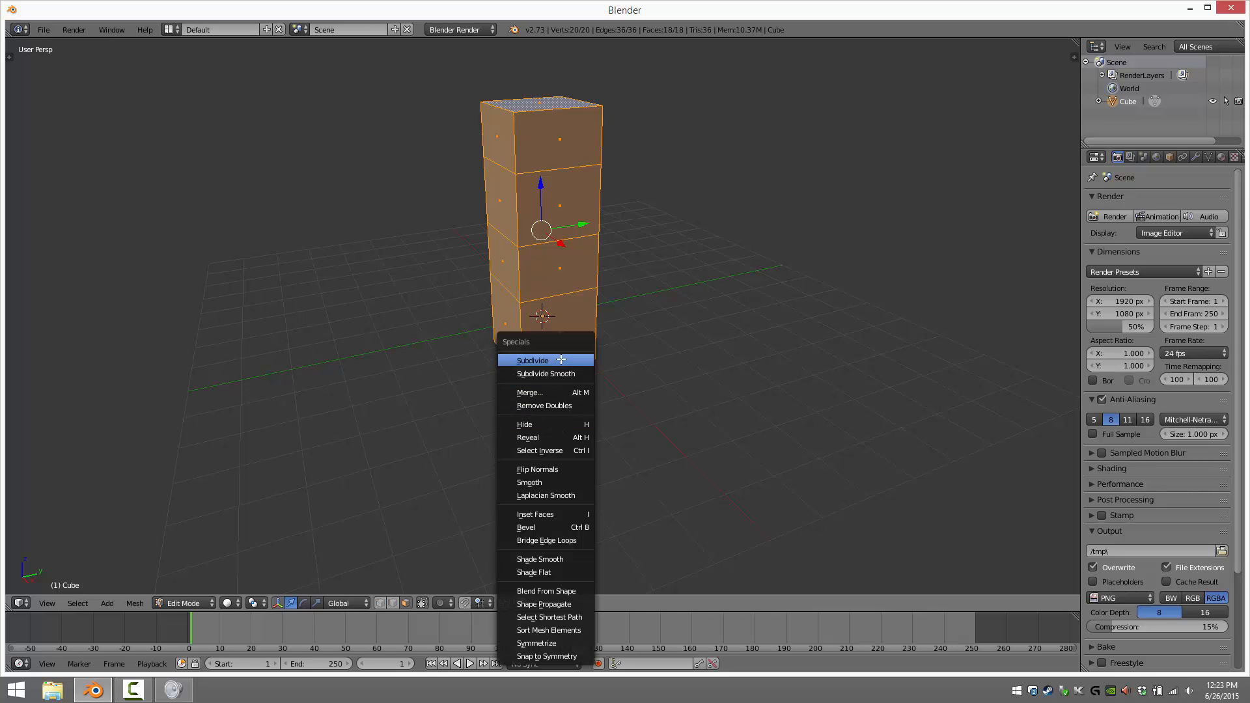
left_click(532, 360)
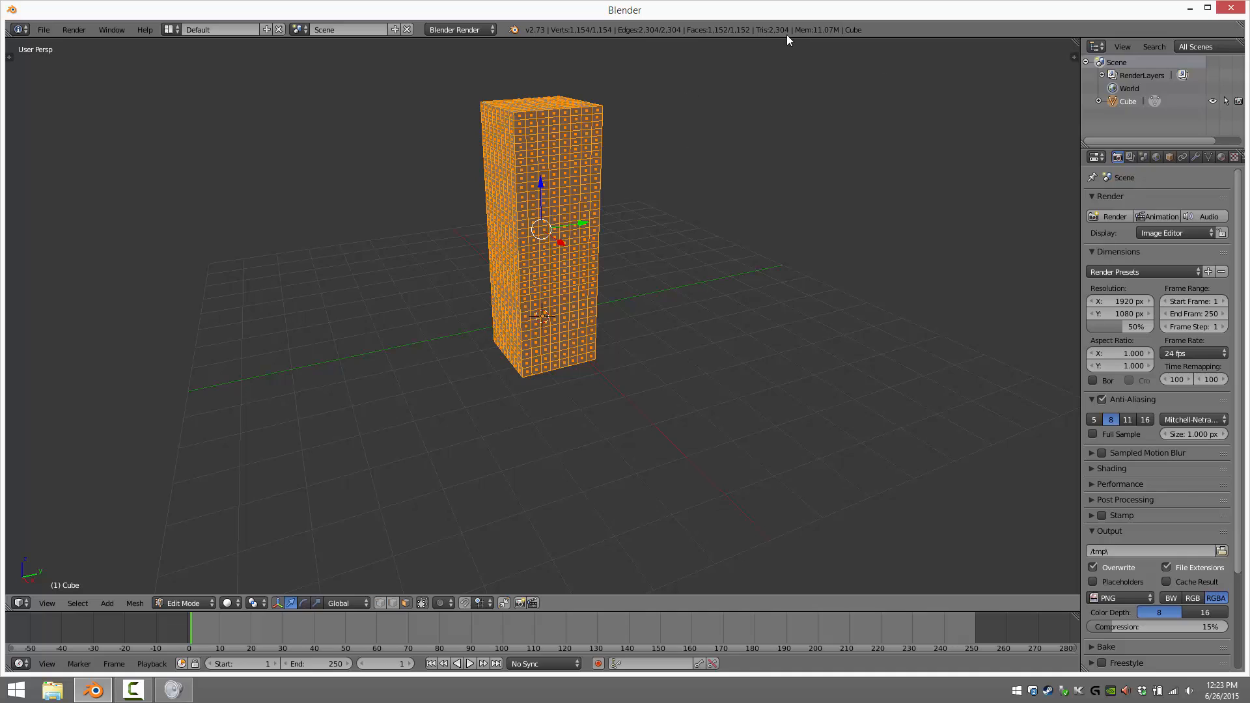
mouse_move(763, 49)
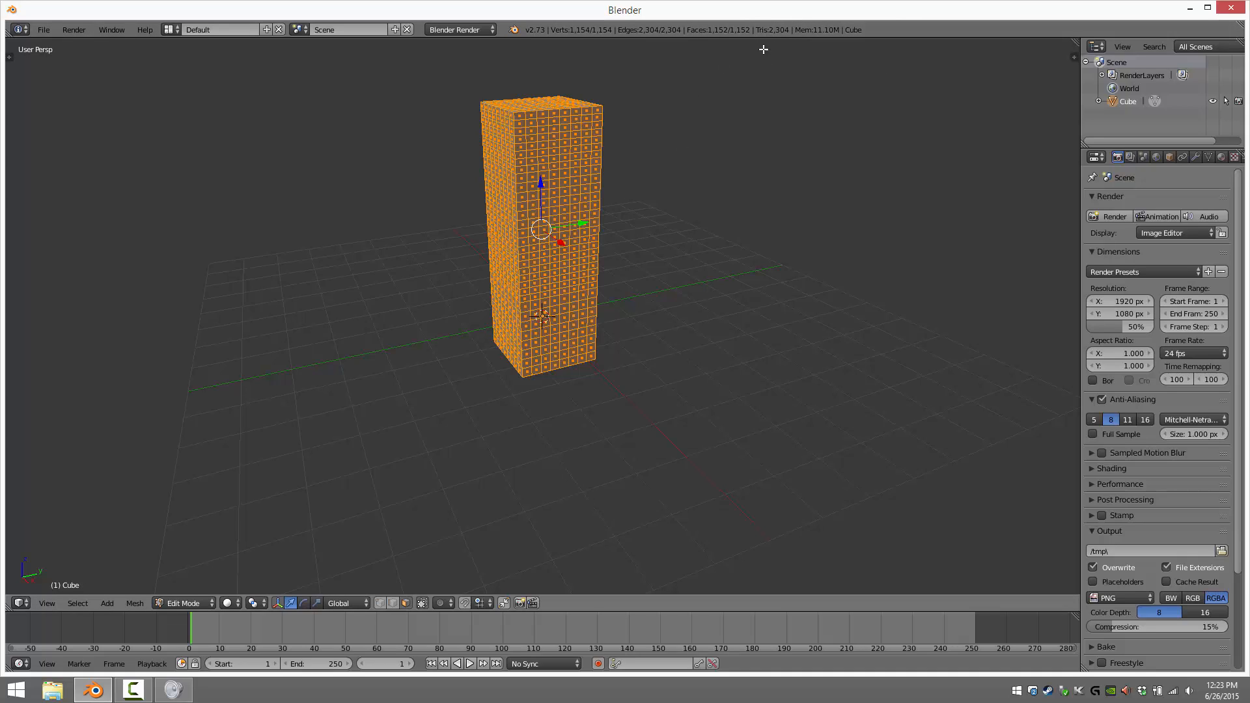
mouse_move(482, 390)
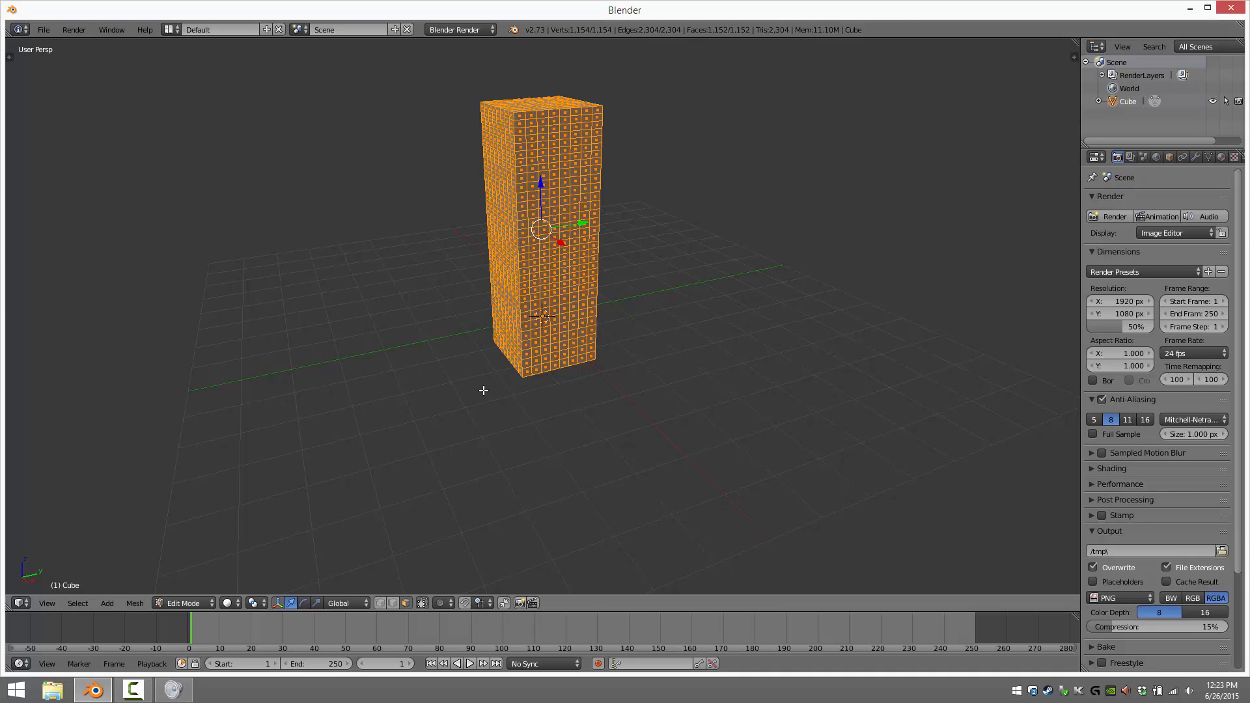
mouse_move(537, 135)
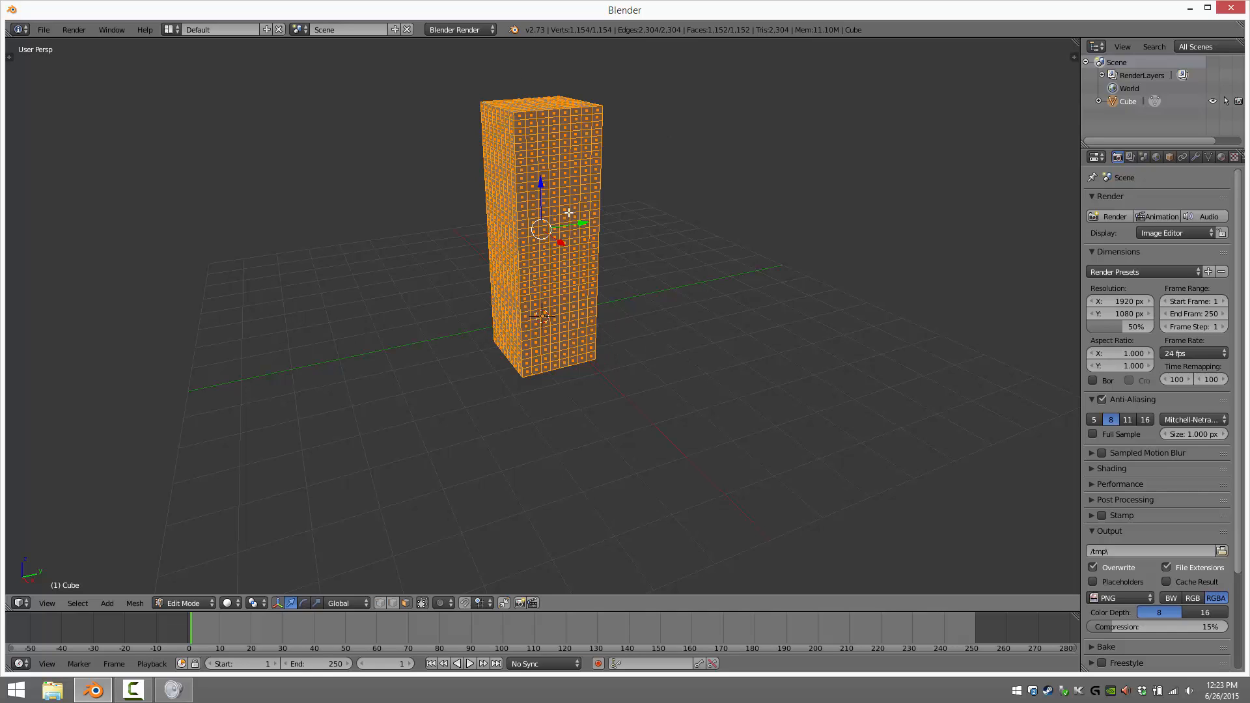
mouse_move(519, 133)
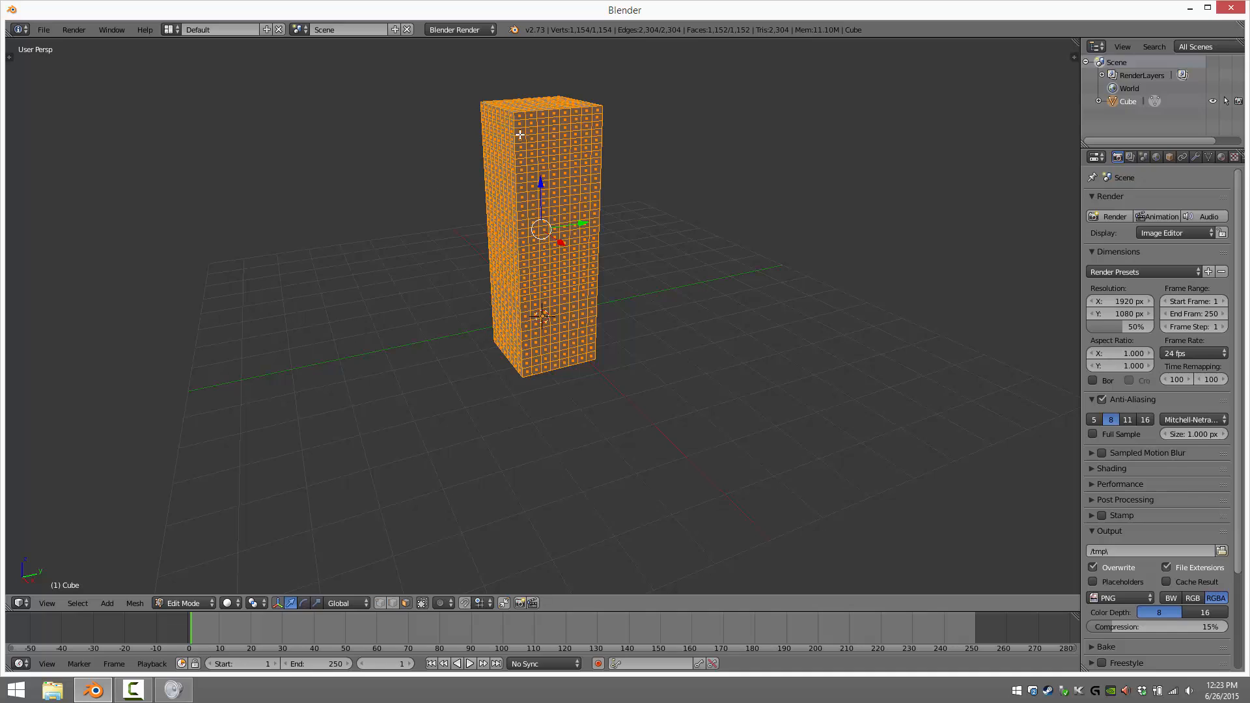
mouse_move(416, 181)
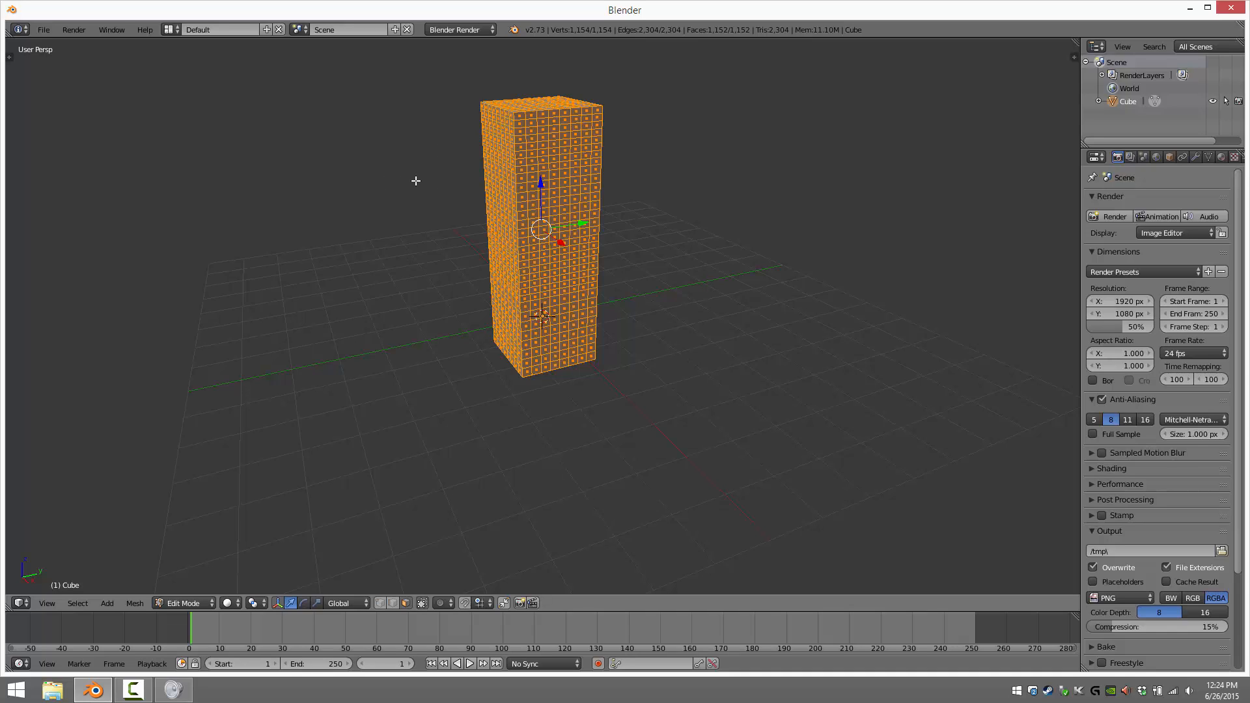
mouse_move(219, 581)
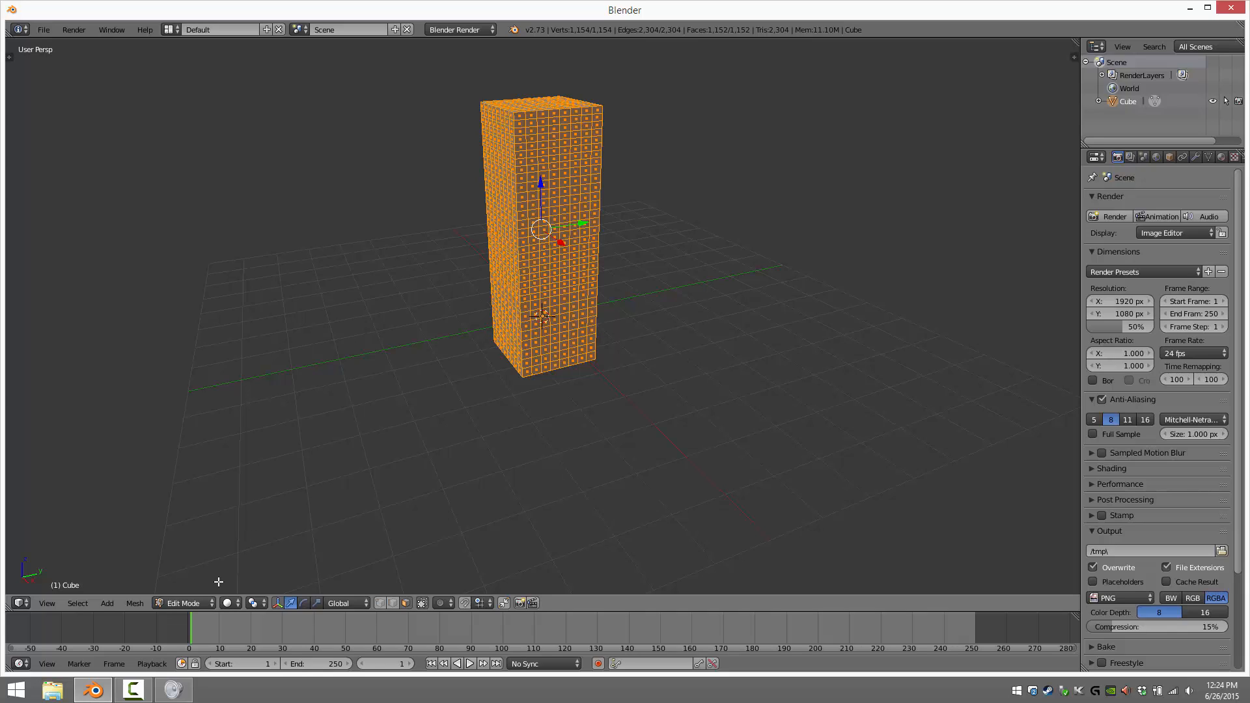
- Back in Object Mode with front orthographic view, centre the column on the world origin
key("Tab")
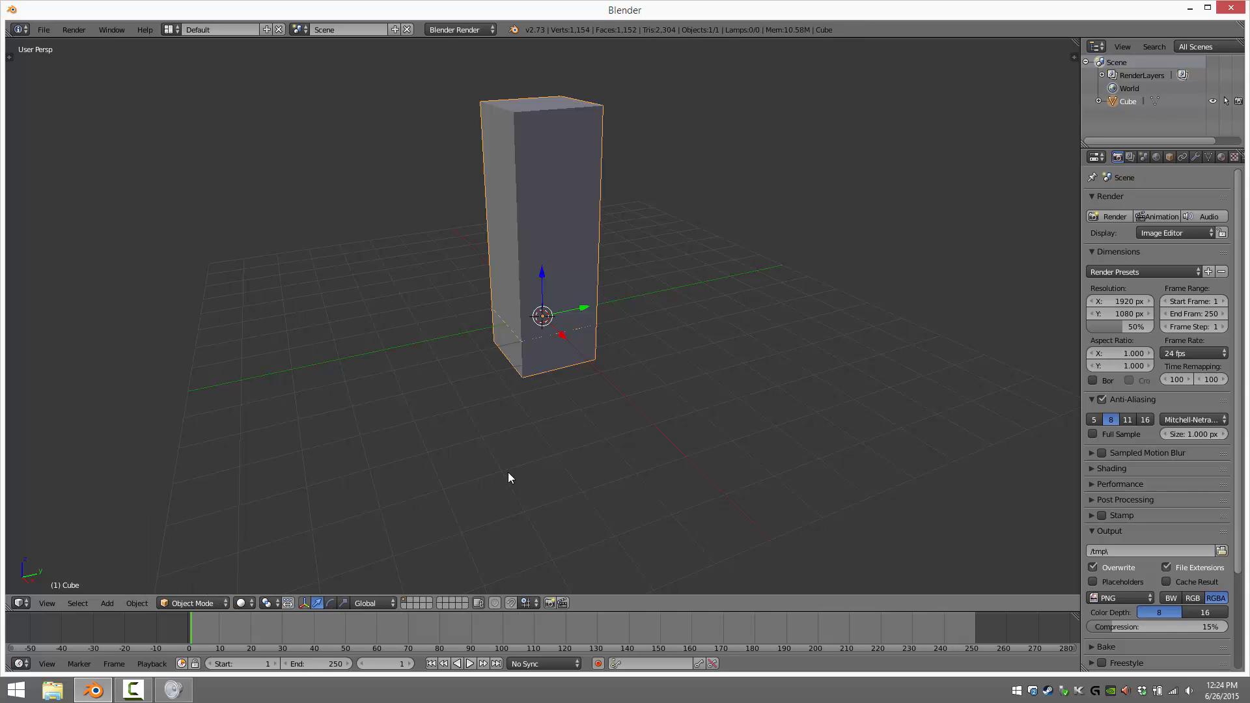
mouse_move(678, 396)
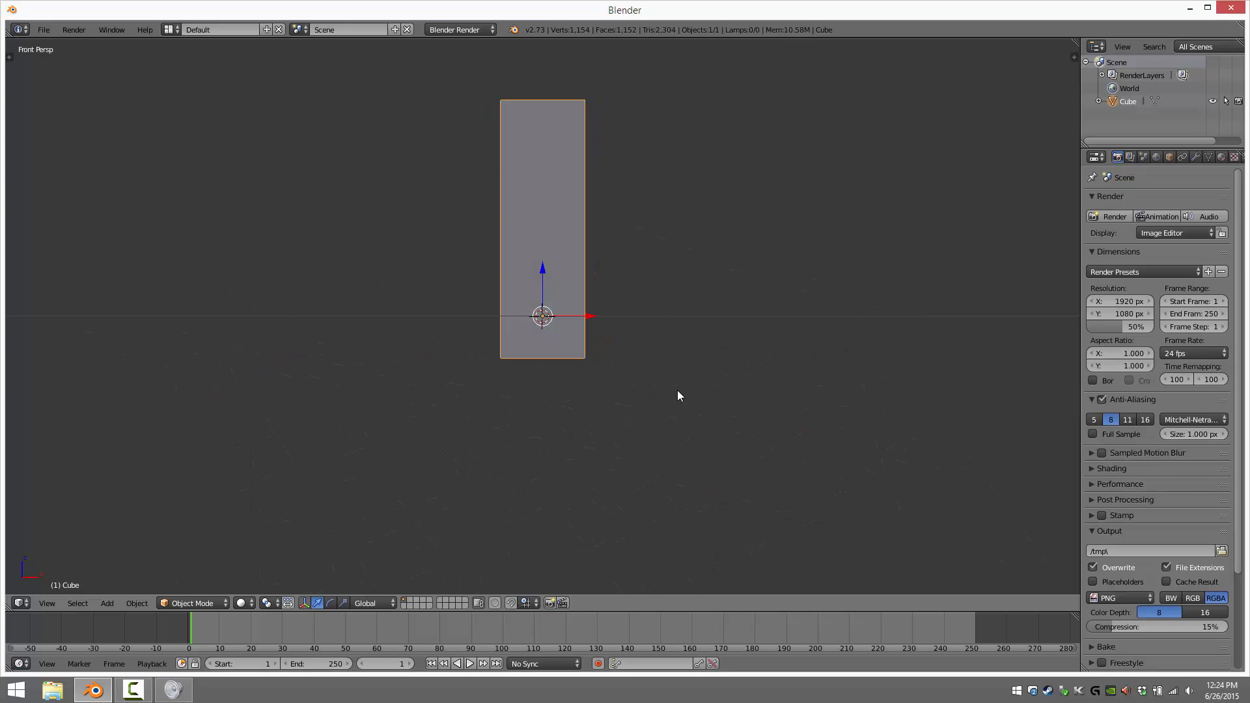
key("KP_5")
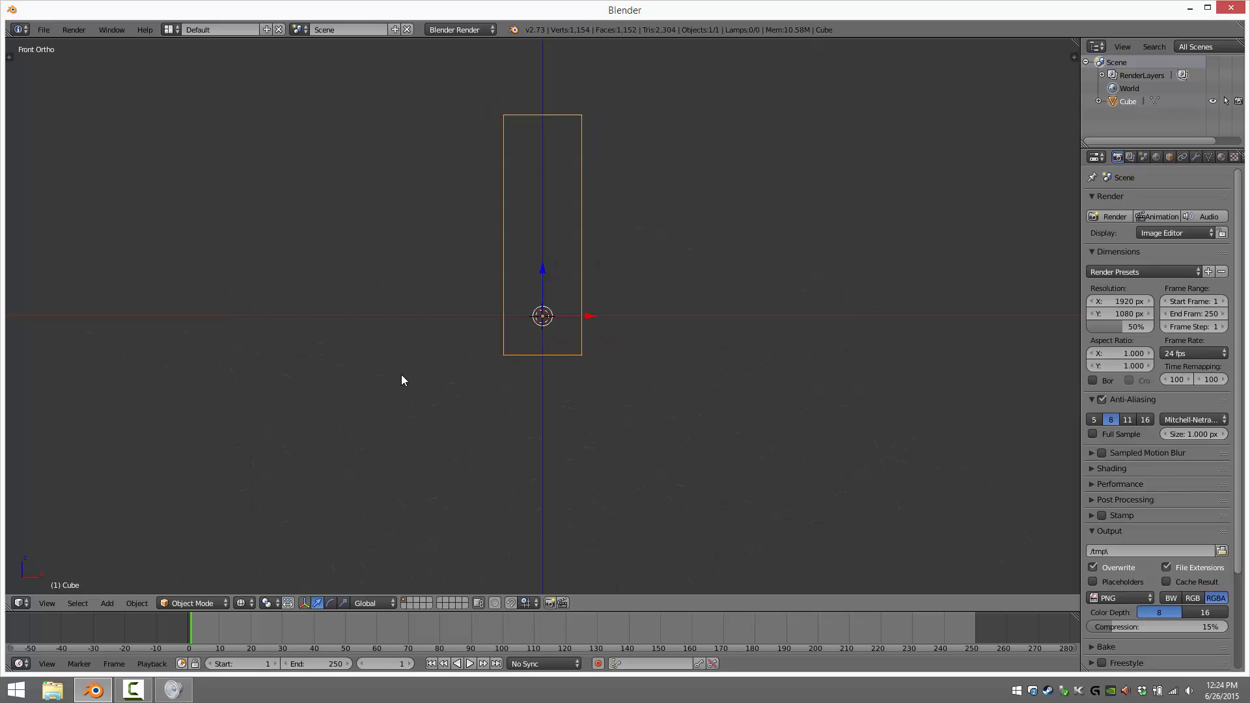
mouse_move(510, 313)
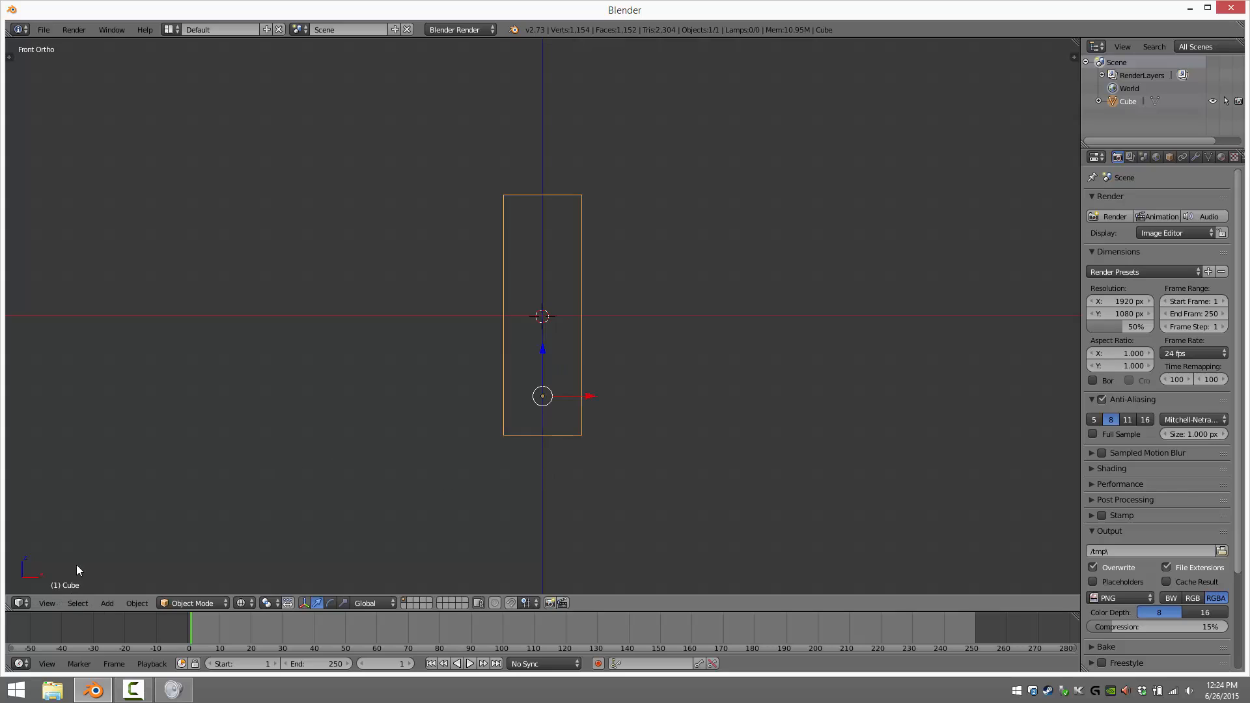
- Add a Lattice object from the Add menu to surround the column
left_click(107, 603)
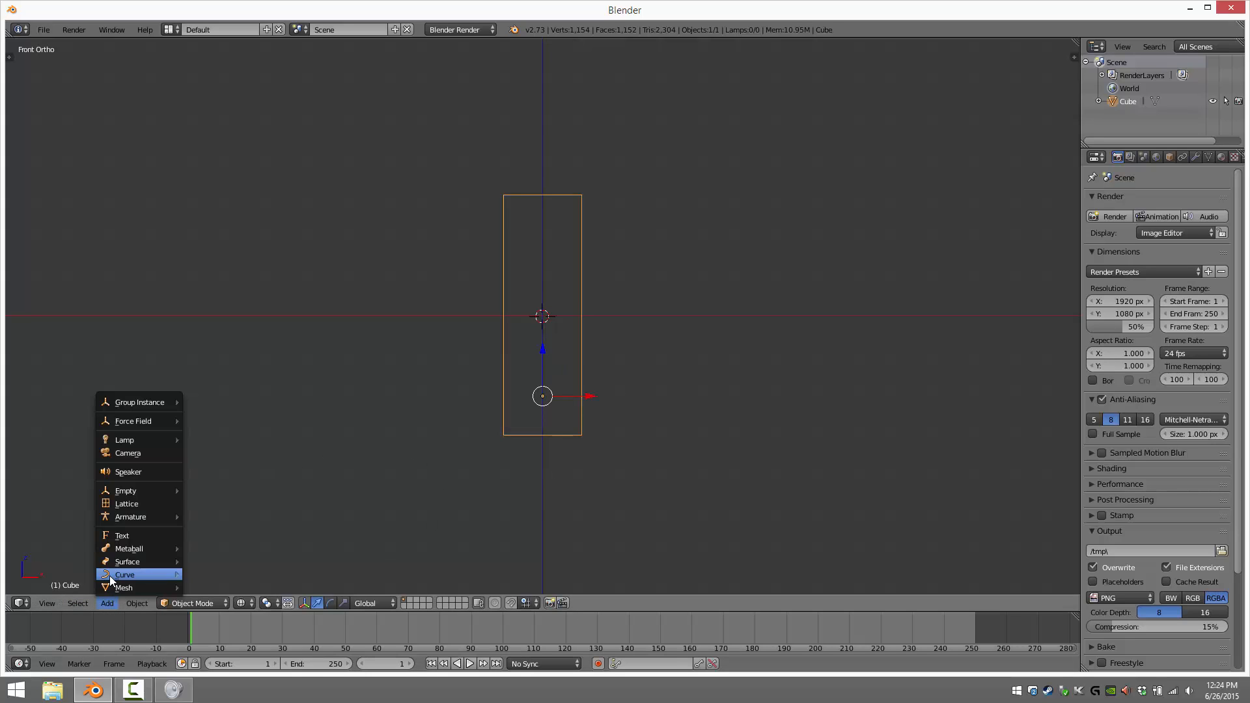
left_click(126, 503)
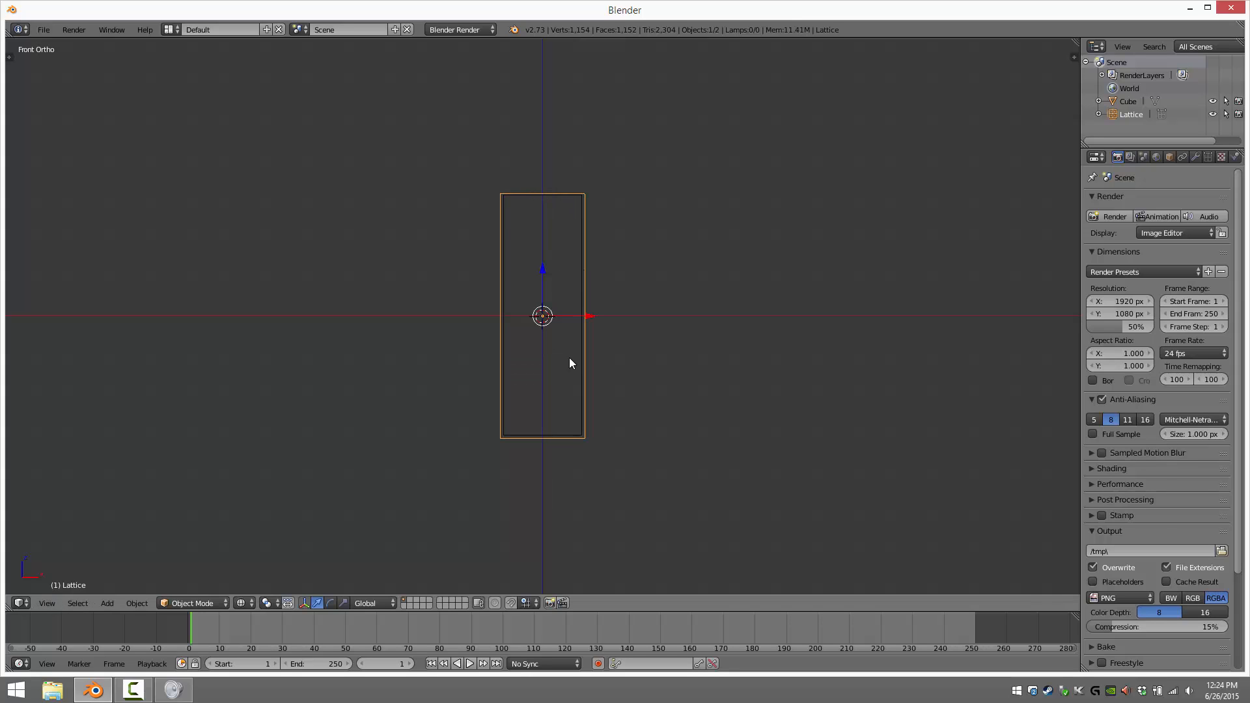
mouse_move(668, 367)
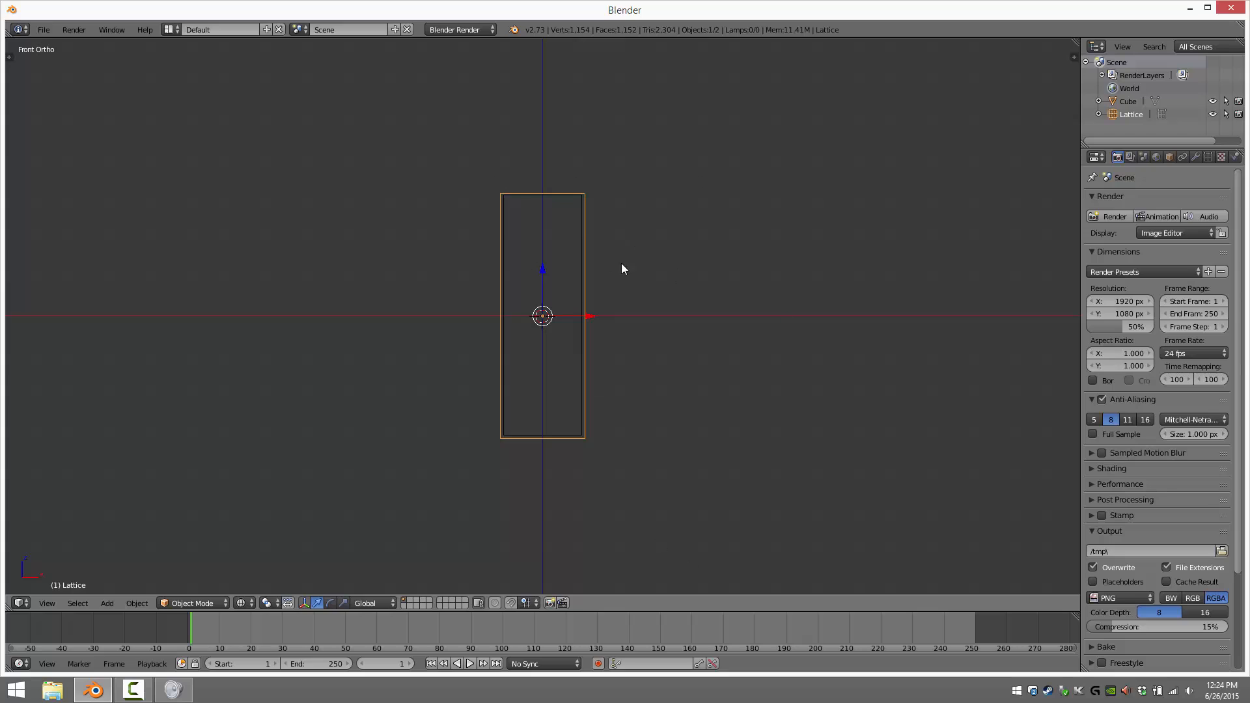
mouse_move(785, 277)
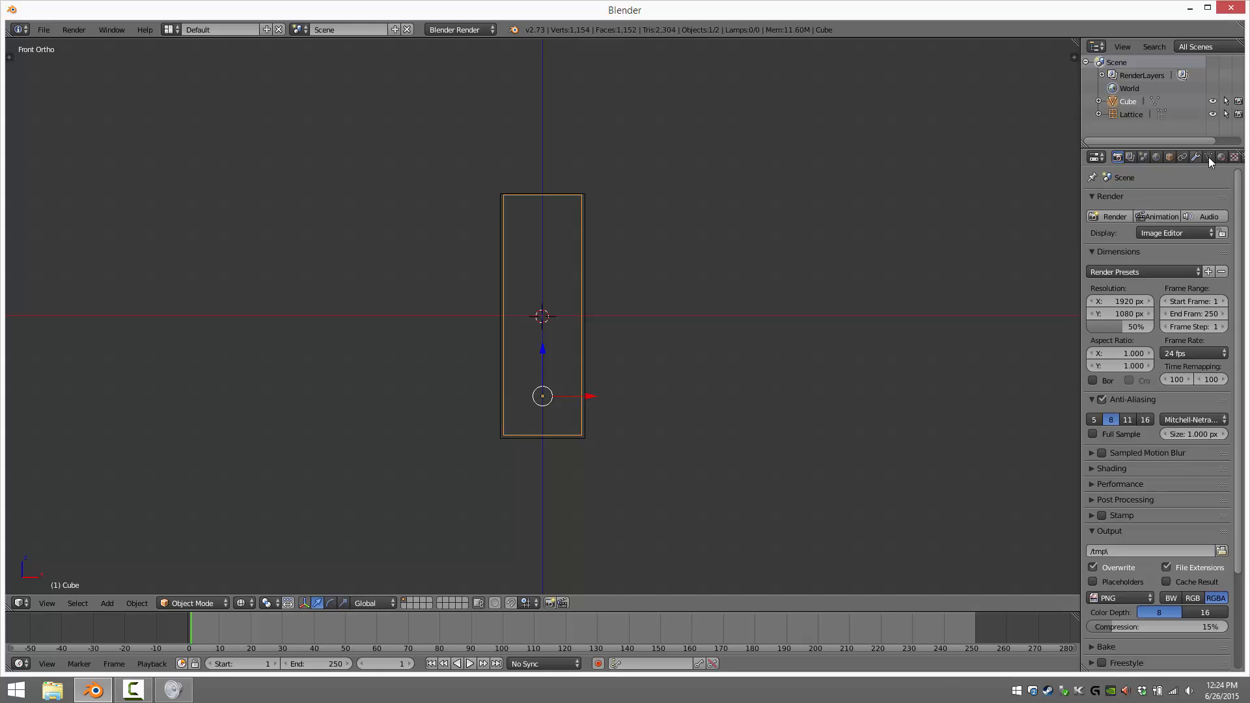
- Add a Lattice modifier to the column with the Lattice object as its deformer
left_click(1197, 156)
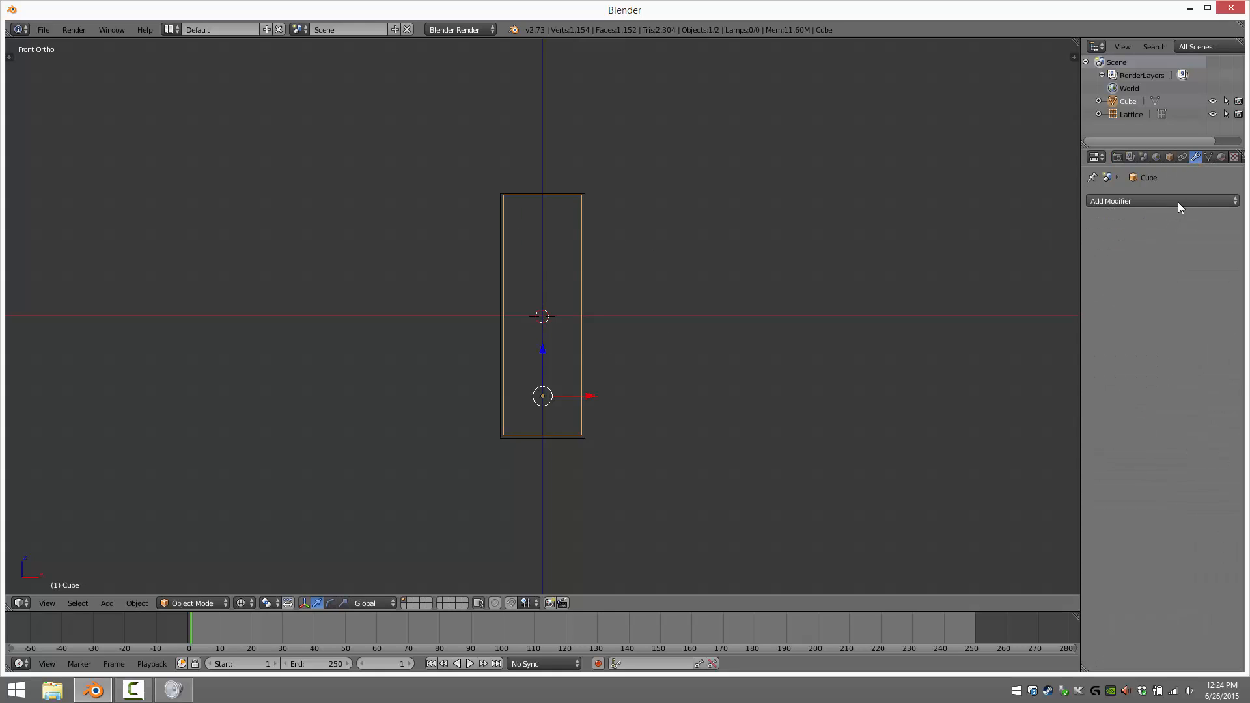
left_click(1162, 201)
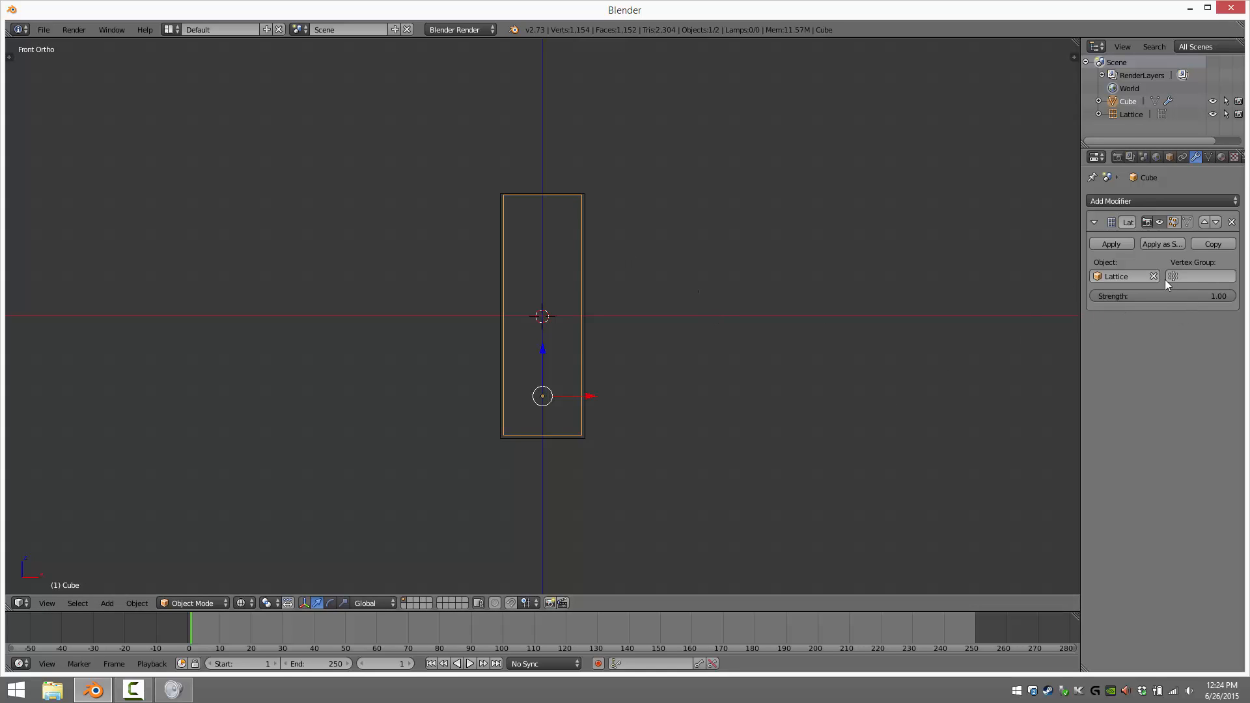
mouse_move(705, 301)
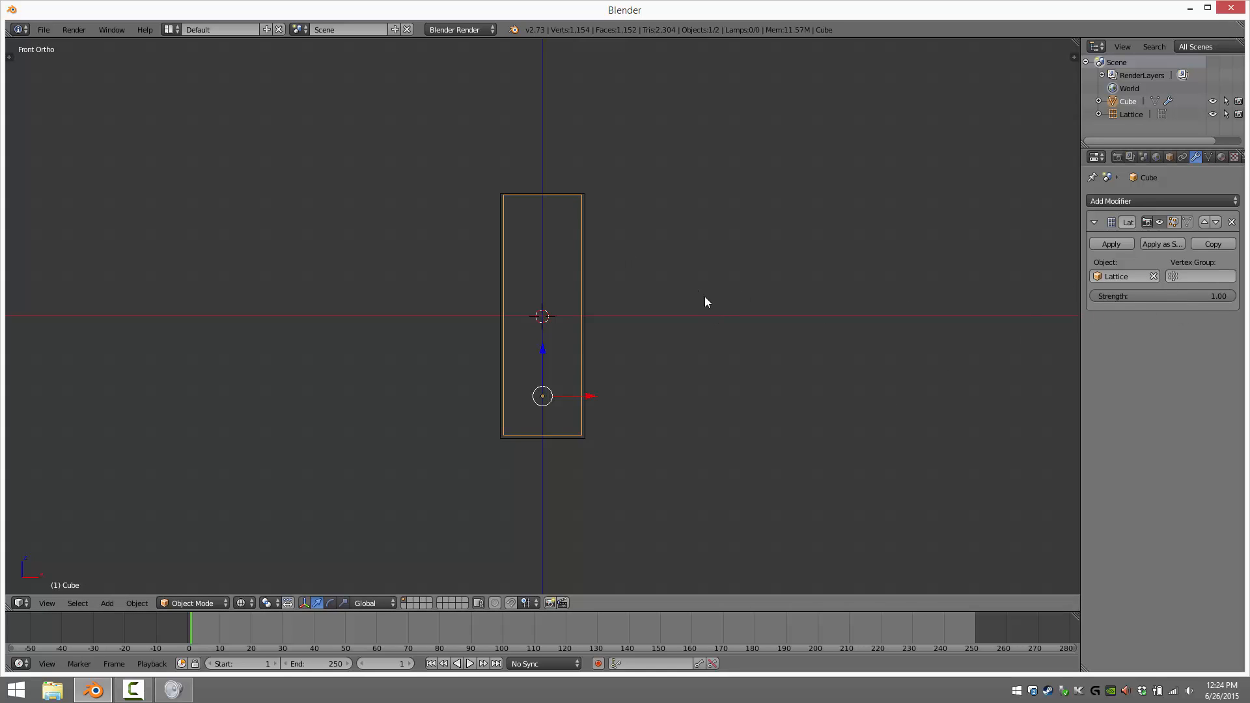
mouse_move(584, 319)
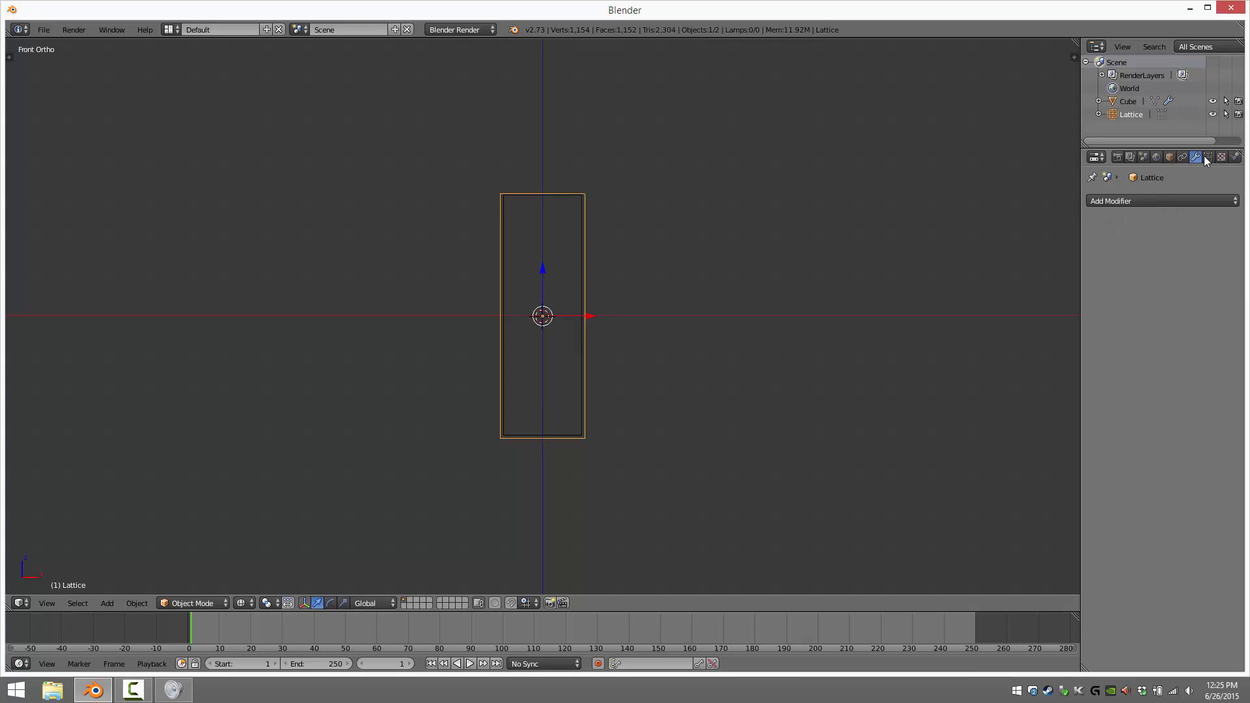
- Set the lattice's U interpolation to Linear in its data properties
left_click(1208, 156)
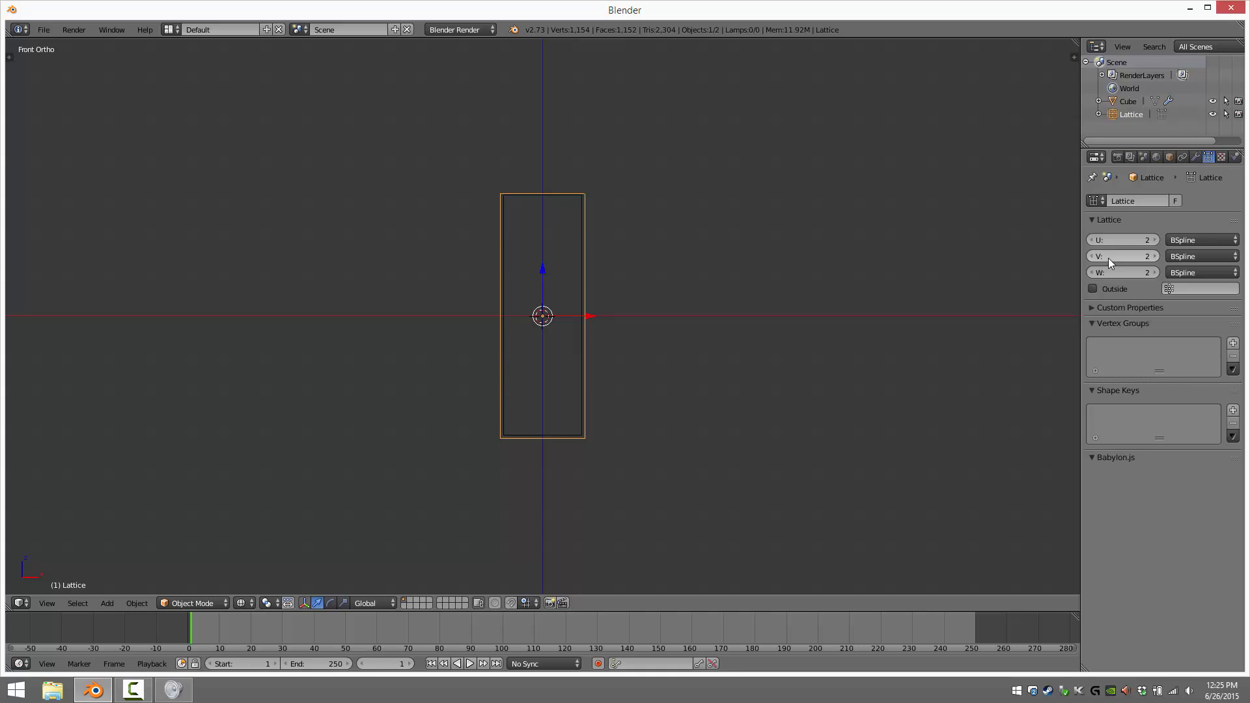
mouse_move(1124, 256)
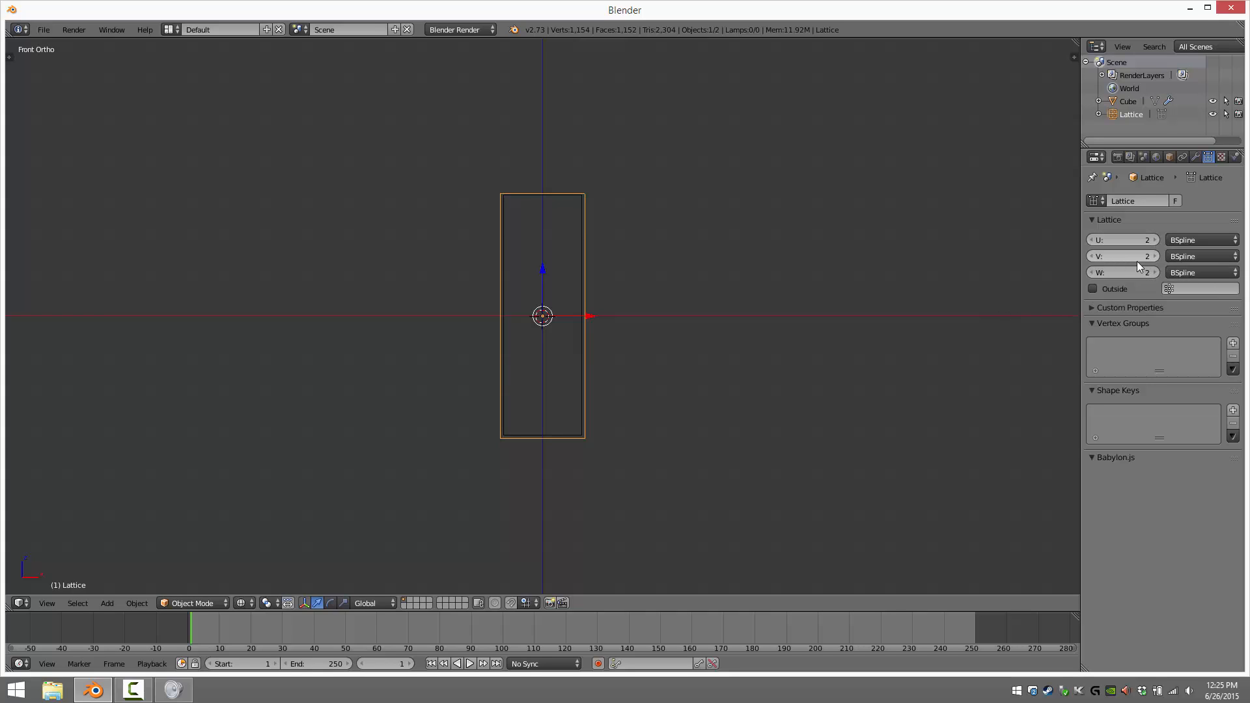
left_click(1201, 239)
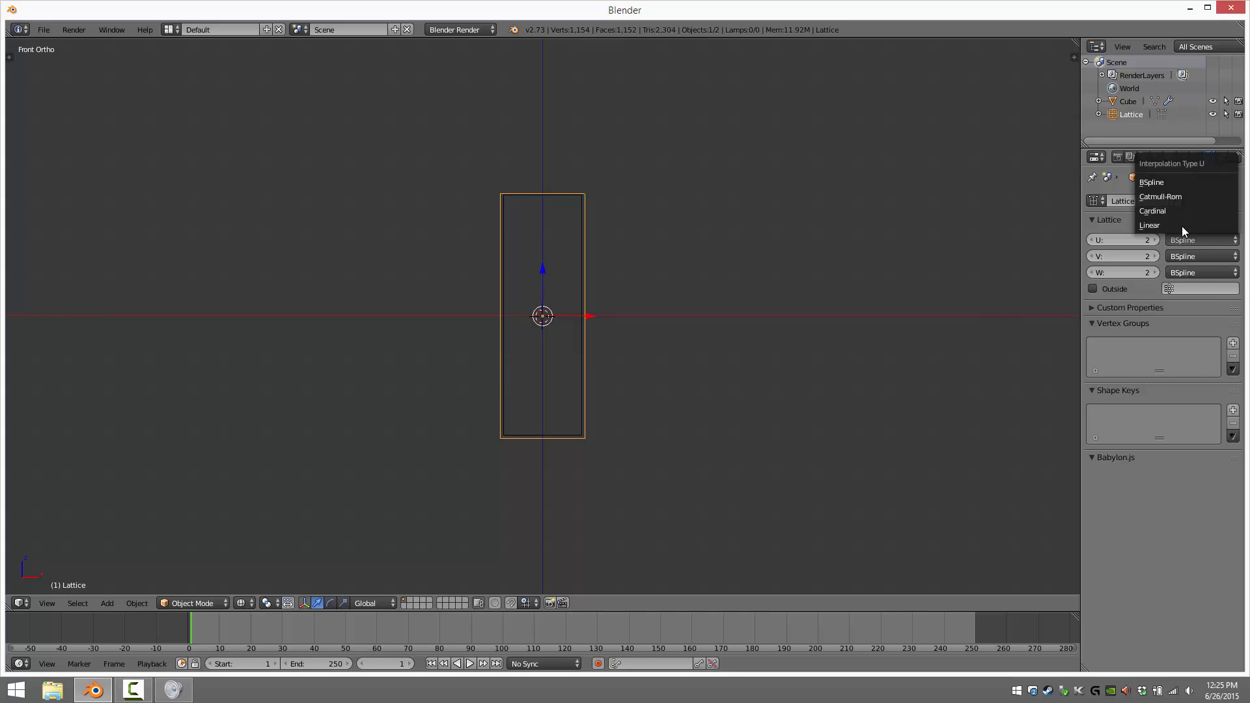
left_click(1151, 182)
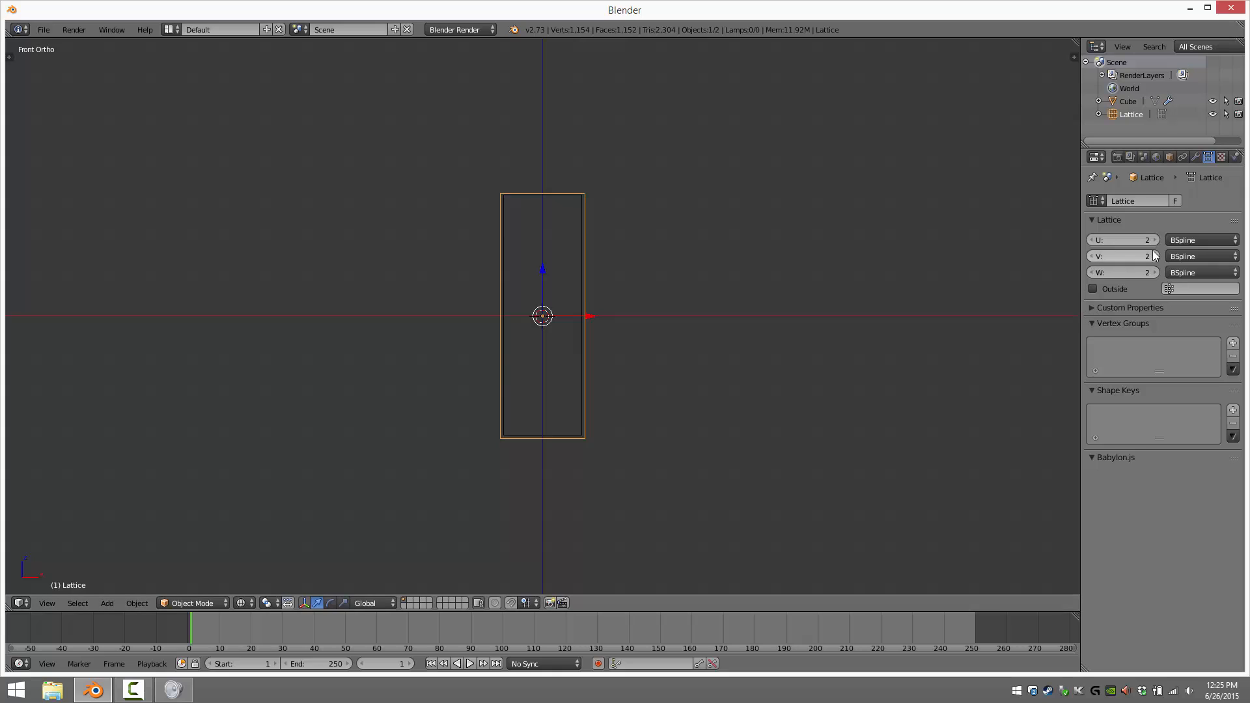
mouse_move(1125, 241)
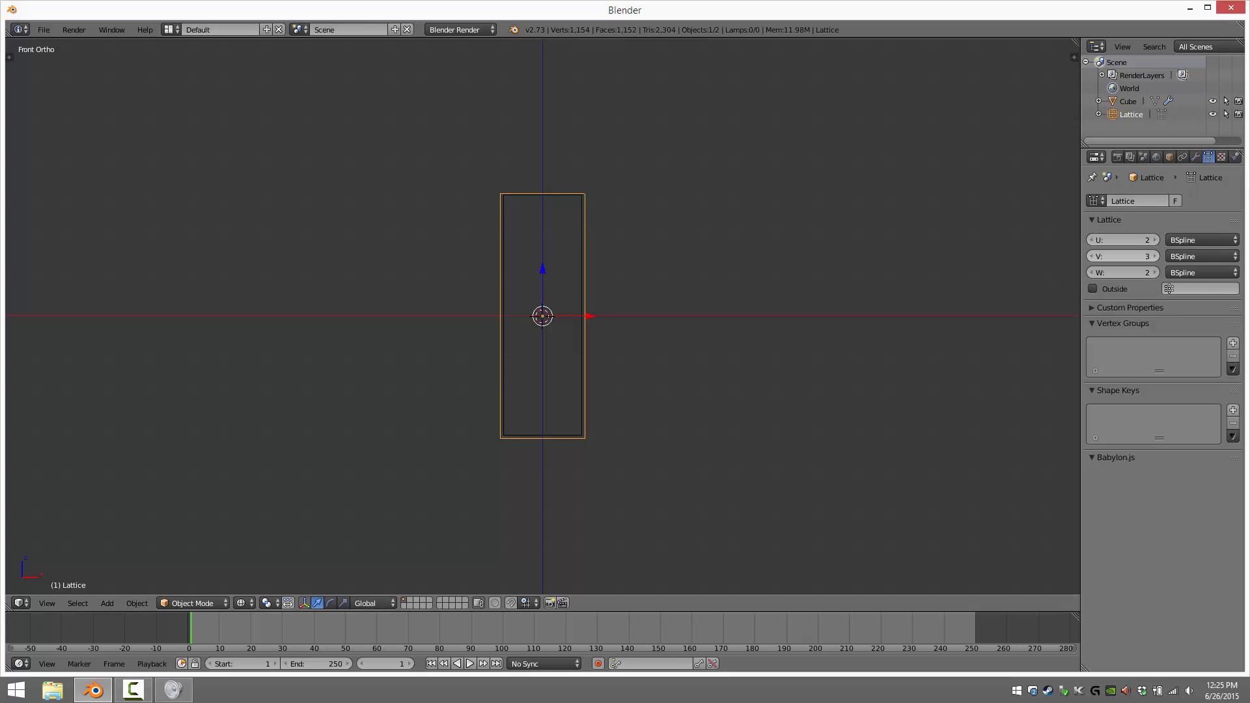
- Raise the lattice resolution to U 4, V 4 and W 6, viewed from the front
left_click(1147, 239)
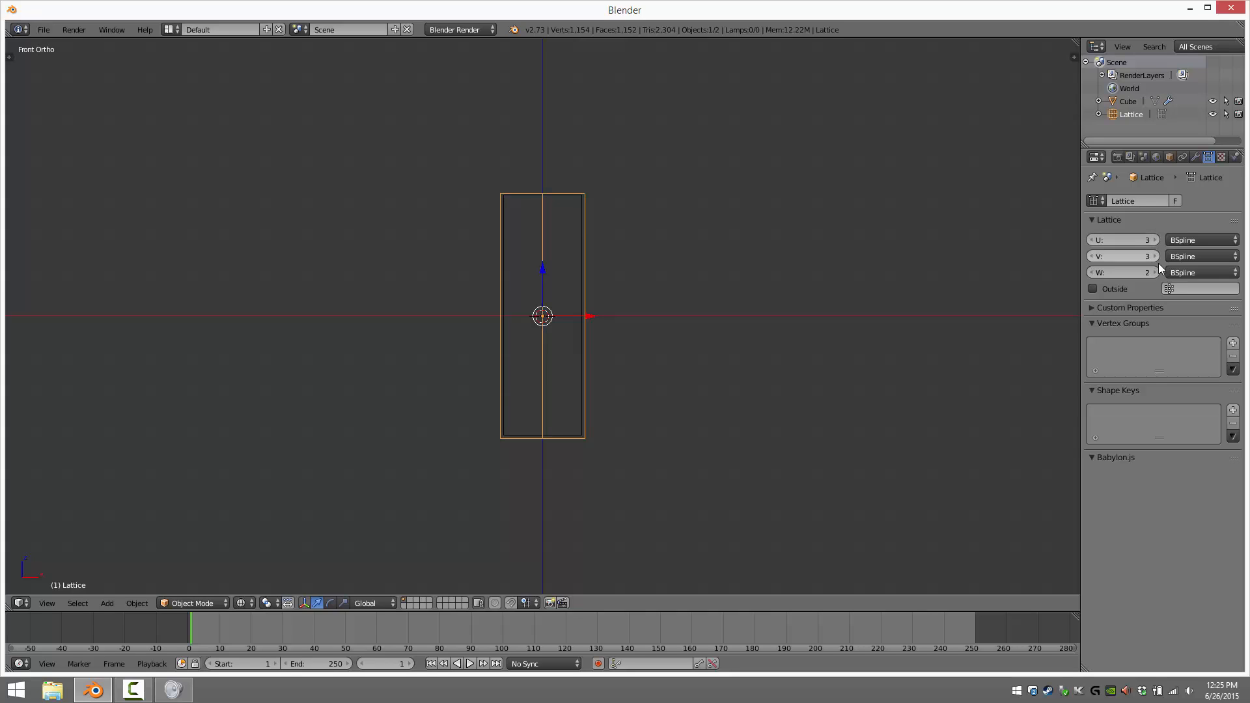
left_click(1123, 272)
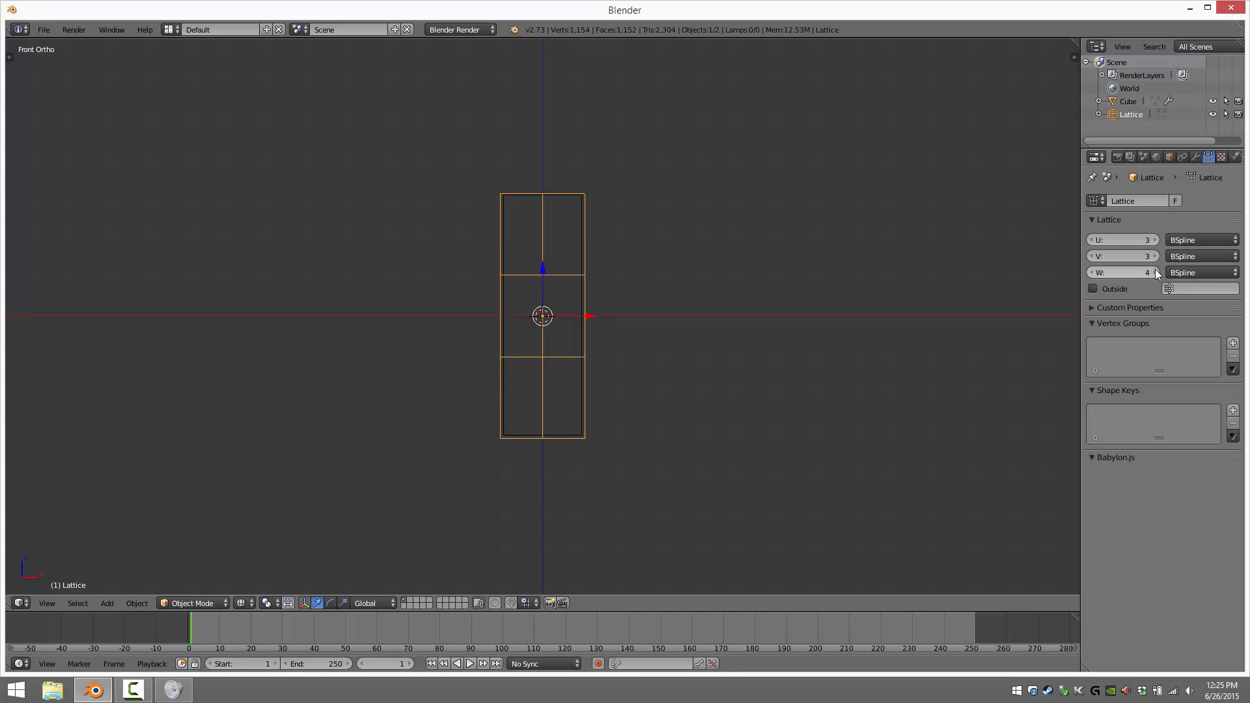
left_click(1122, 273)
type("6")
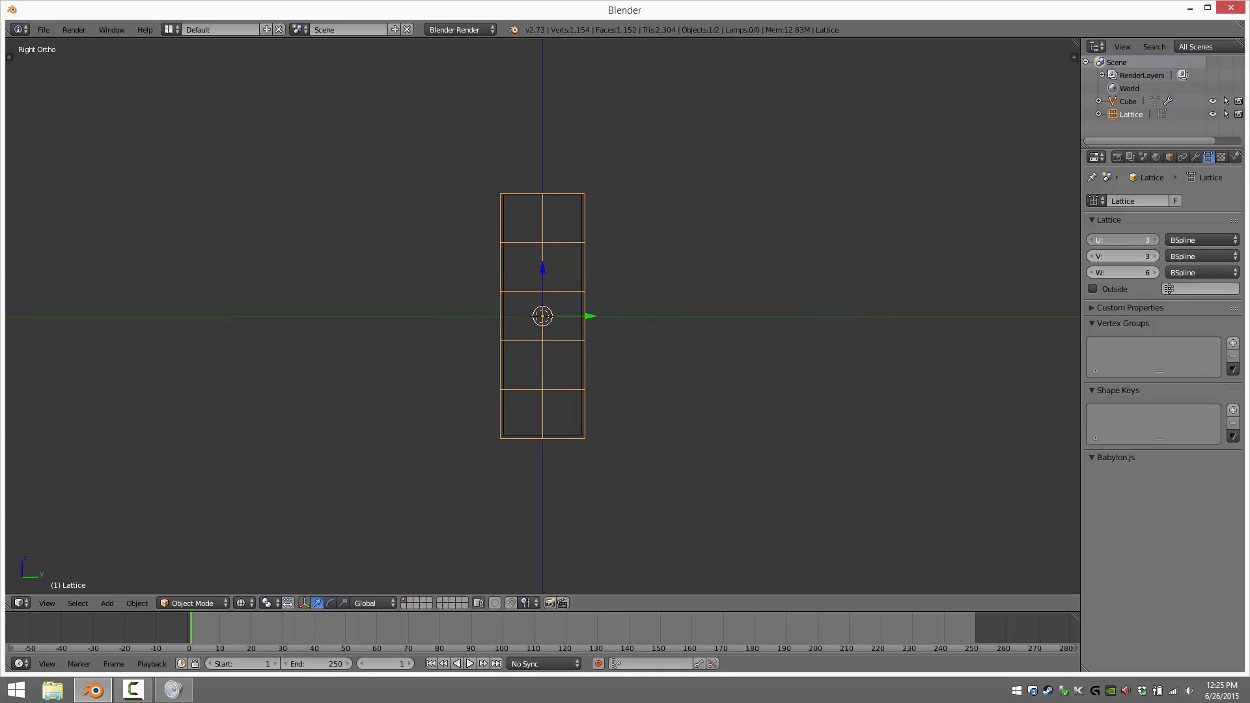
left_click(1146, 256)
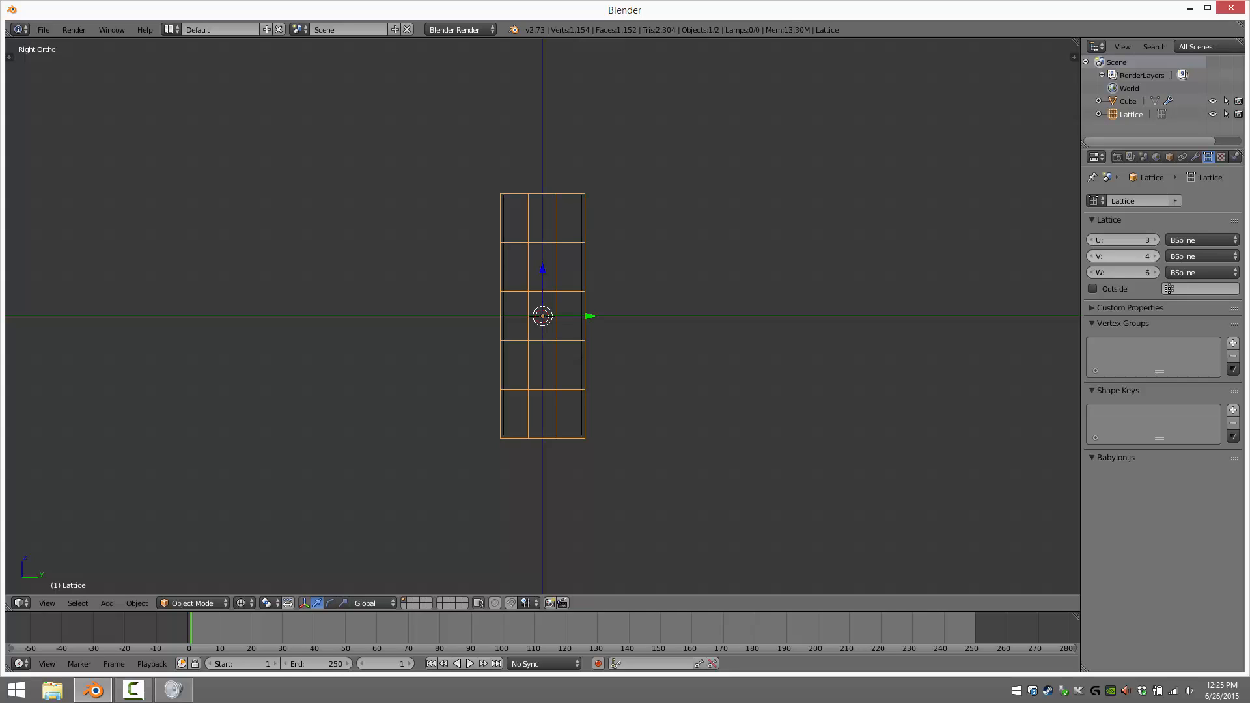
key("1")
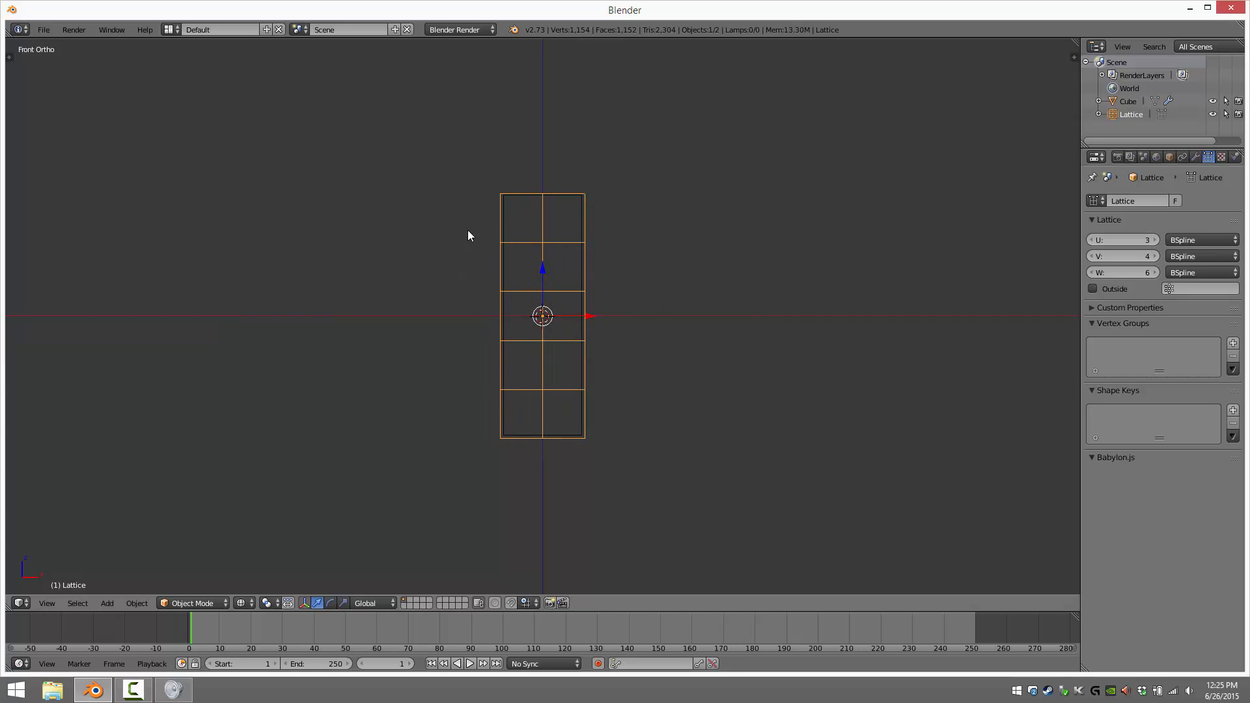
mouse_move(1162, 248)
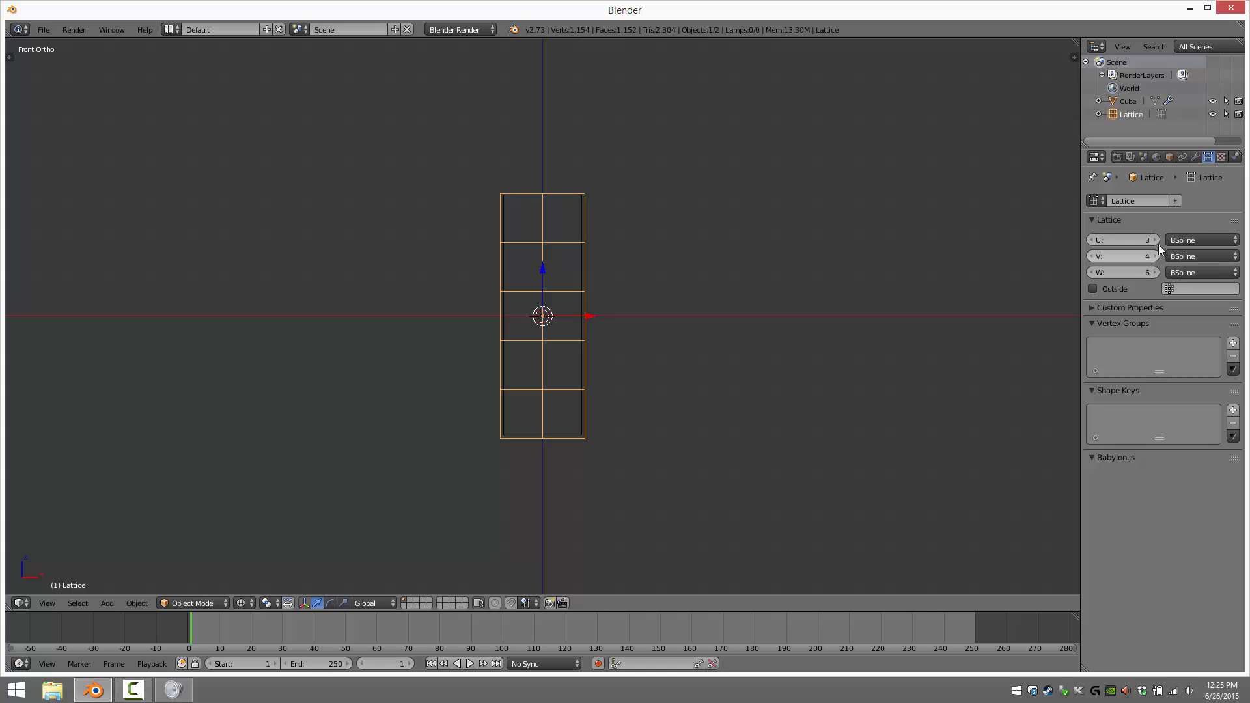
left_click(1137, 239)
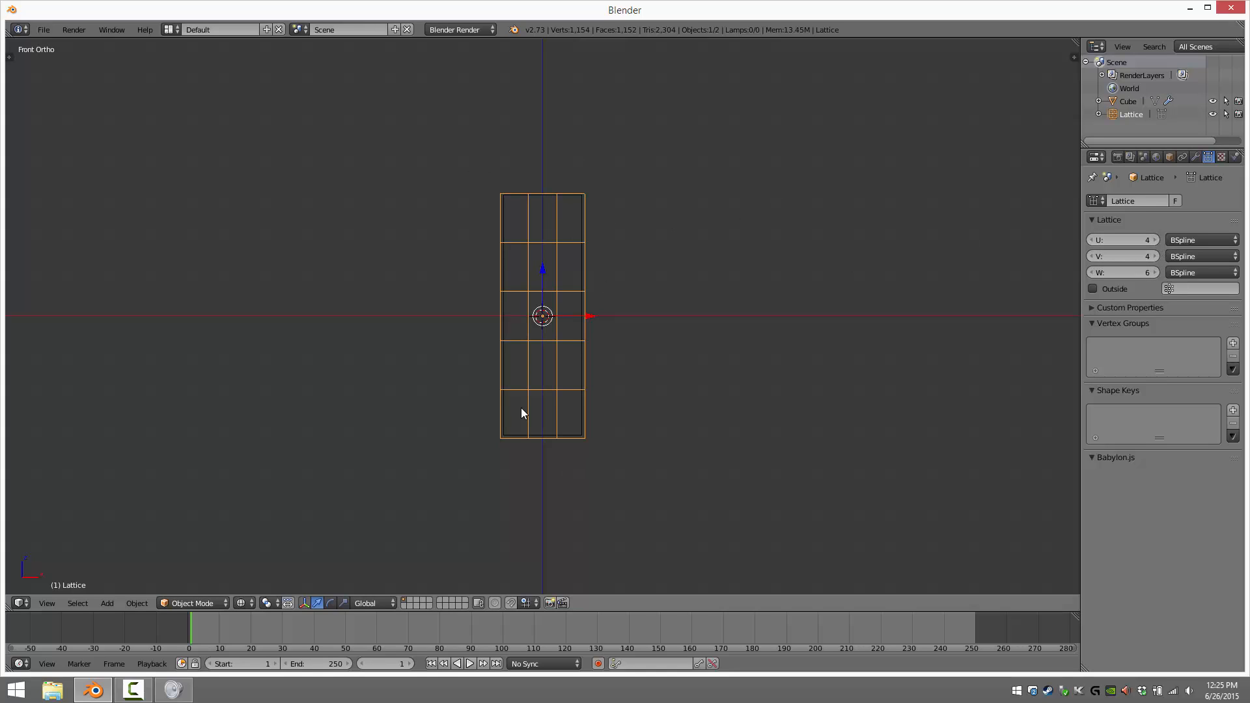
mouse_move(623, 320)
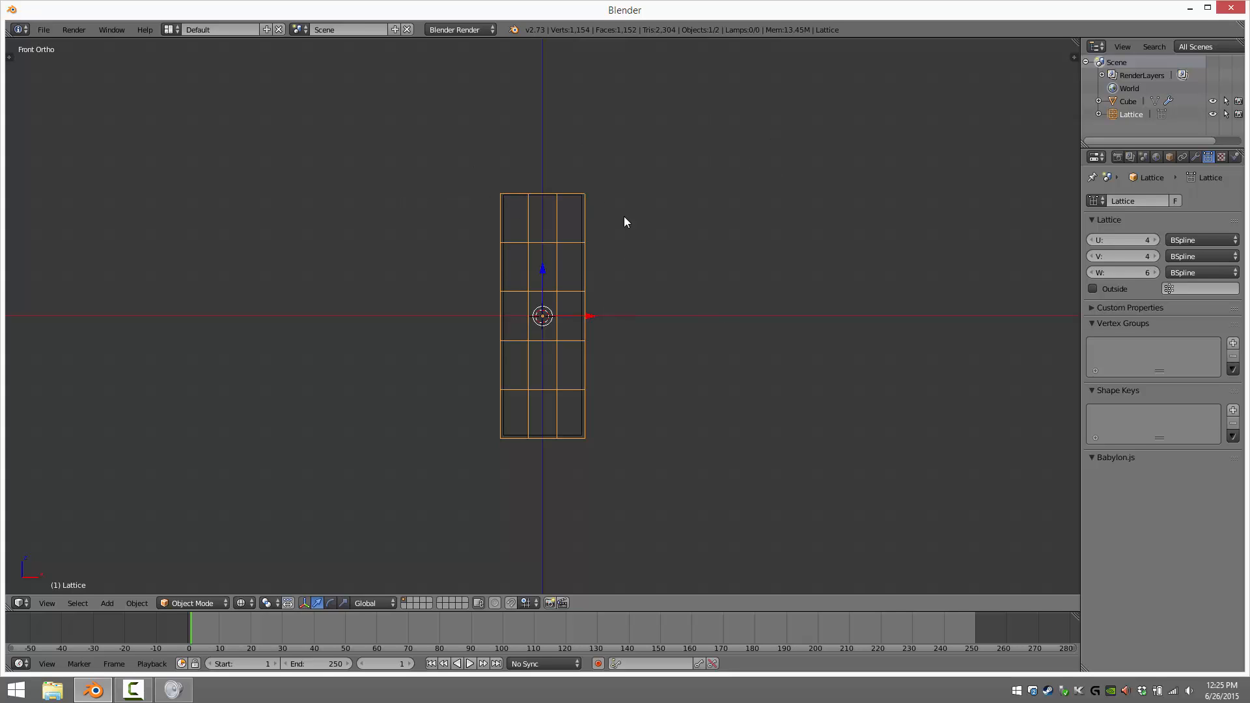
mouse_move(573, 189)
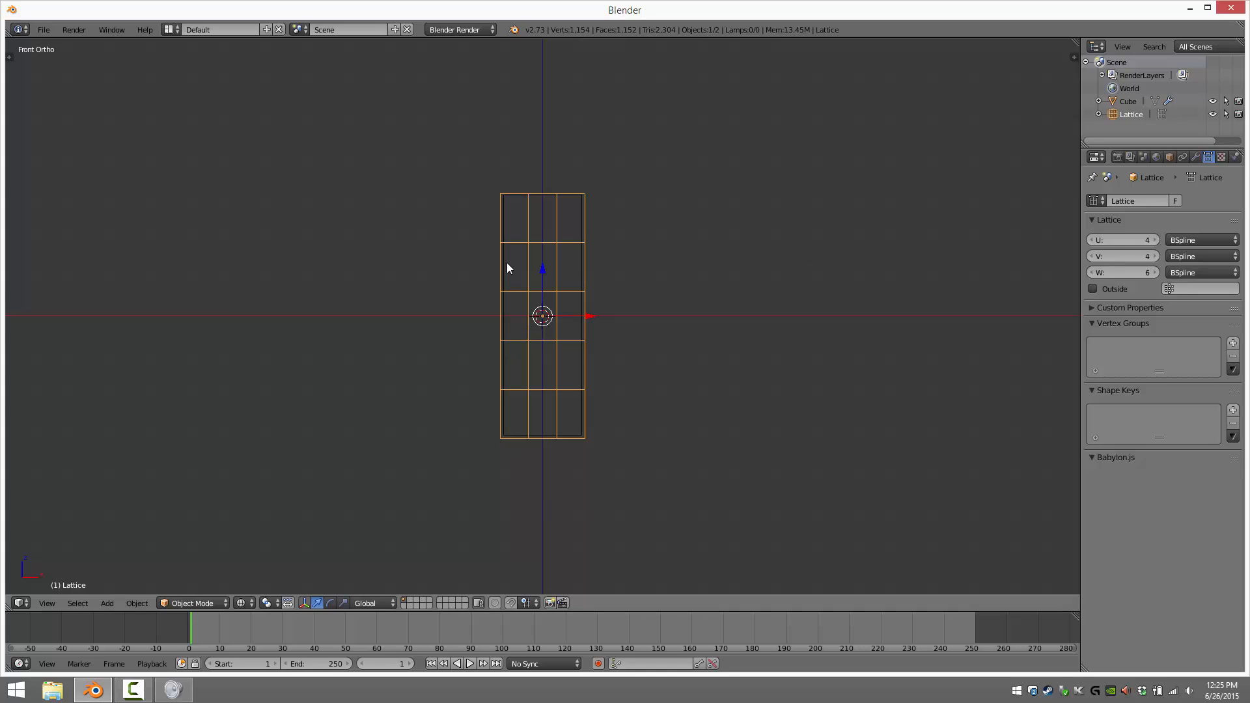
mouse_move(578, 194)
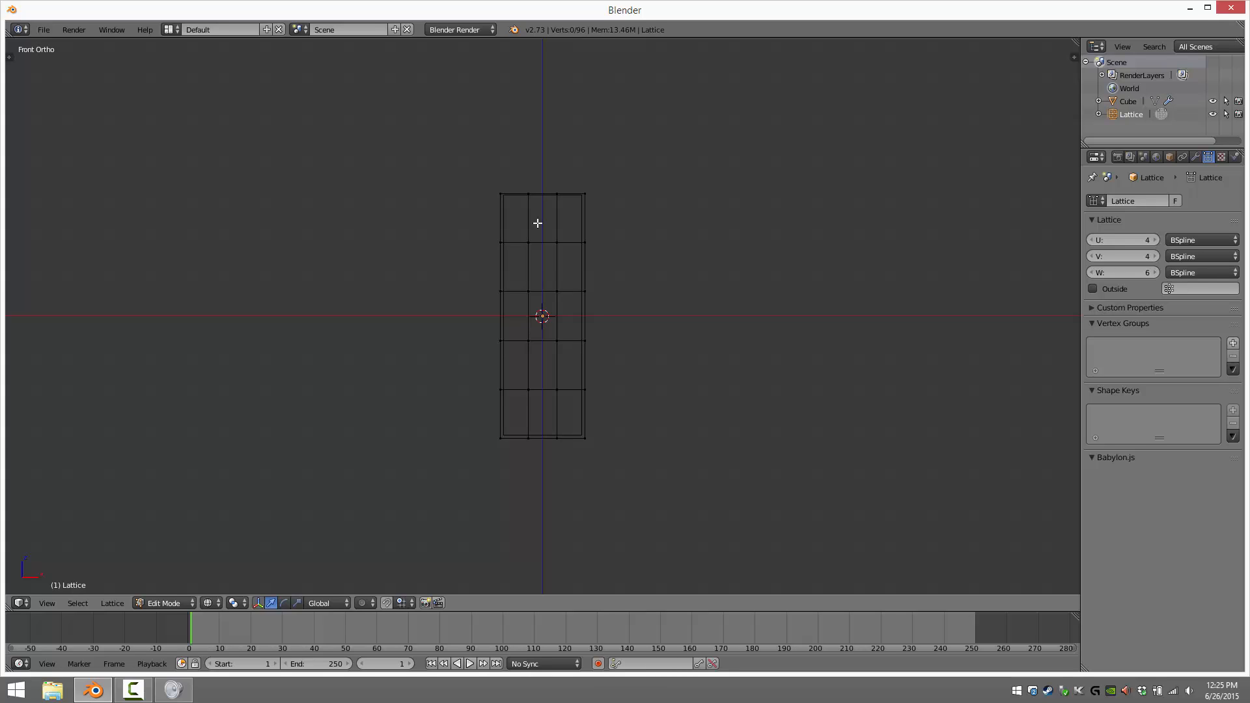
mouse_move(514, 191)
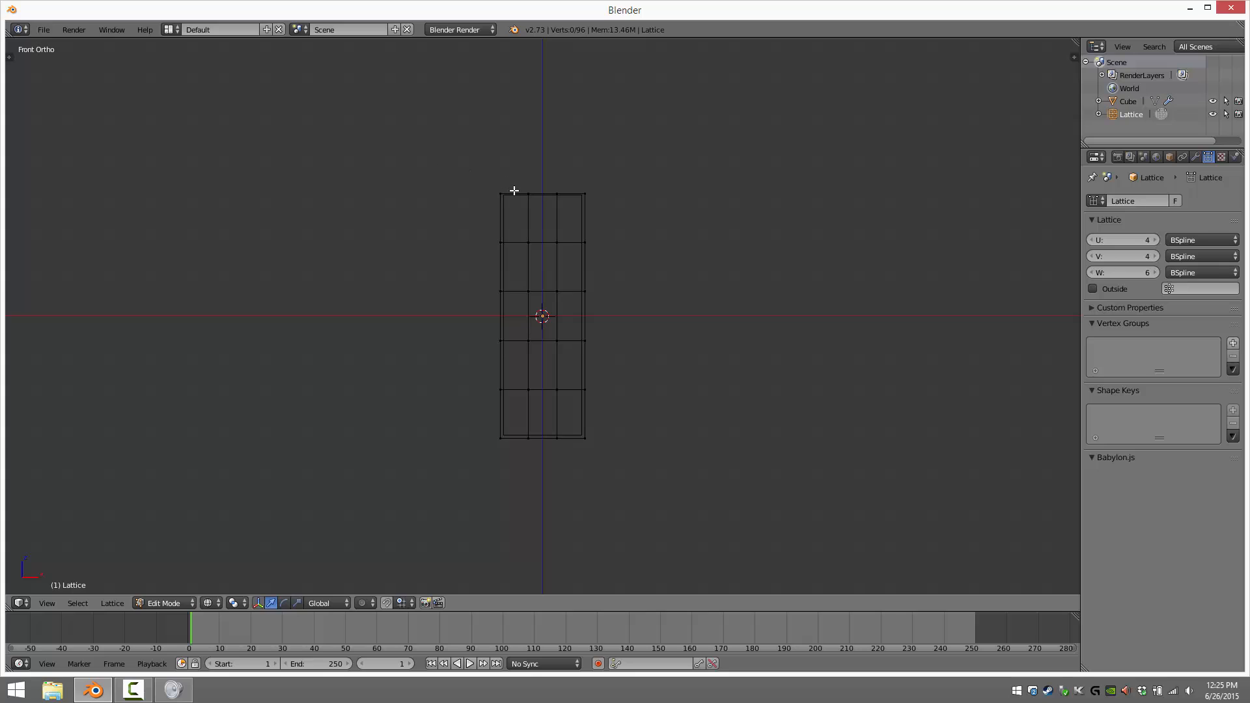
mouse_move(480, 178)
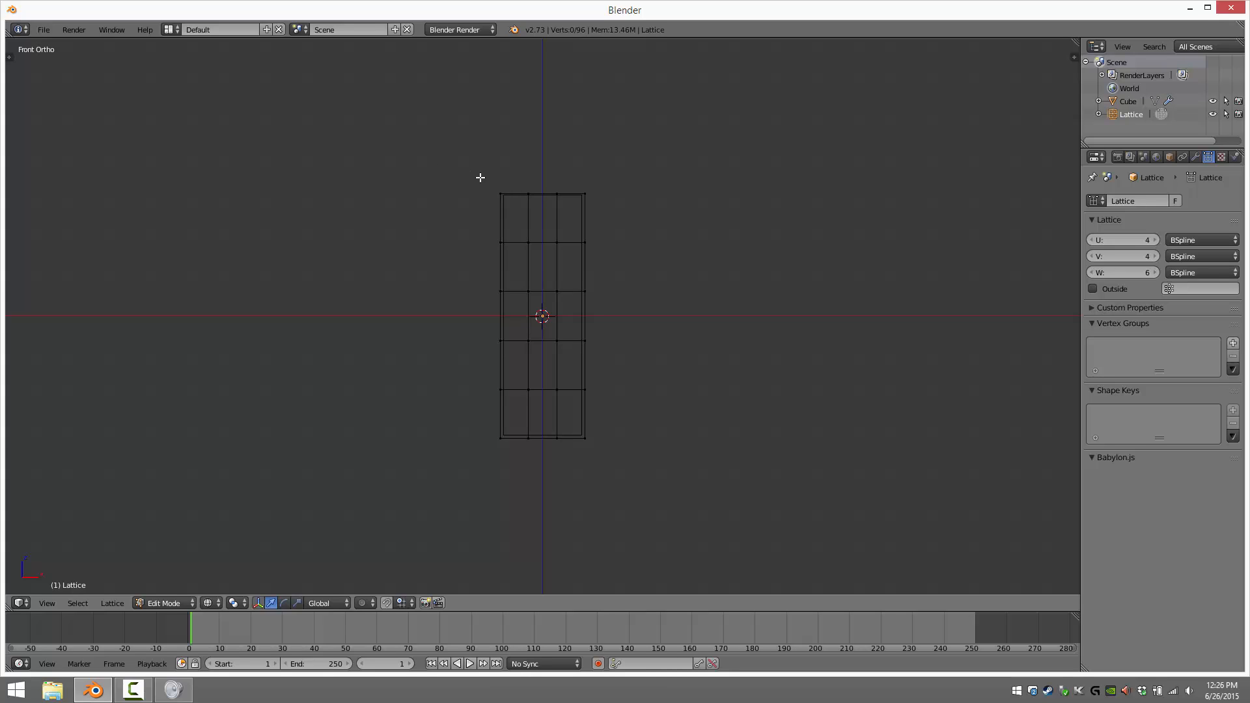
mouse_move(550, 253)
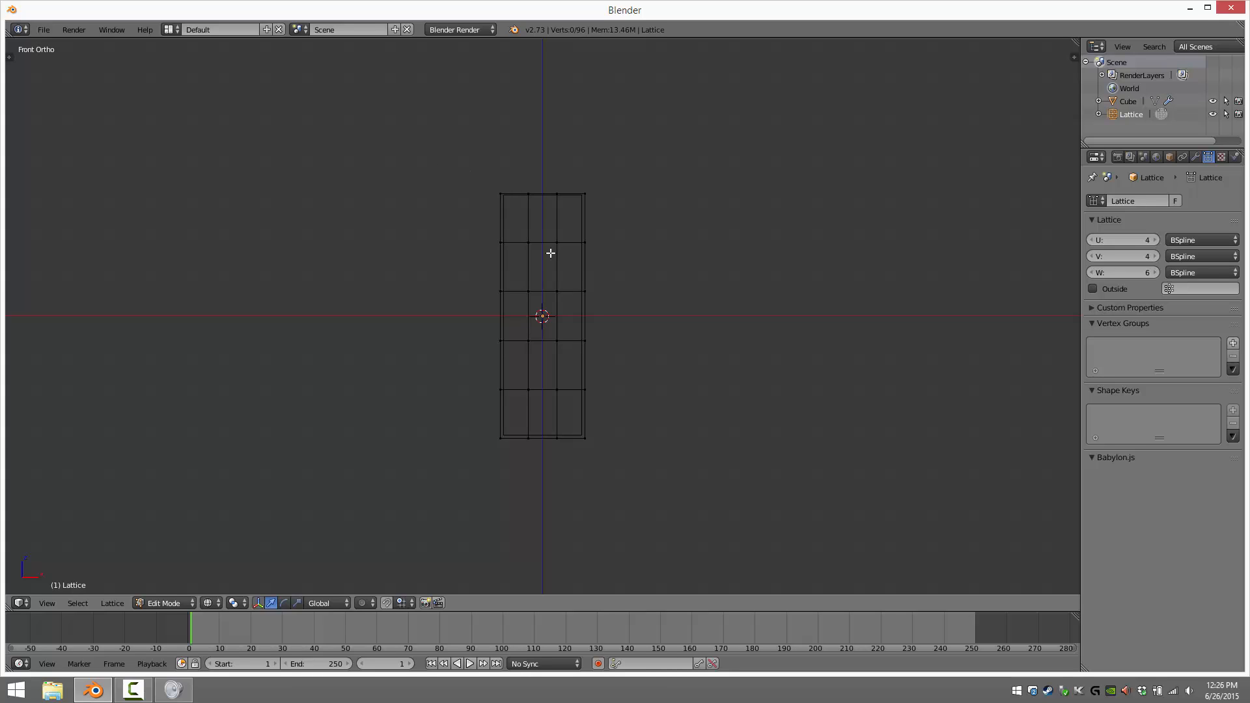
mouse_move(564, 221)
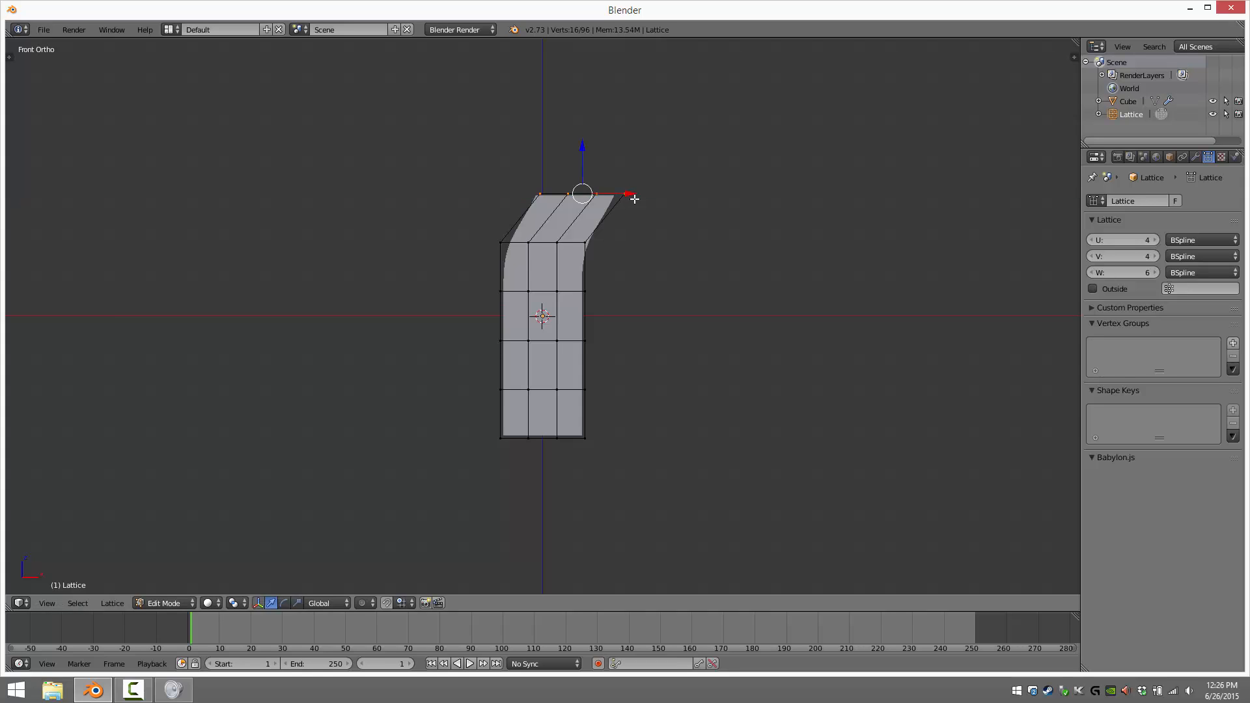
mouse_move(502, 227)
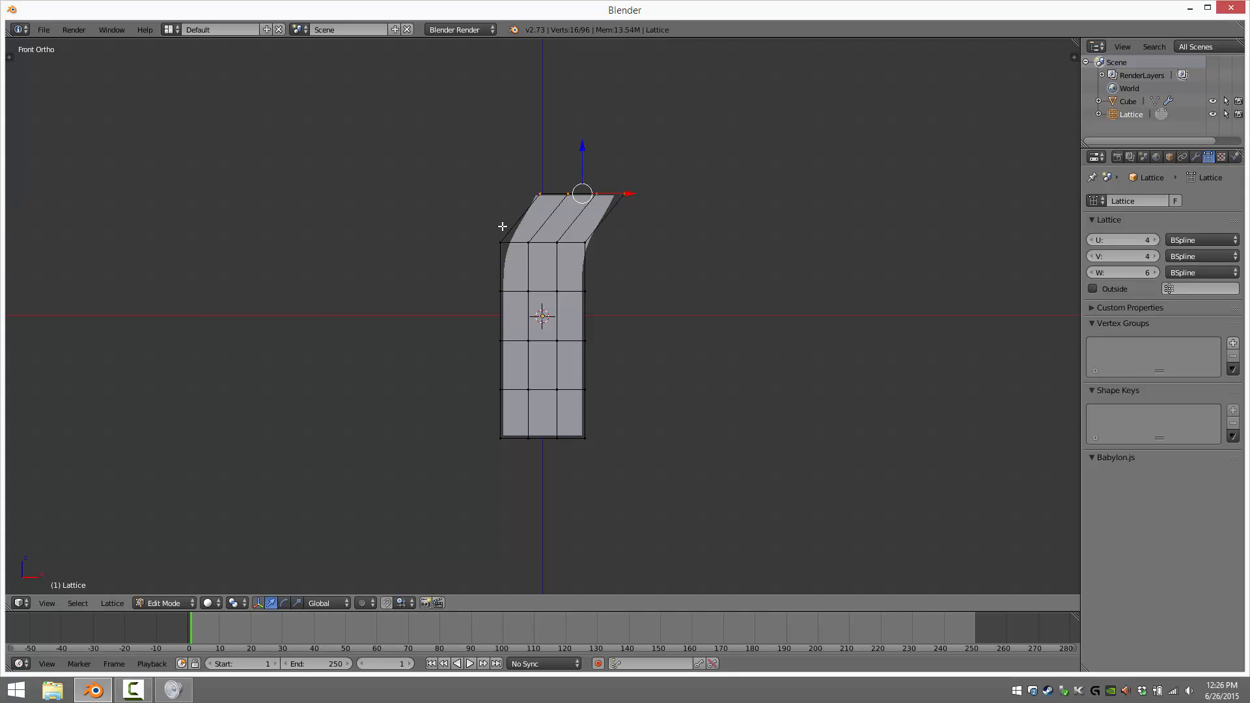
mouse_move(565, 292)
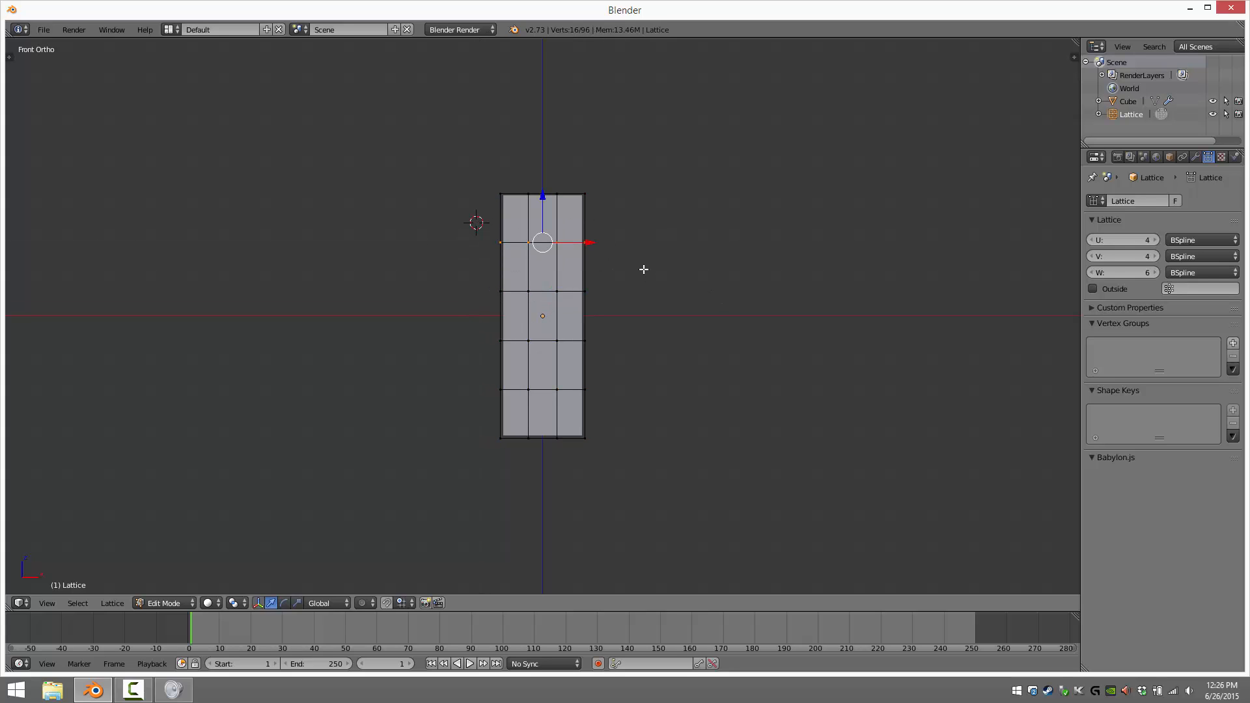
mouse_move(554, 248)
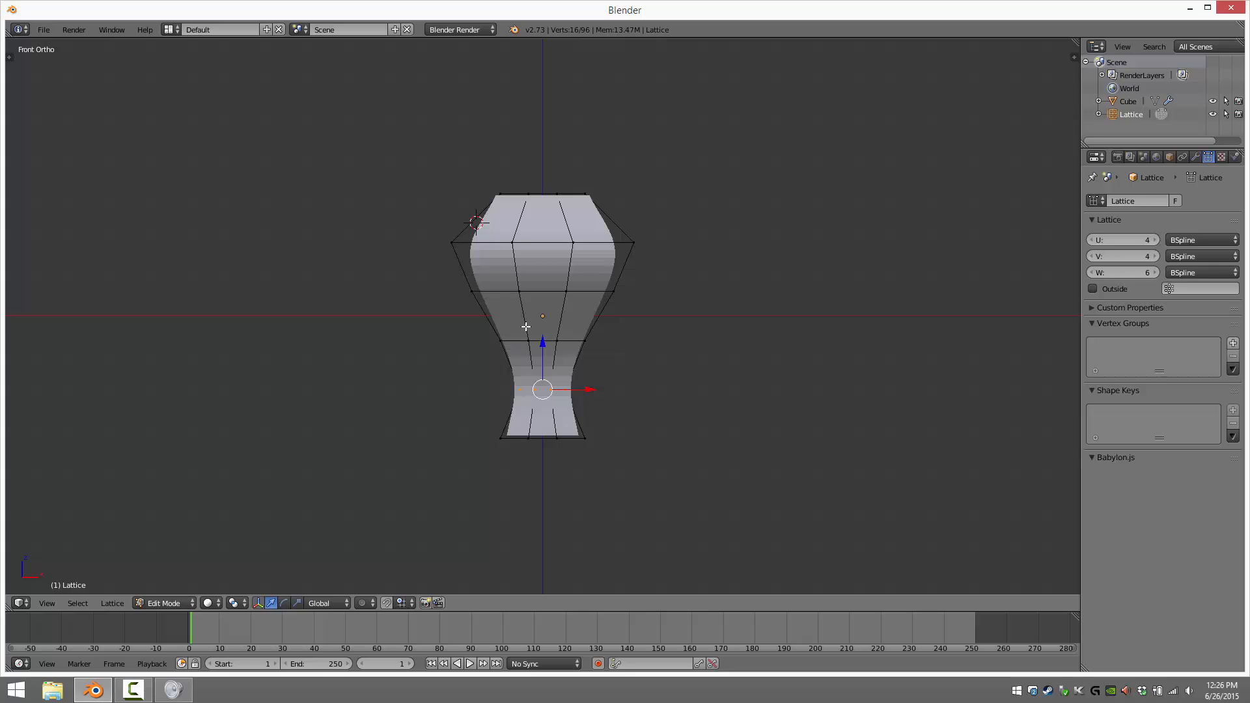
mouse_move(791, 312)
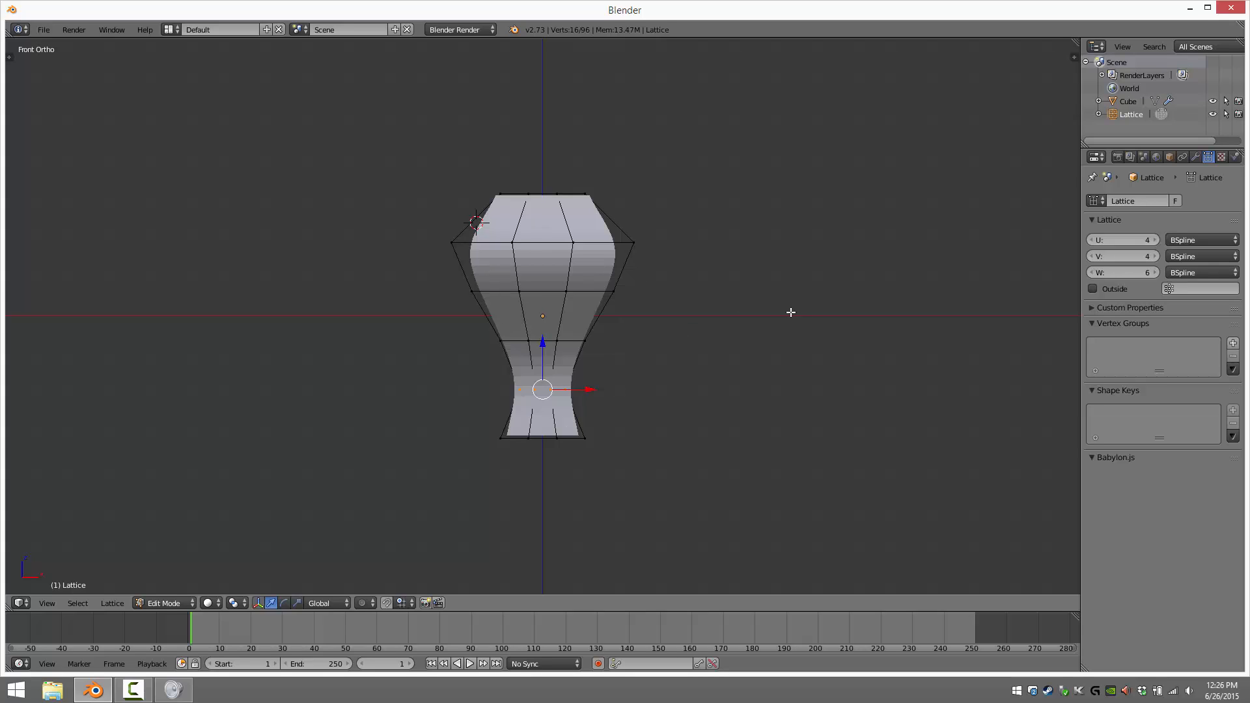
mouse_move(436, 309)
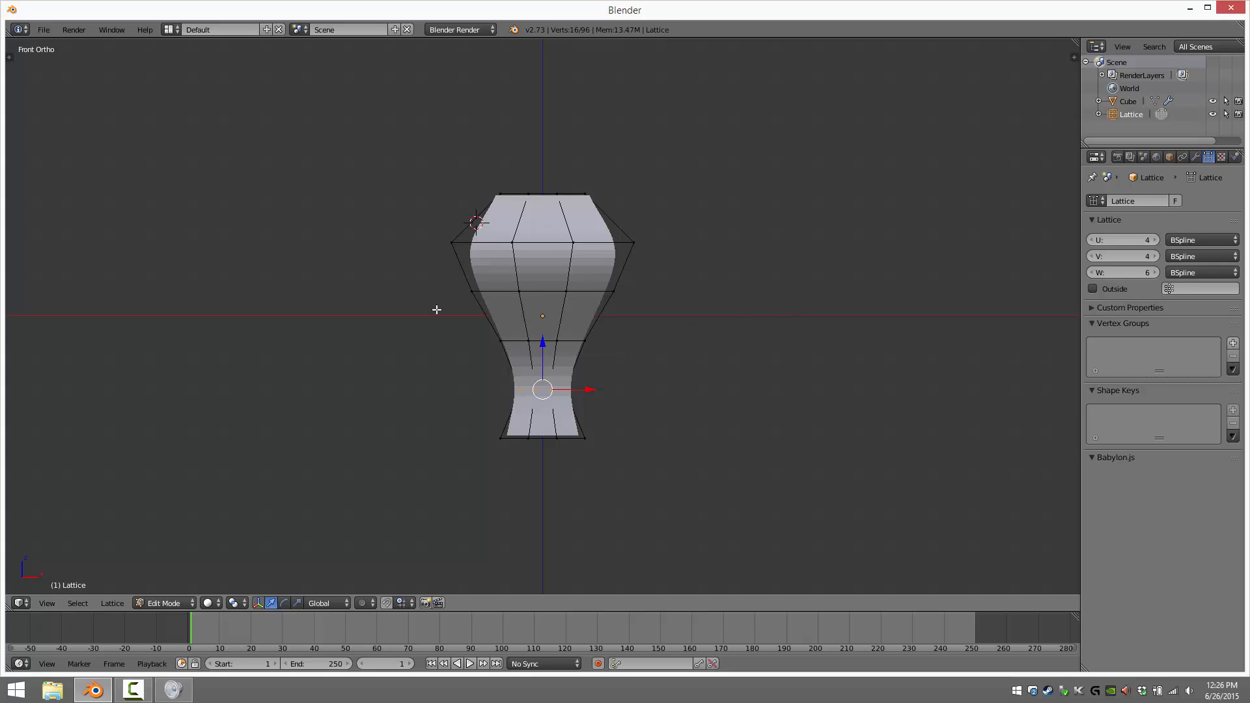
mouse_move(484, 210)
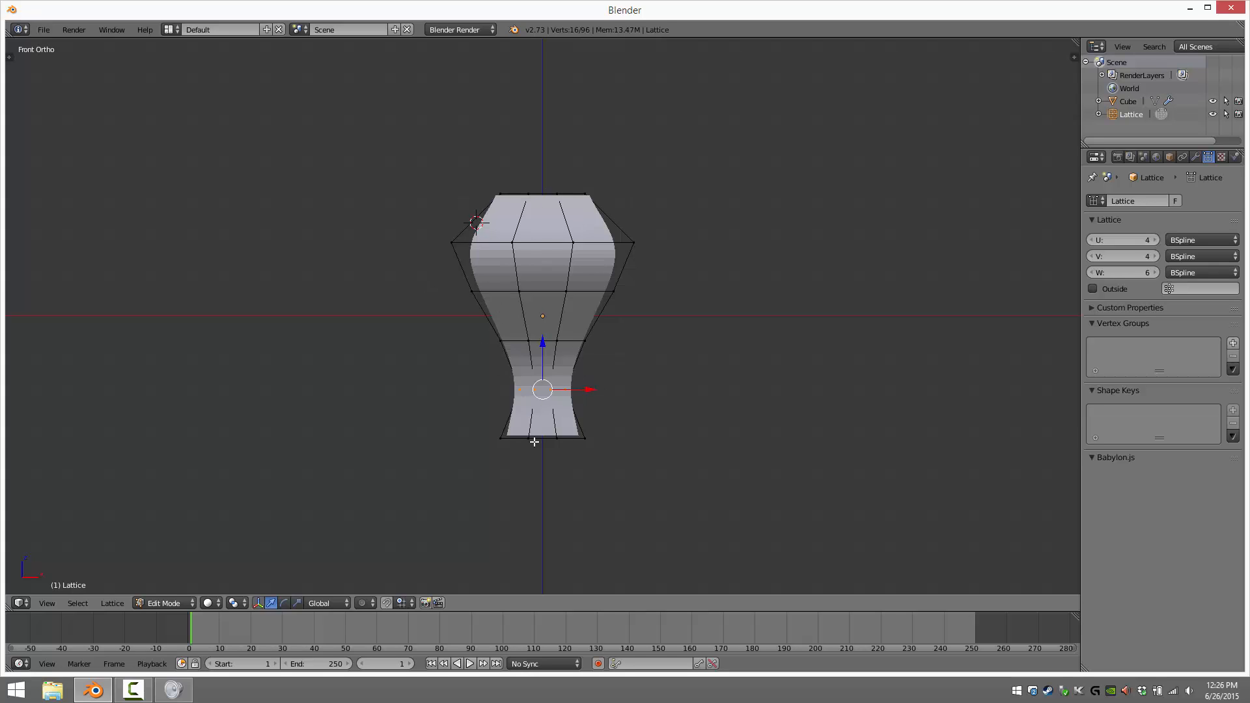
mouse_move(458, 182)
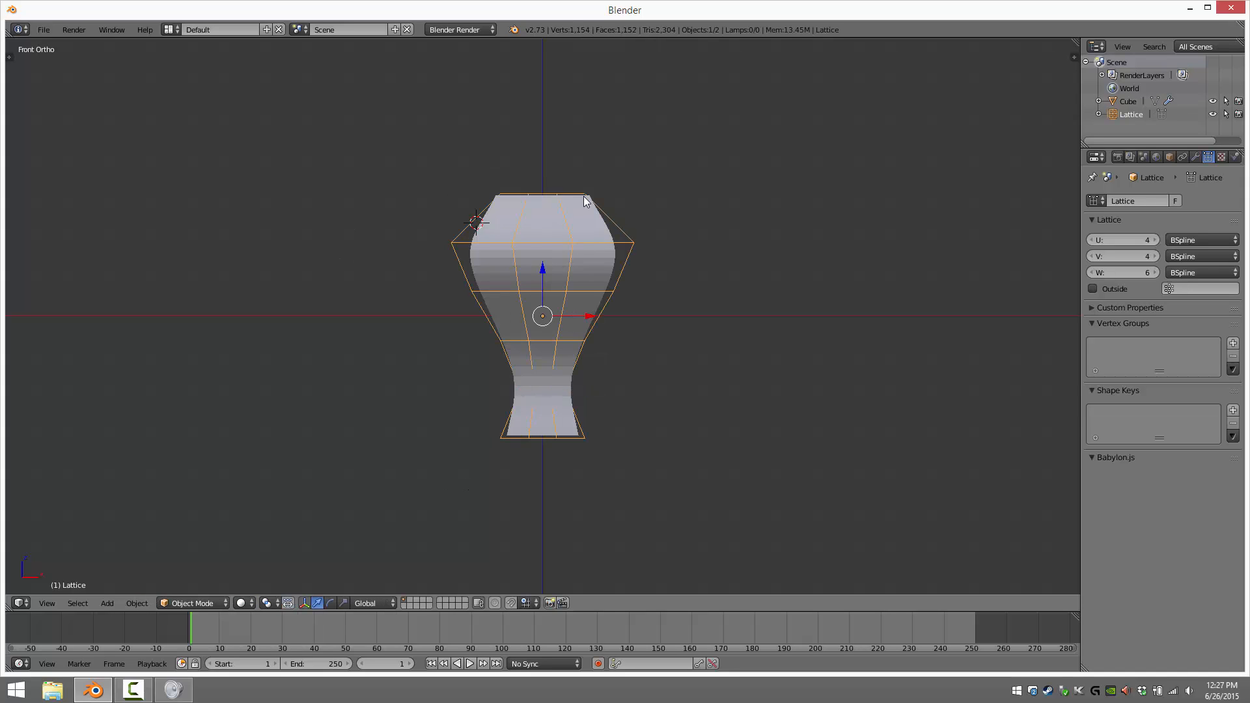
mouse_move(576, 220)
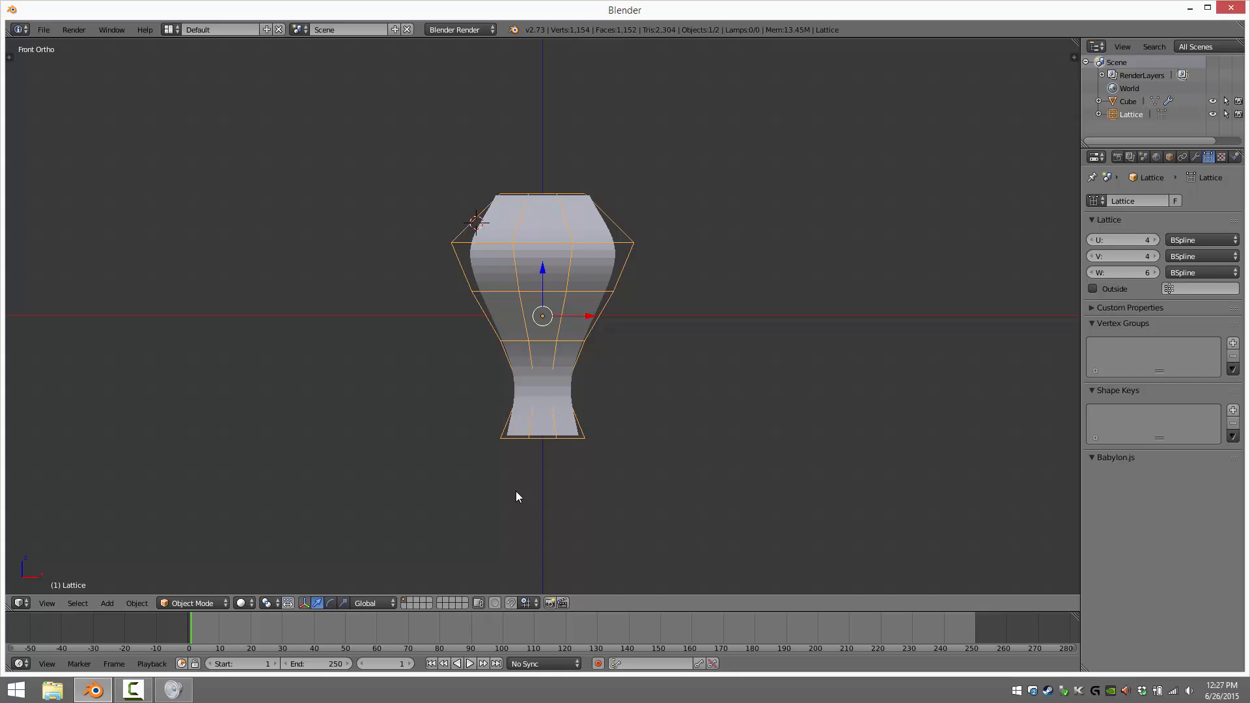
mouse_move(569, 253)
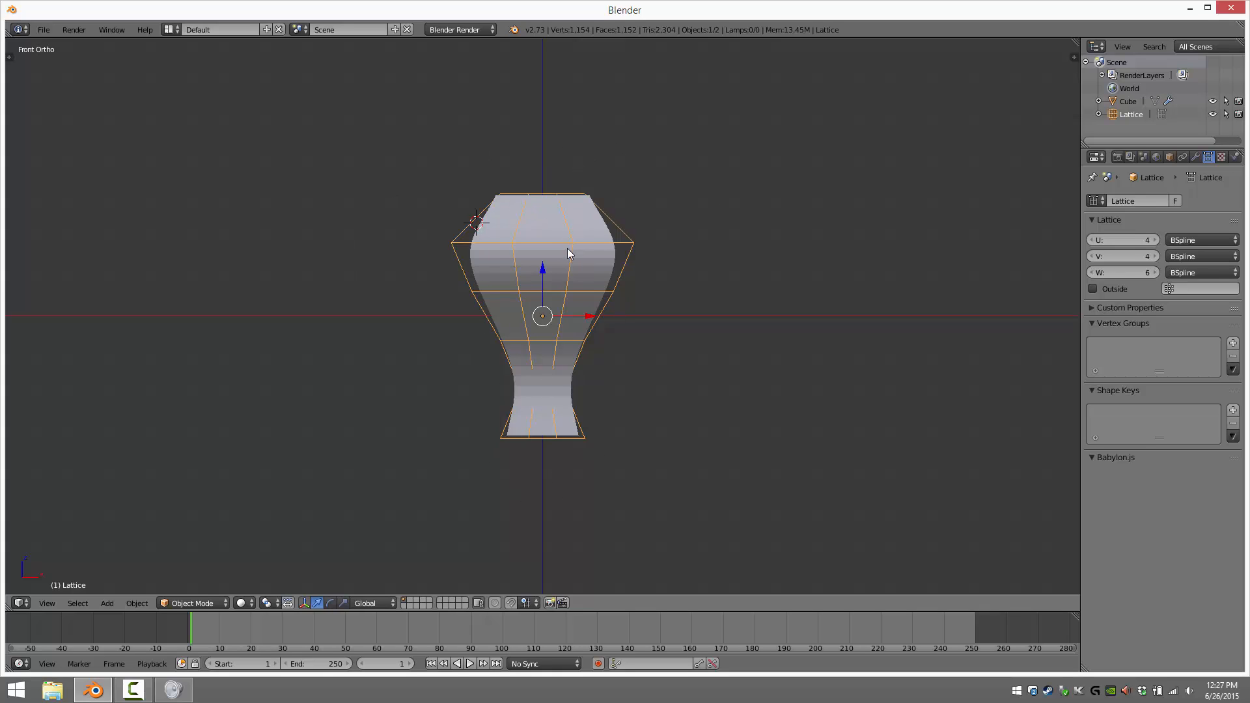
mouse_move(507, 334)
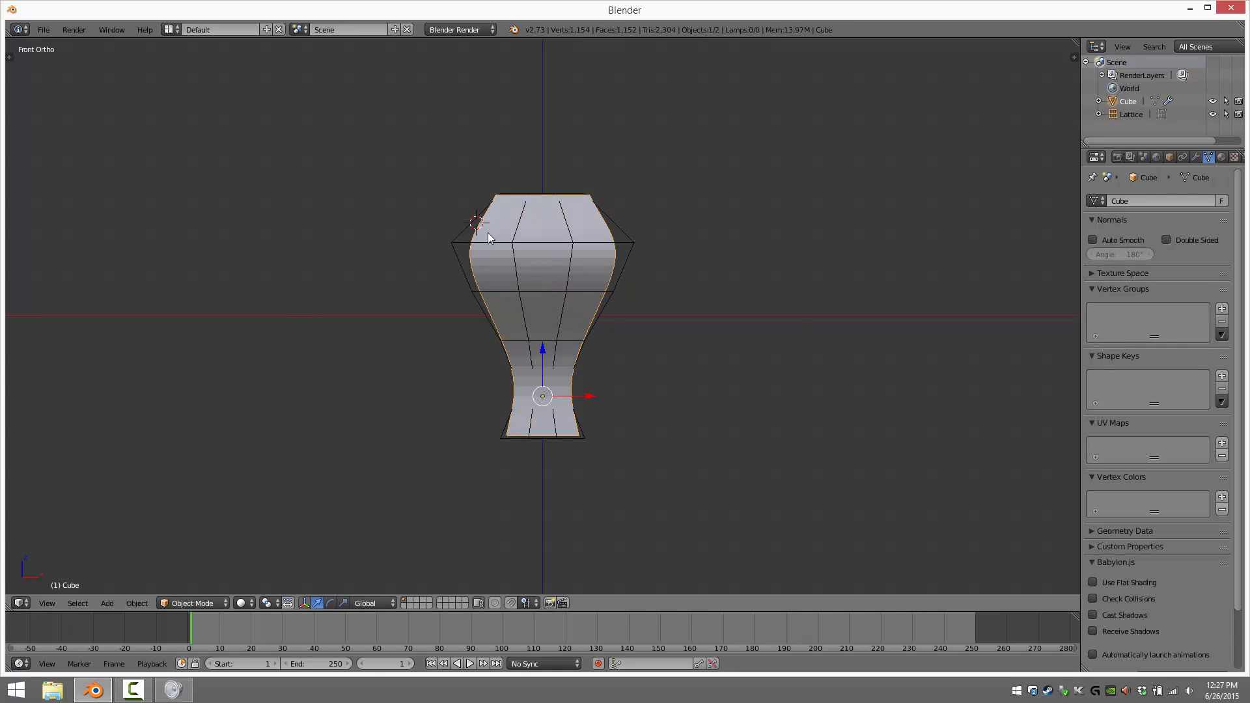
left_click(191, 603)
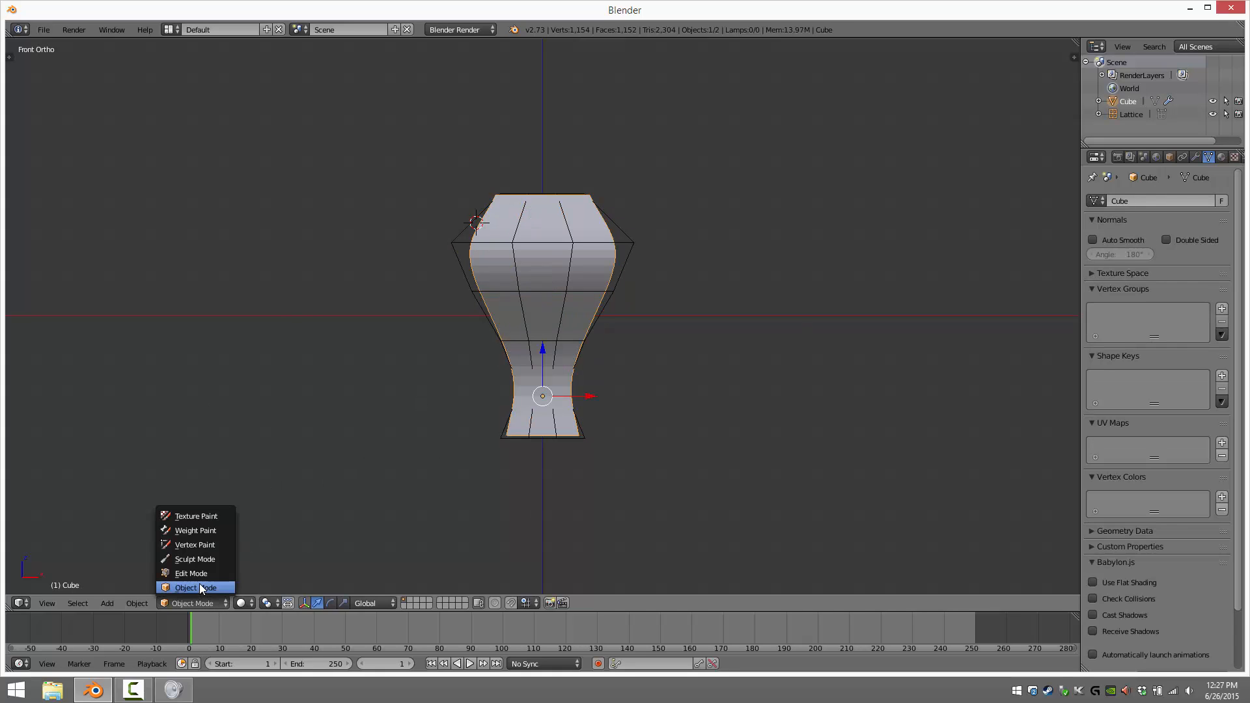
left_click(191, 573)
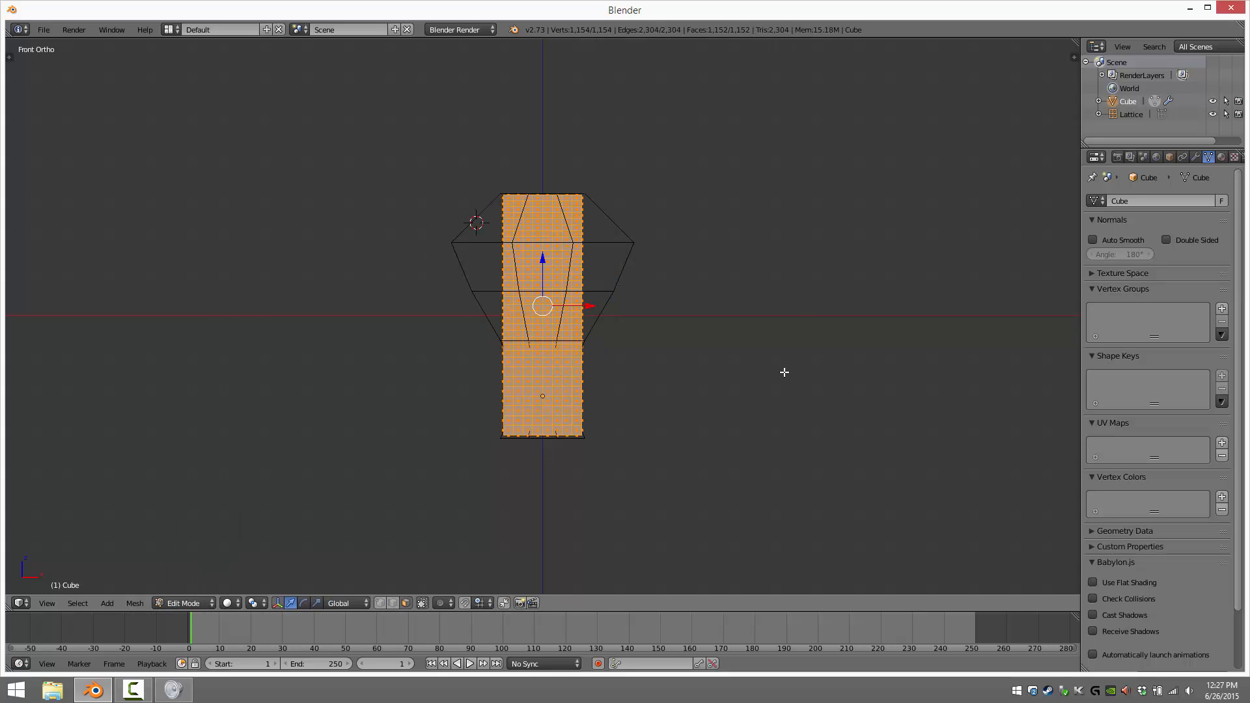
mouse_move(534, 161)
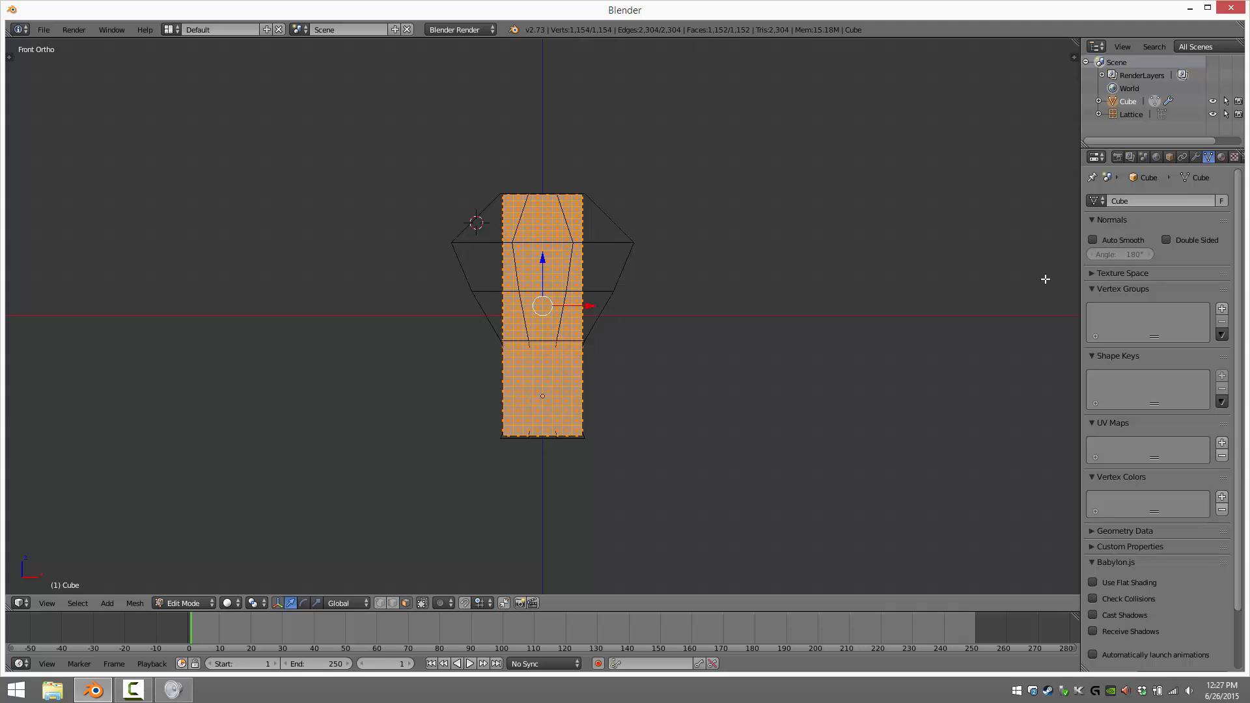
mouse_move(646, 309)
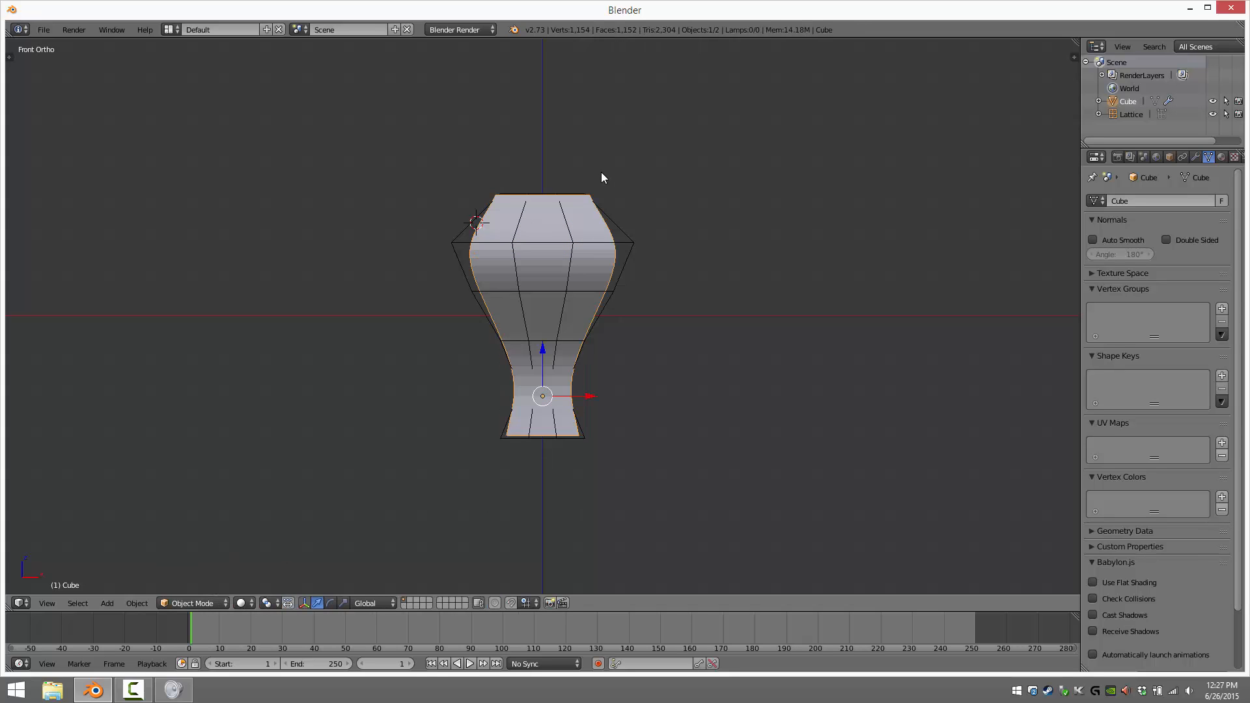
mouse_move(539, 254)
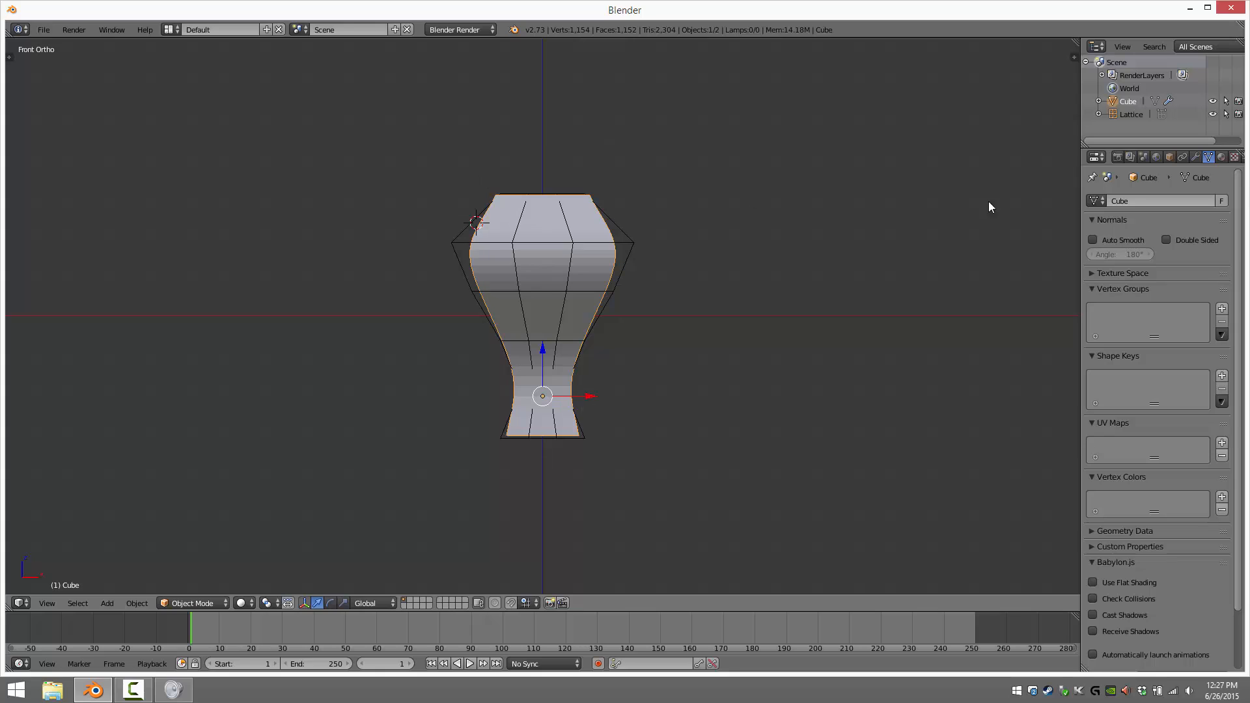
- Apply the Lattice modifier so the vase shape is baked into the mesh, then enter Edit Mode
left_click(1197, 156)
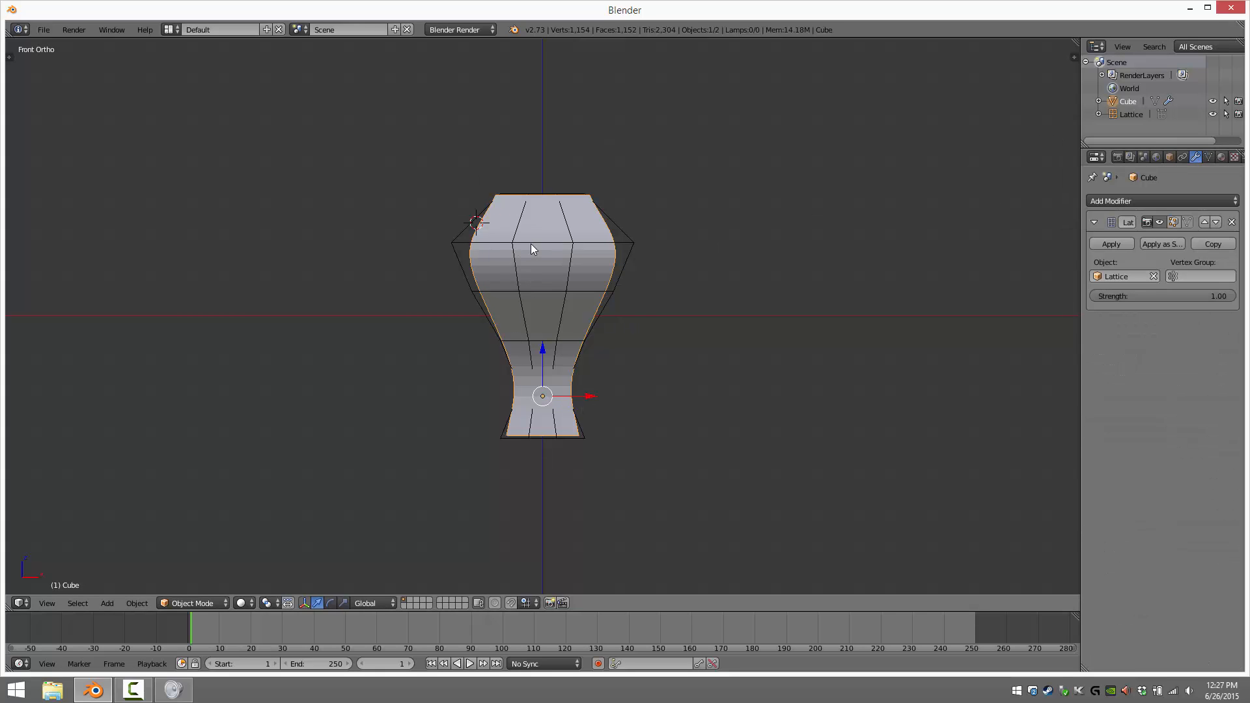
mouse_move(658, 319)
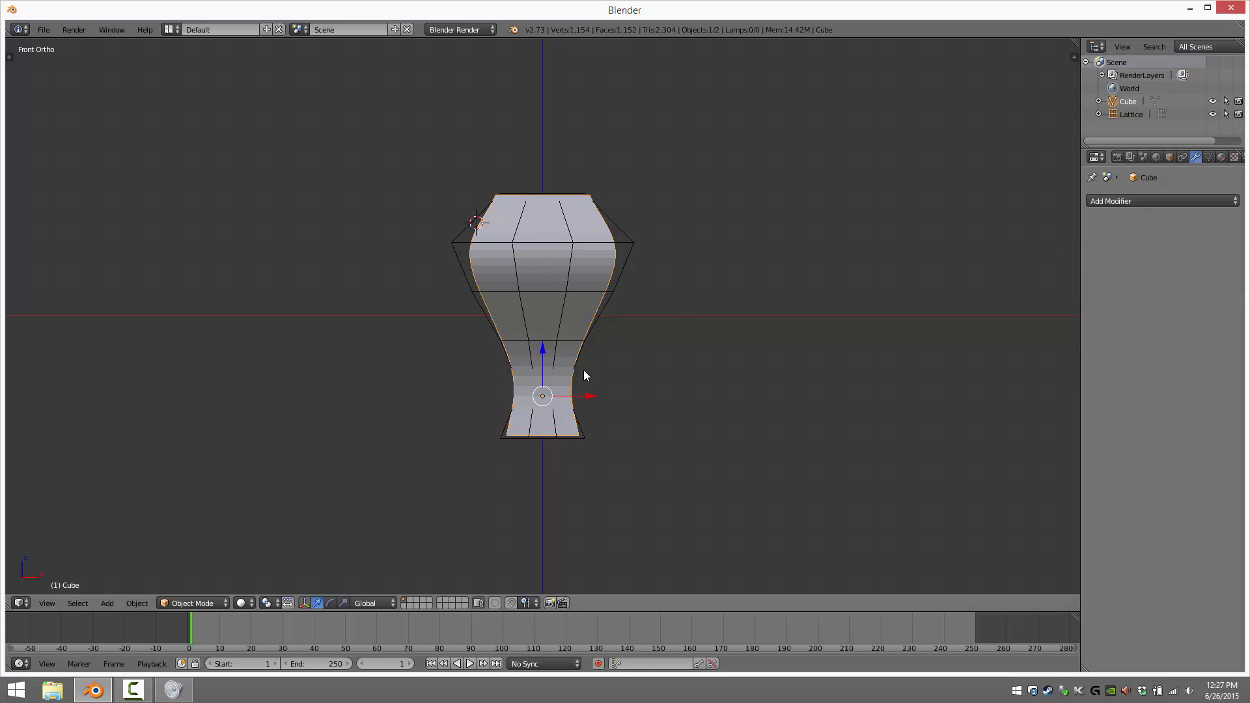
key("Tab")
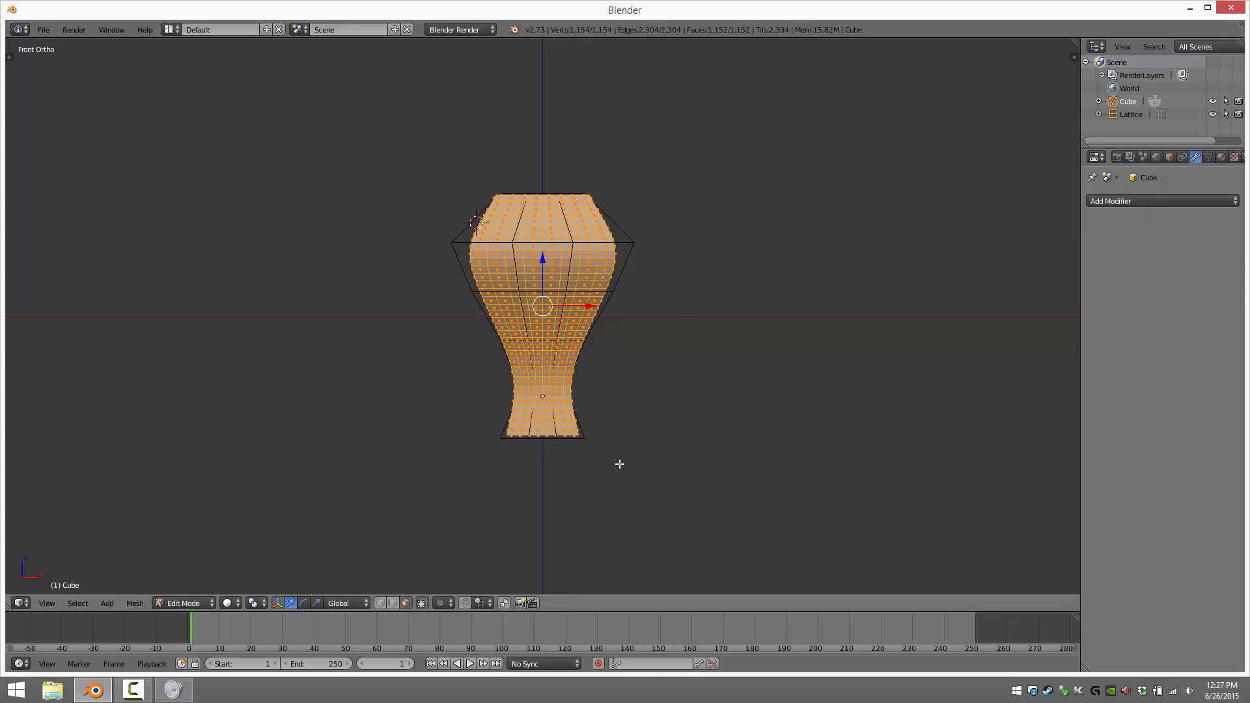
mouse_move(625, 253)
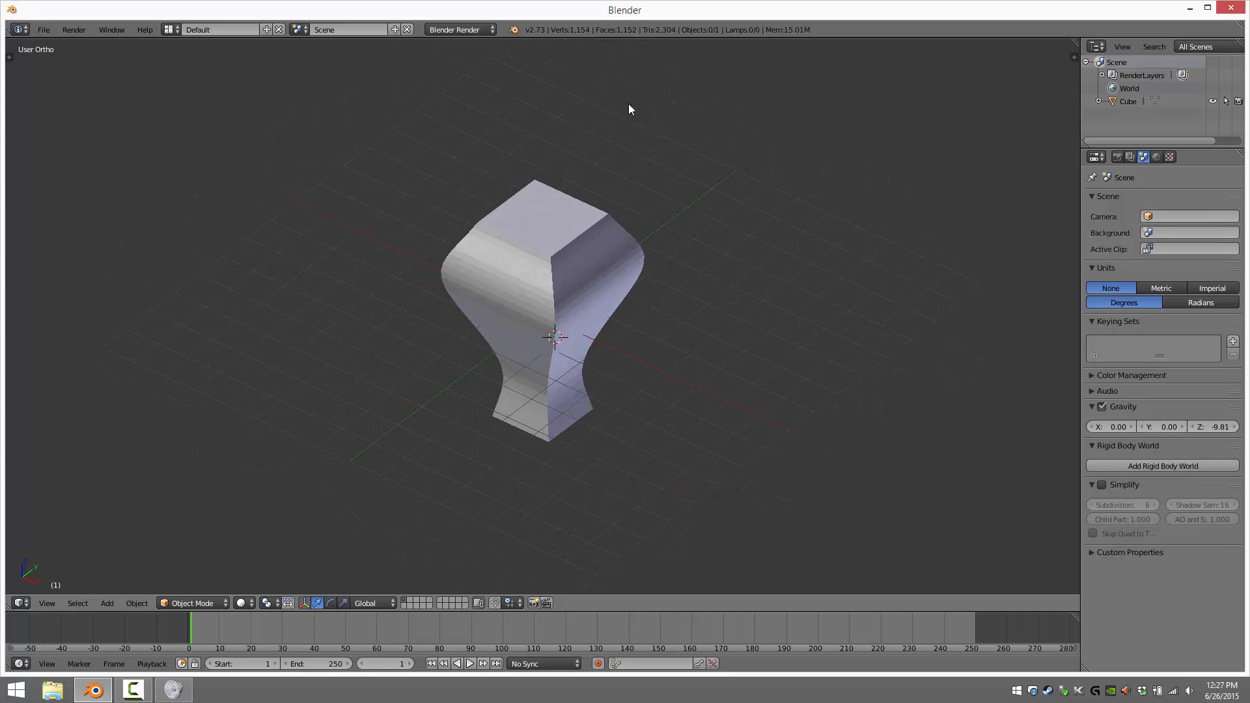
mouse_move(540, 125)
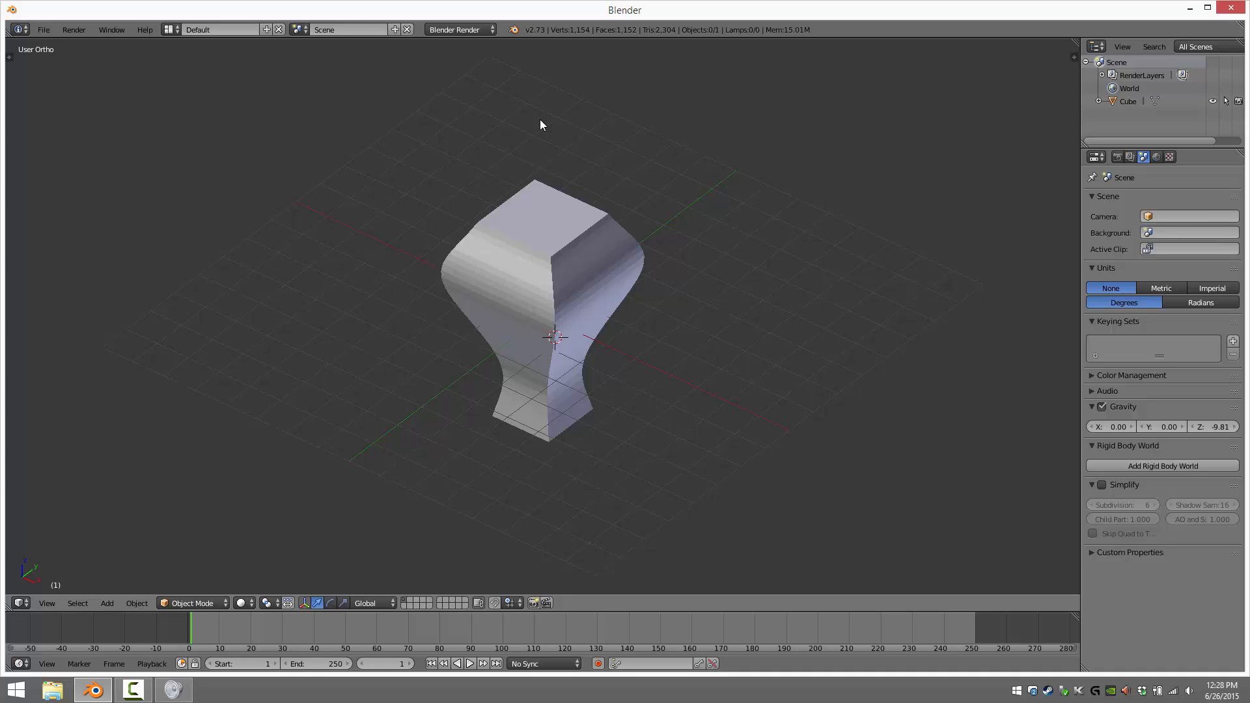
mouse_move(566, 368)
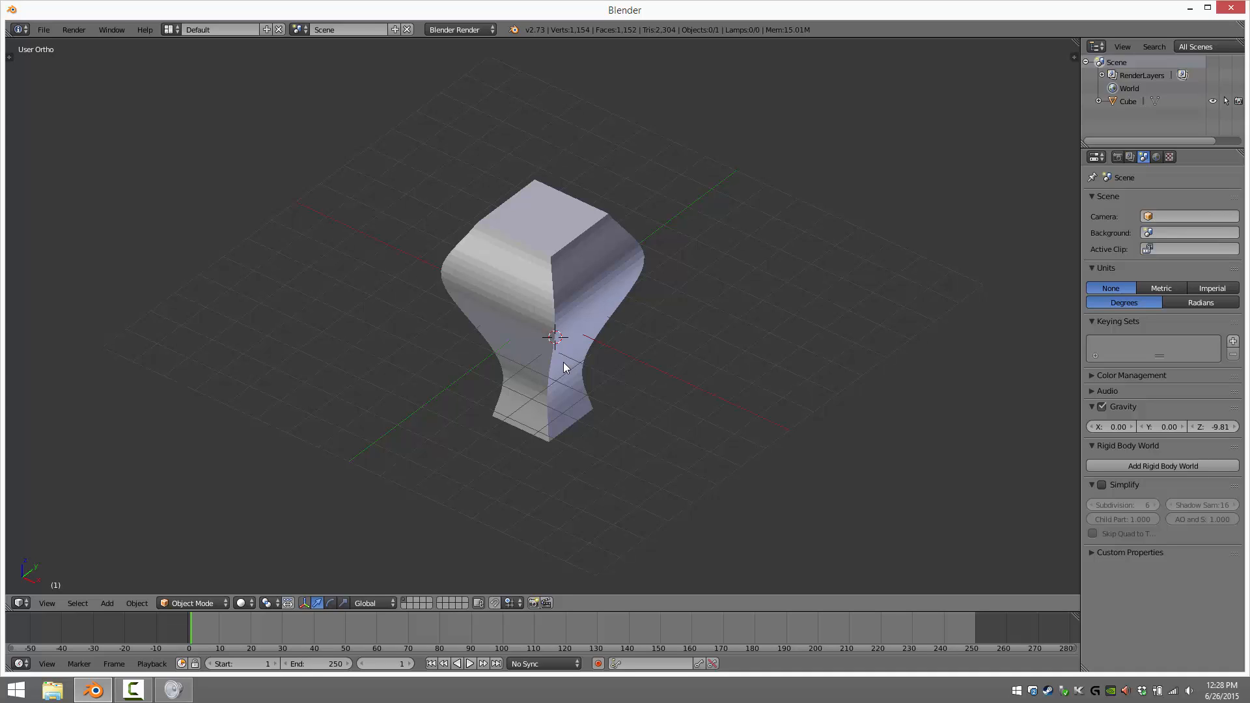
mouse_move(924, 252)
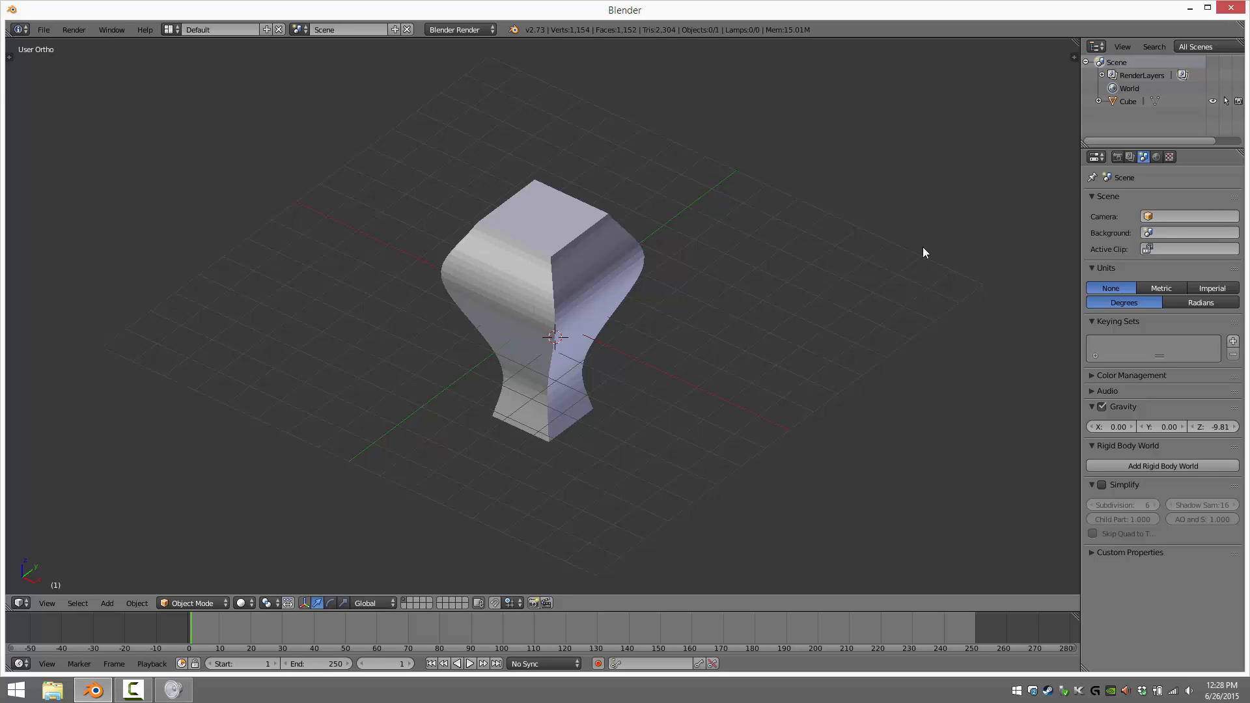
mouse_move(544, 314)
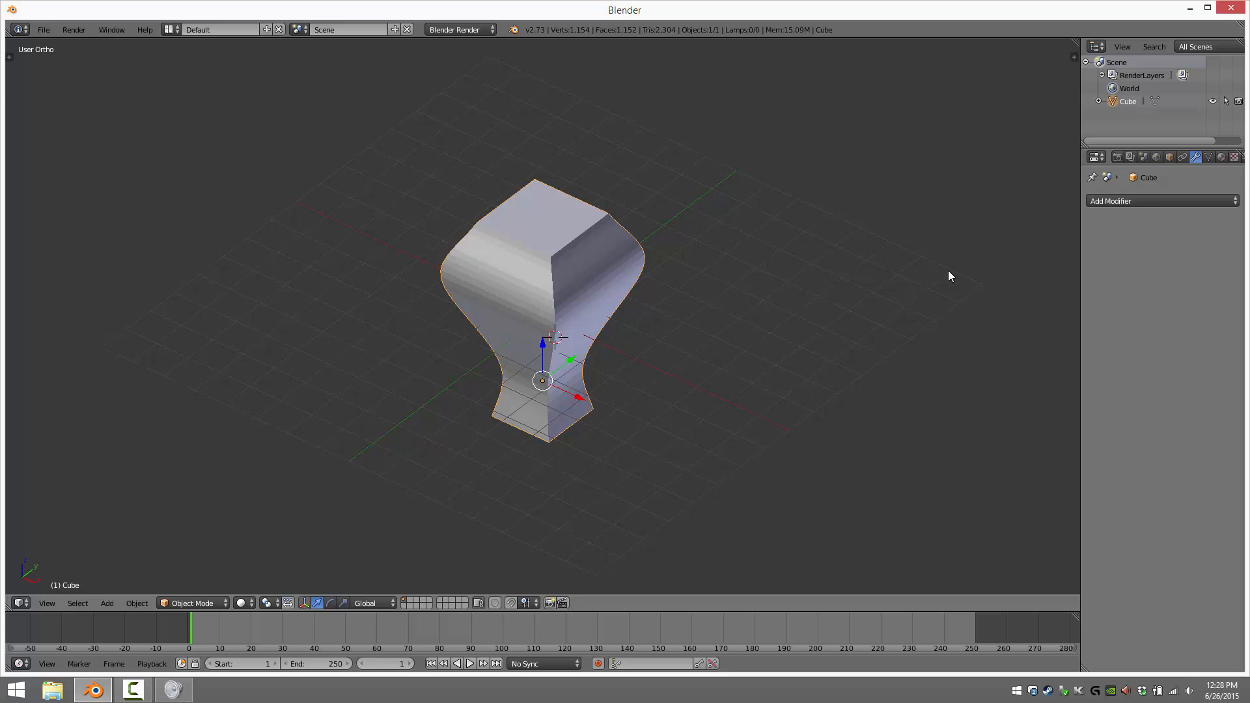
- Restore the column's Lattice modifier with the Lattice object assigned as deformer
left_click(1143, 156)
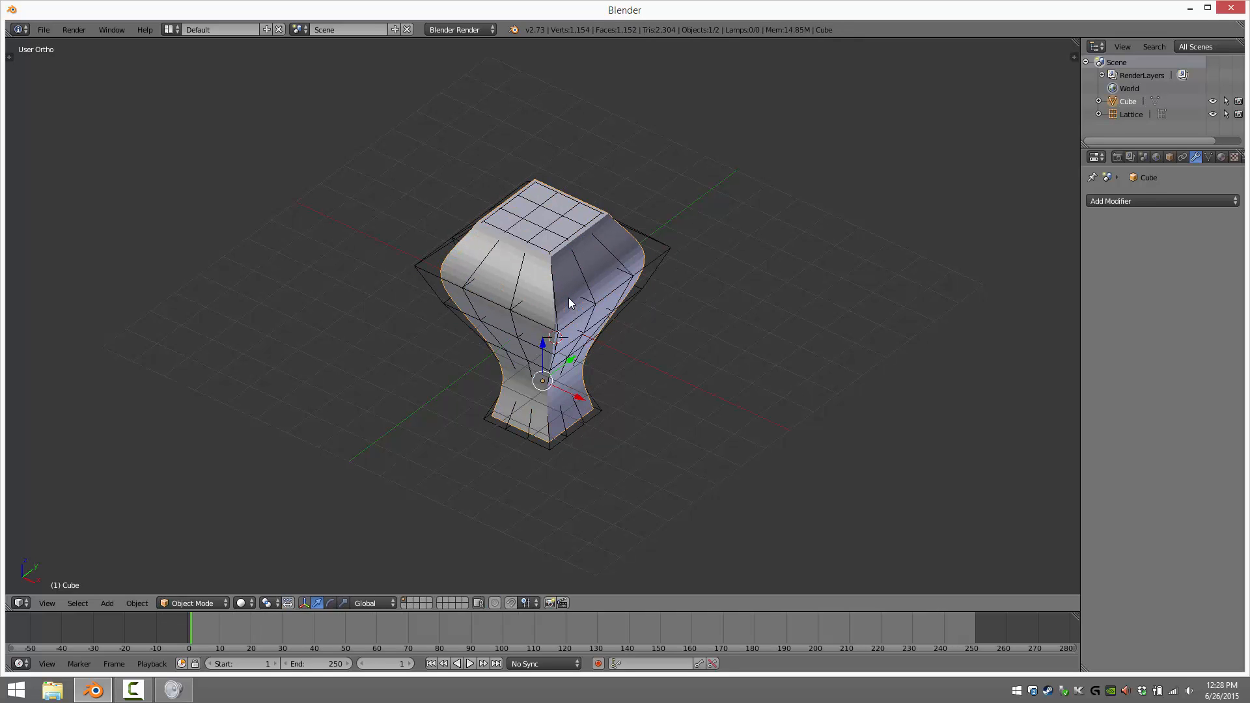
left_click(1111, 201)
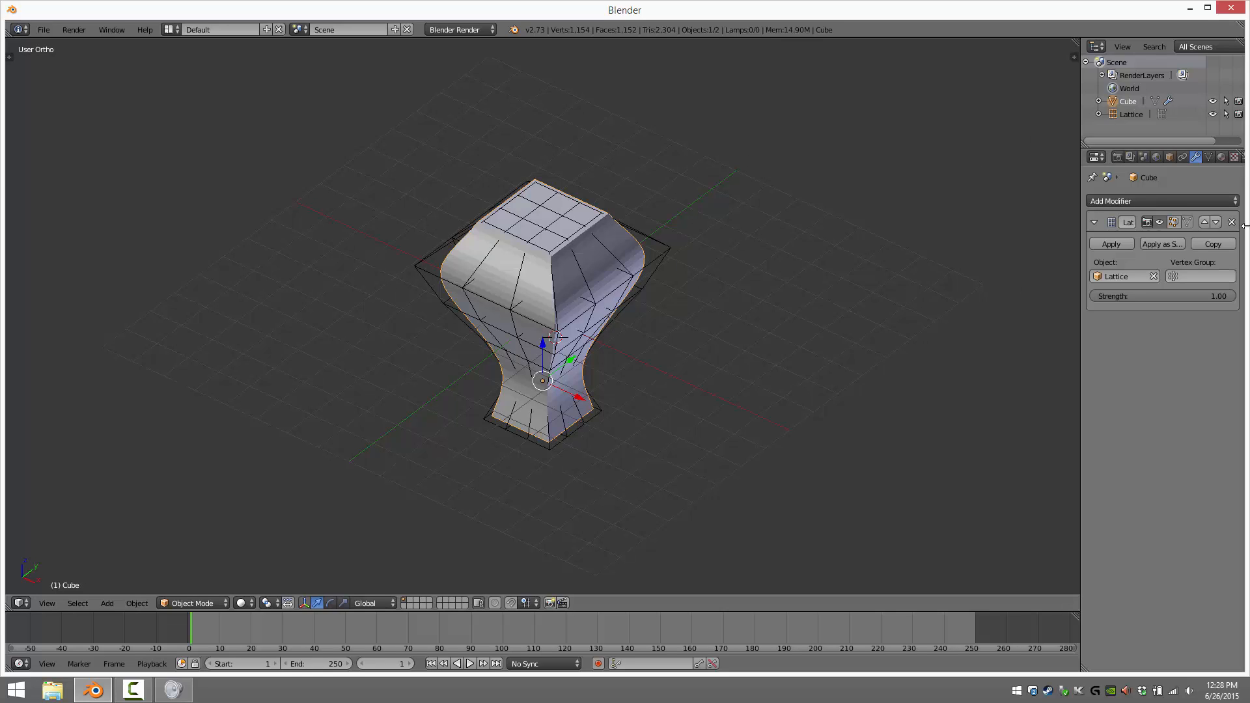
mouse_move(566, 239)
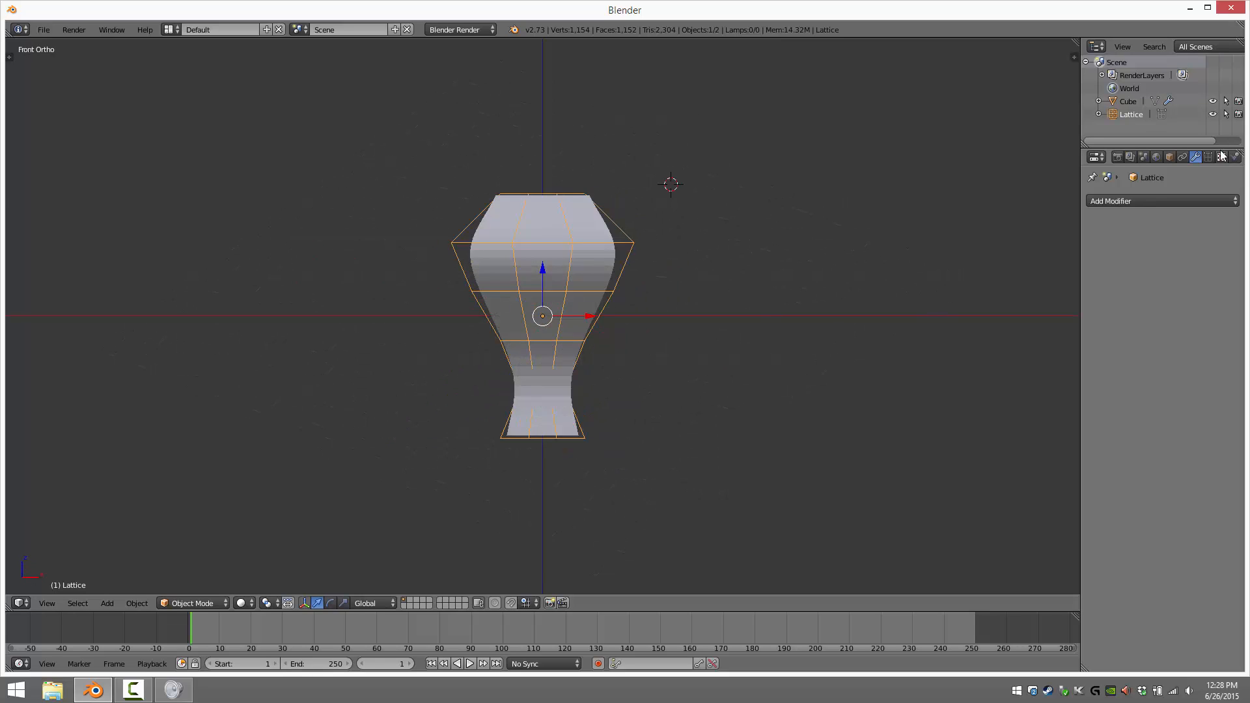
- Add a Basis shape key and a second Key 1 to the lattice at frame 40
left_click(1221, 157)
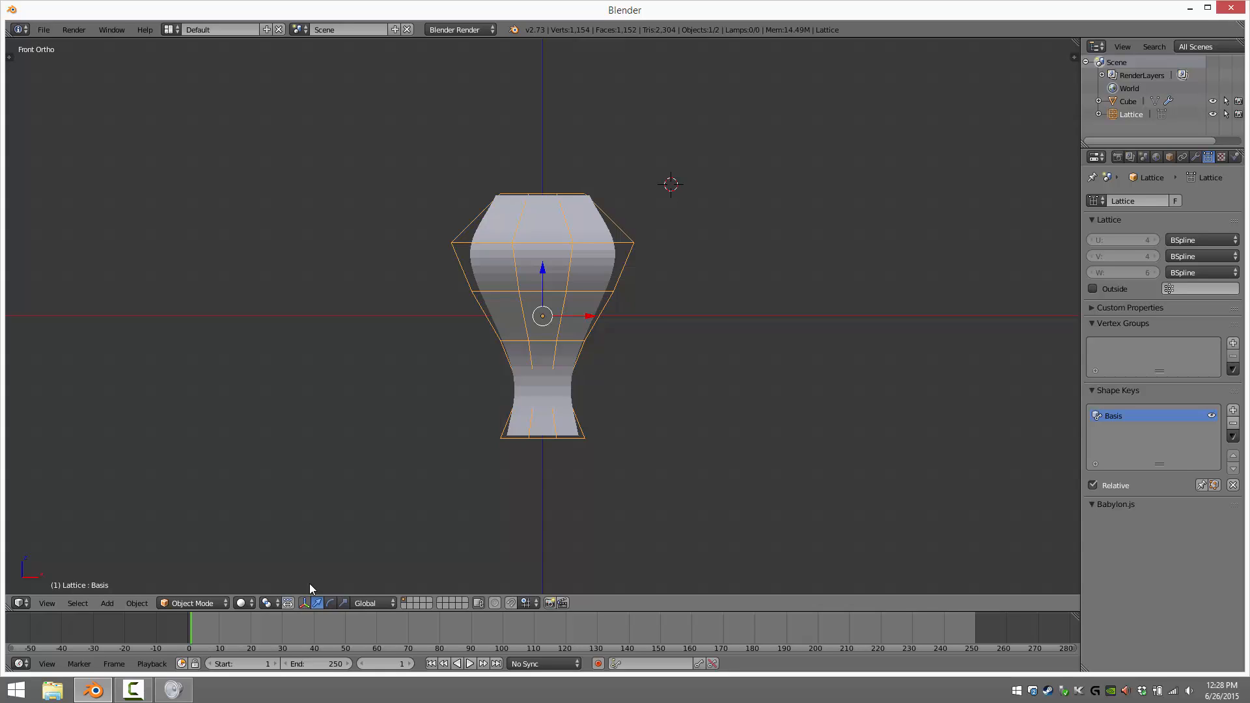
mouse_move(309, 589)
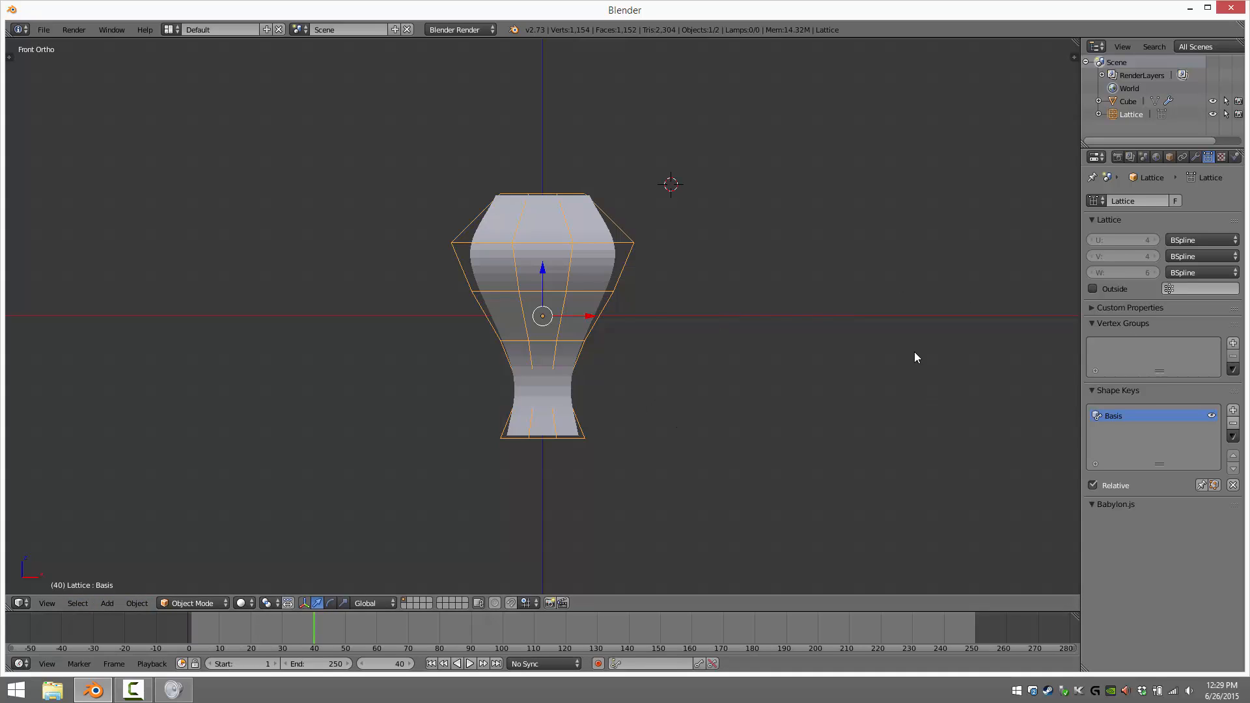
mouse_move(1190, 454)
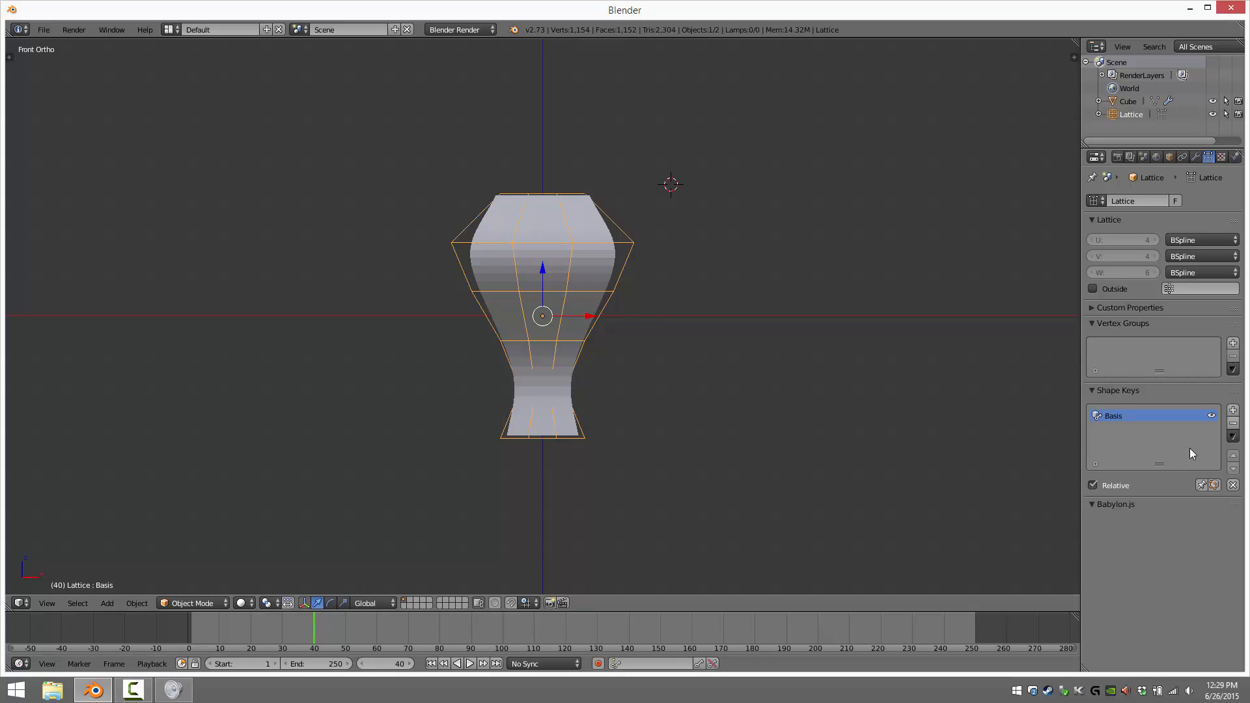
mouse_move(1233, 409)
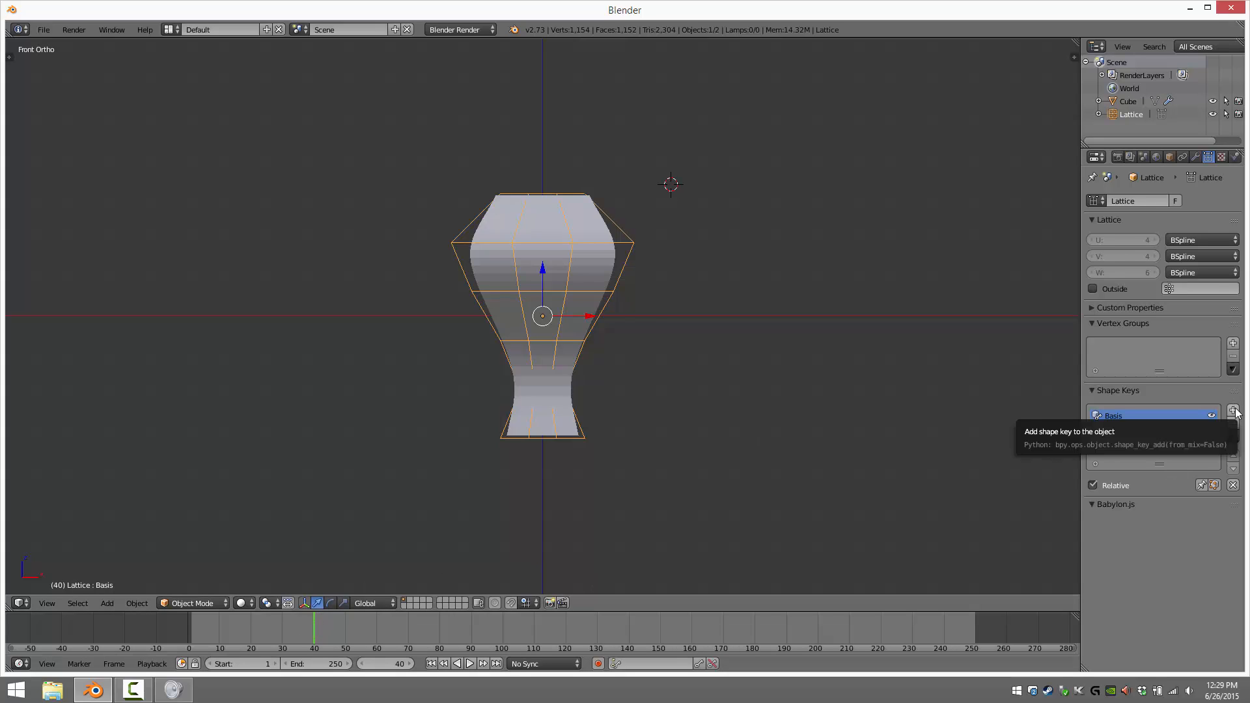
left_click(1233, 409)
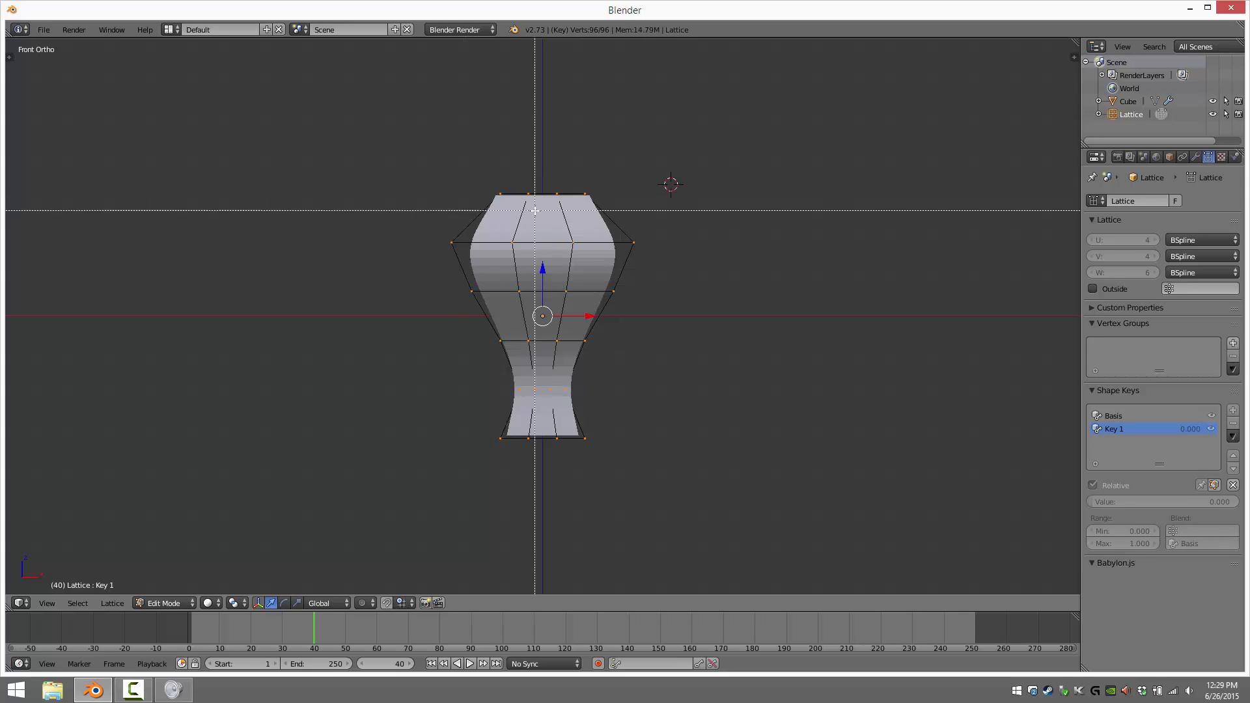
- Raise the lattice's top row of points along Z to store a taller vase in Key 1
left_click_drag(459, 174, 614, 222)
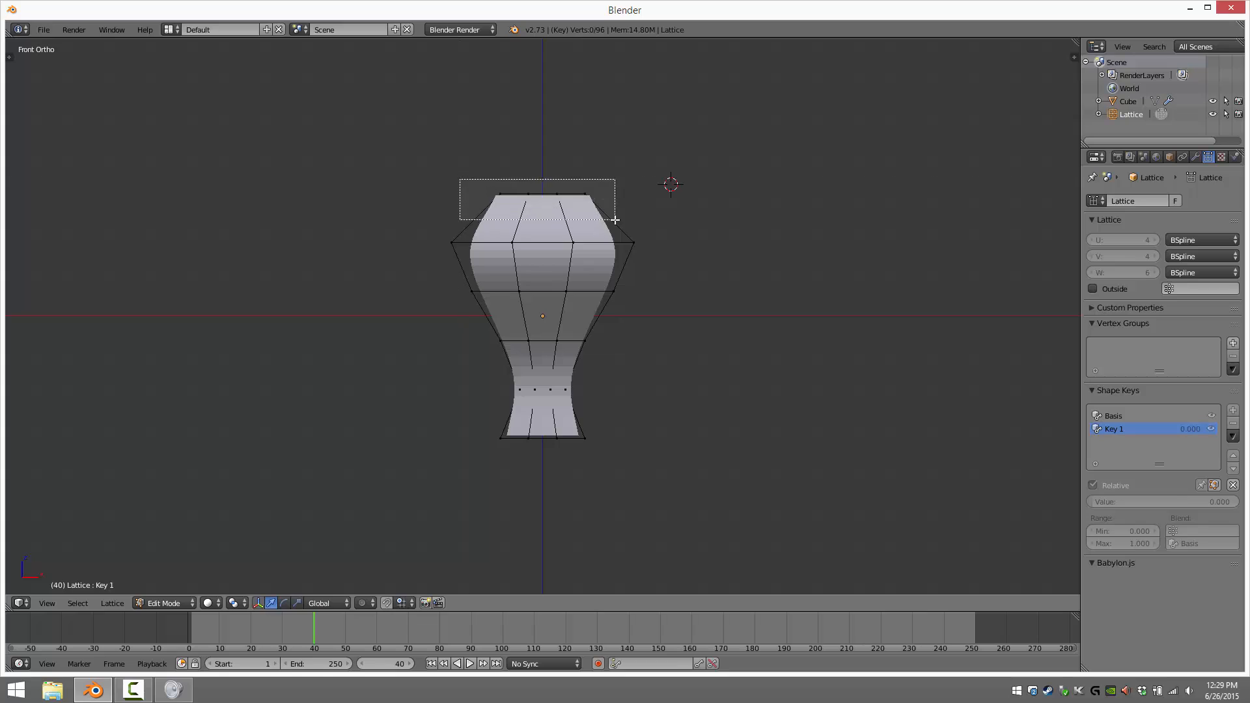
left_click_drag(542, 216, 551, 78)
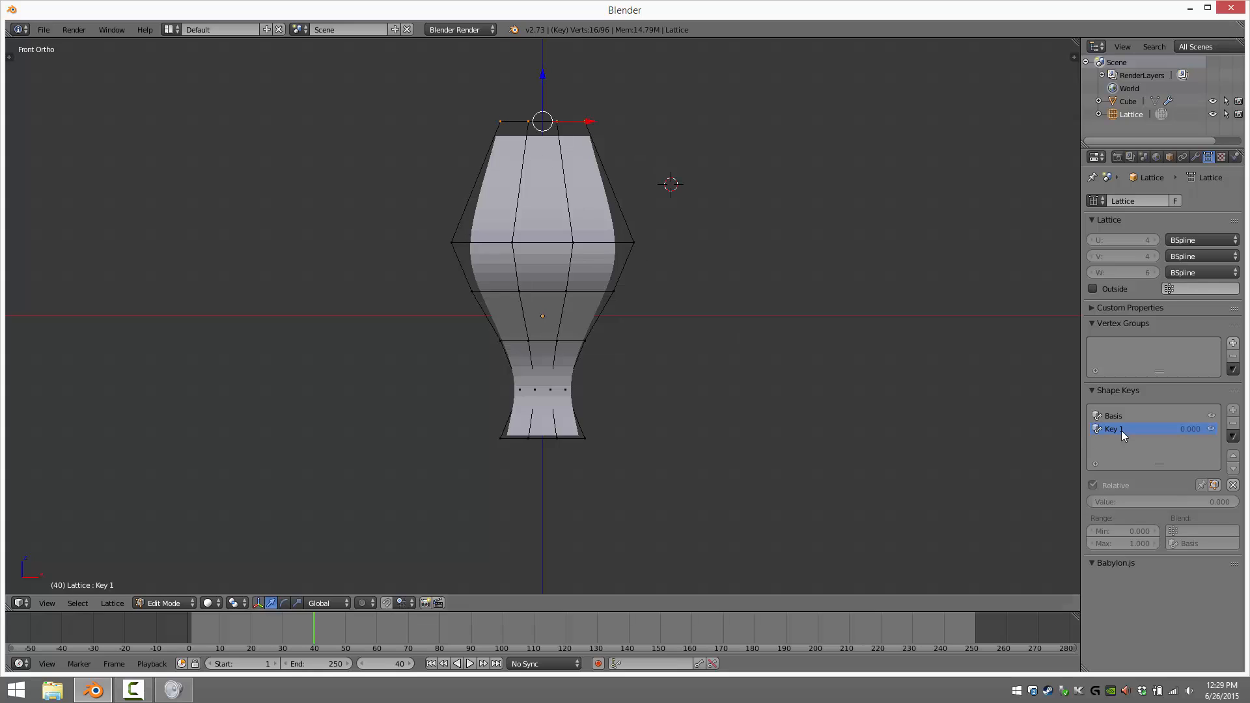
key("Tab")
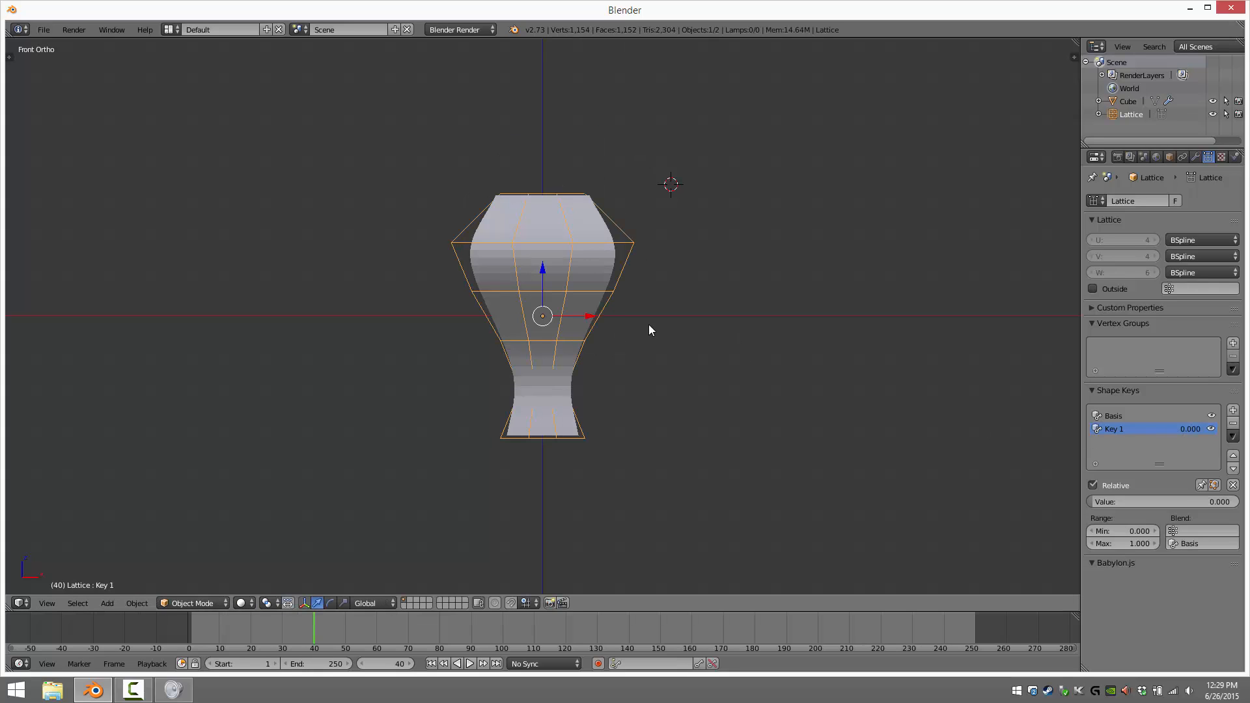
mouse_move(334, 555)
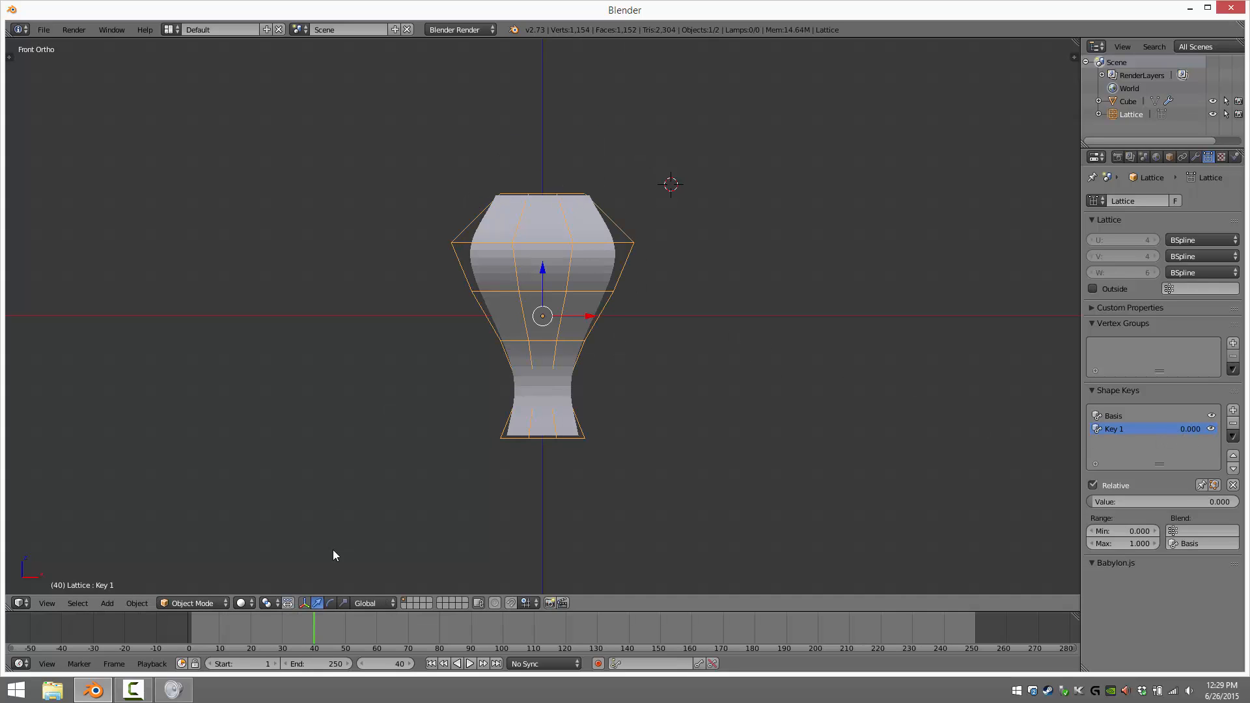
- Keyframe Key 1 at value 0 on frame 1 and value 1.0 on frame 50
left_click(190, 630)
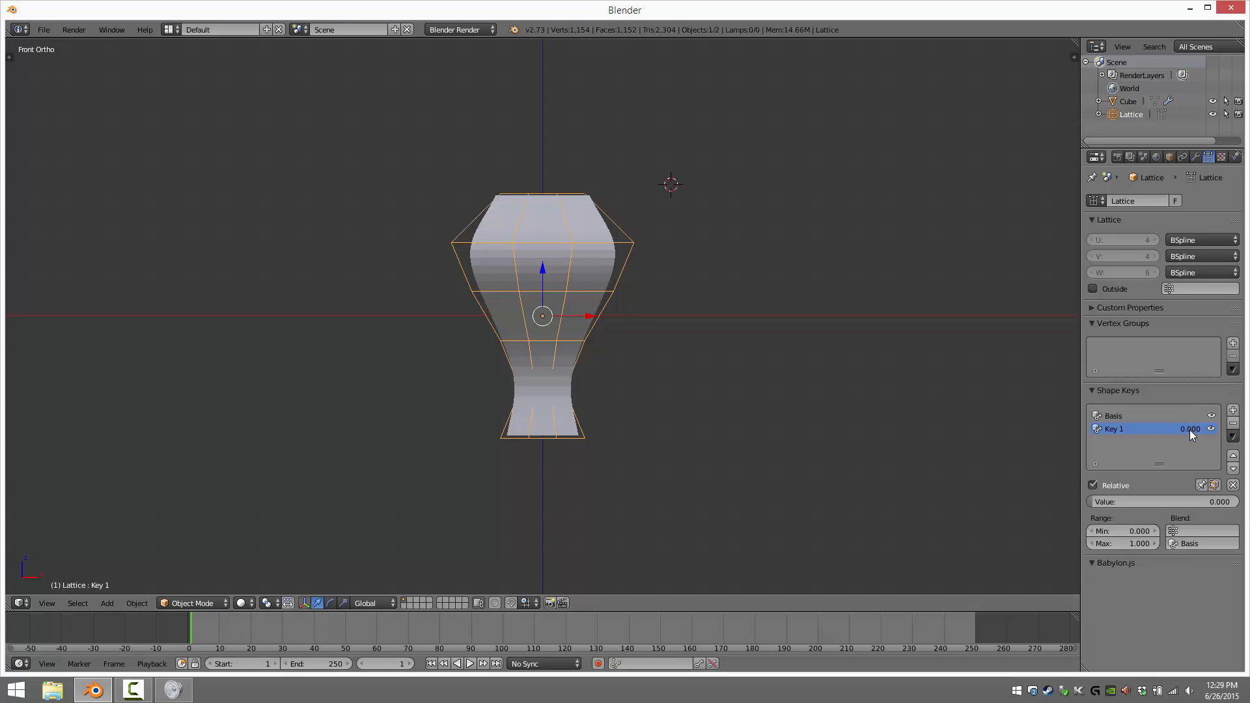
right_click(1190, 429)
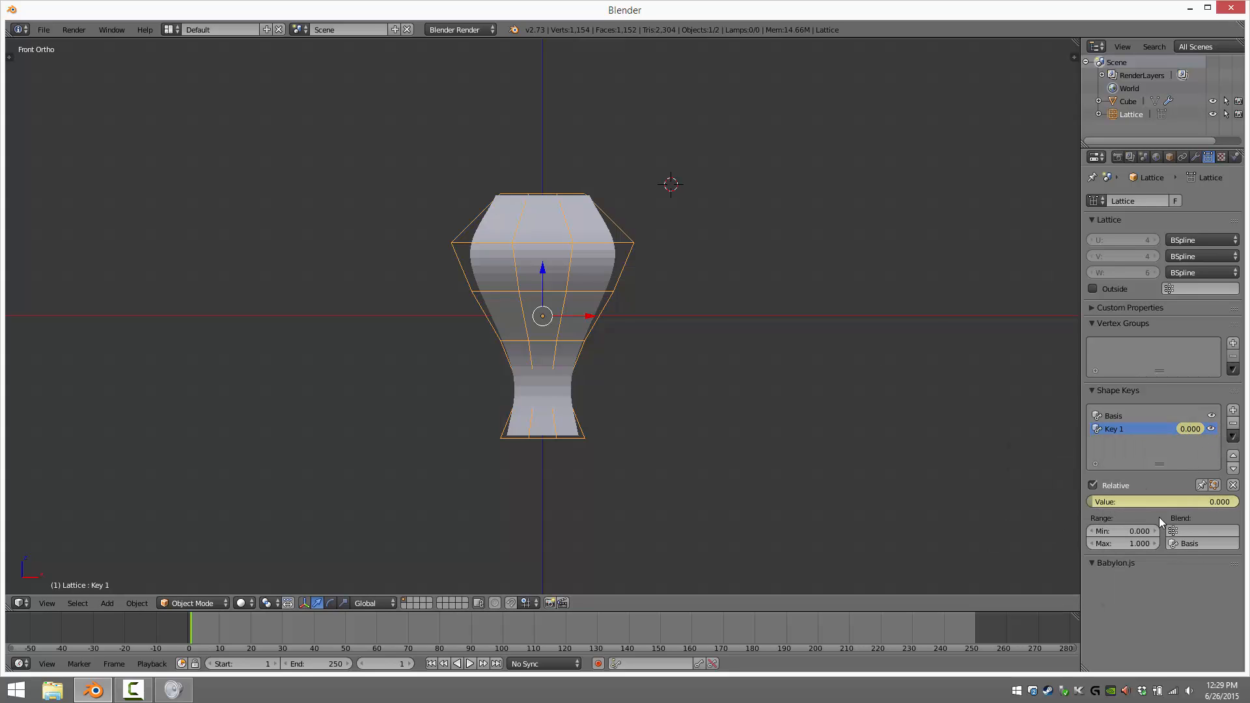
left_click(348, 626)
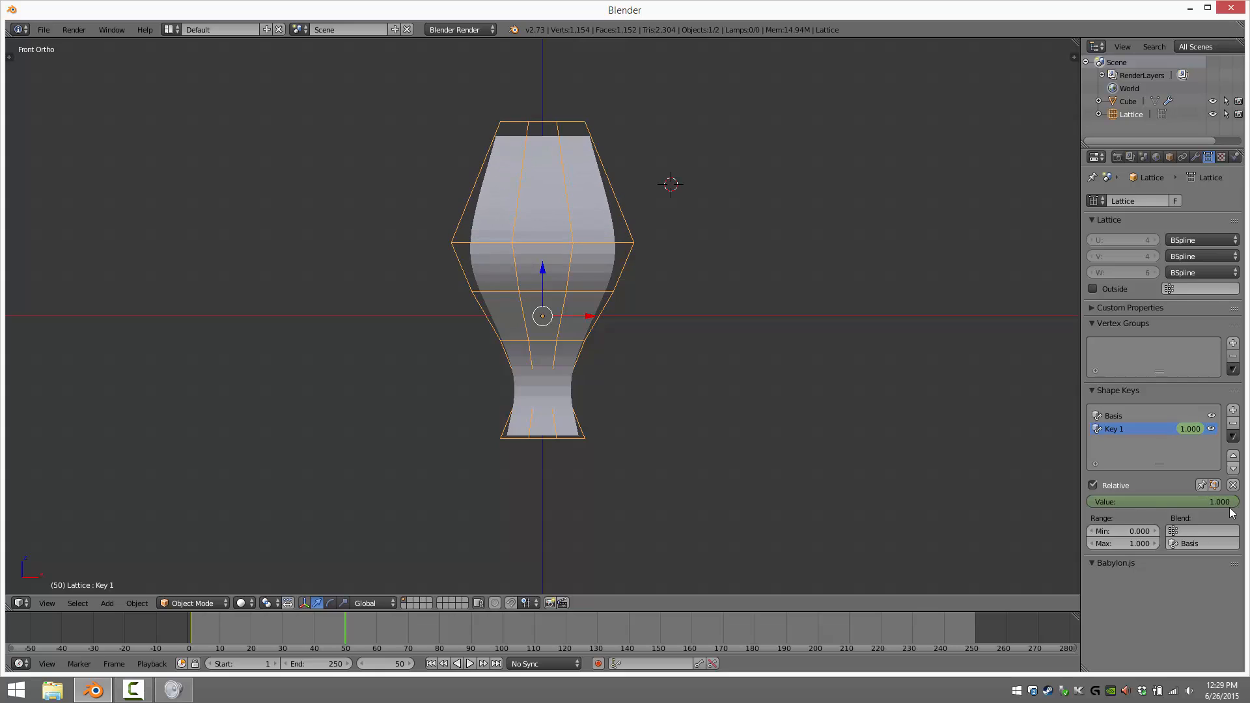
mouse_move(1188, 429)
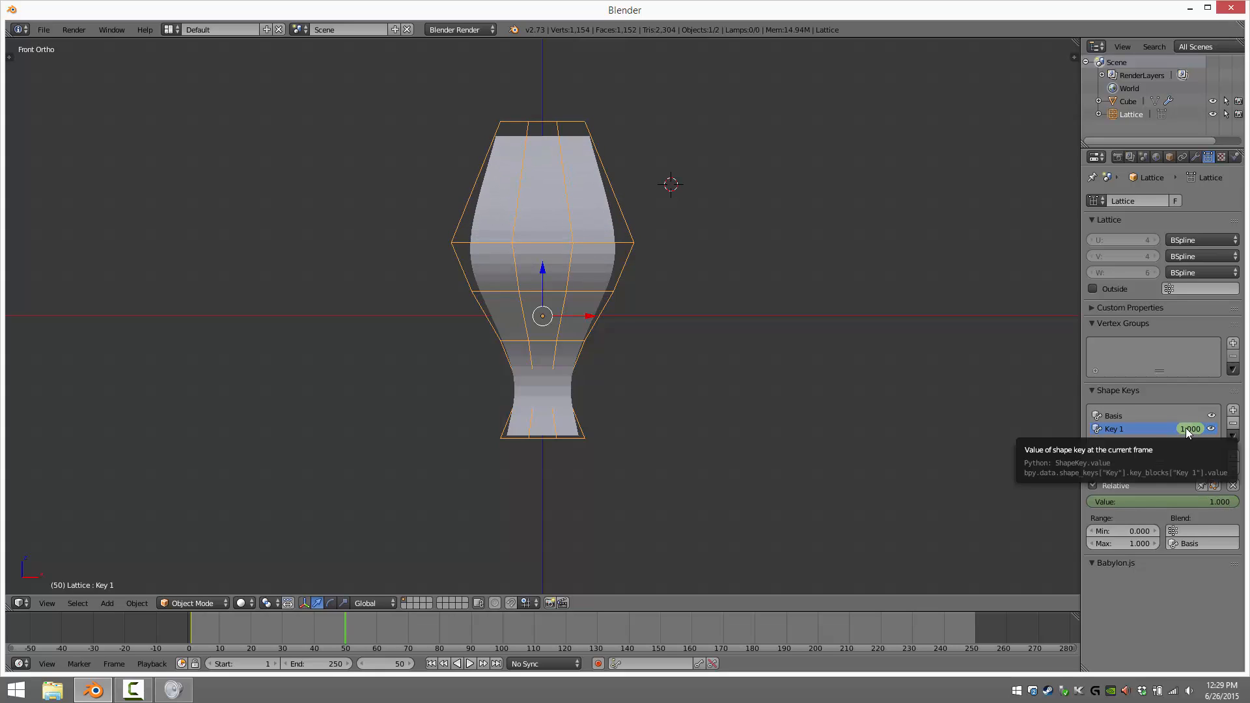
mouse_move(747, 454)
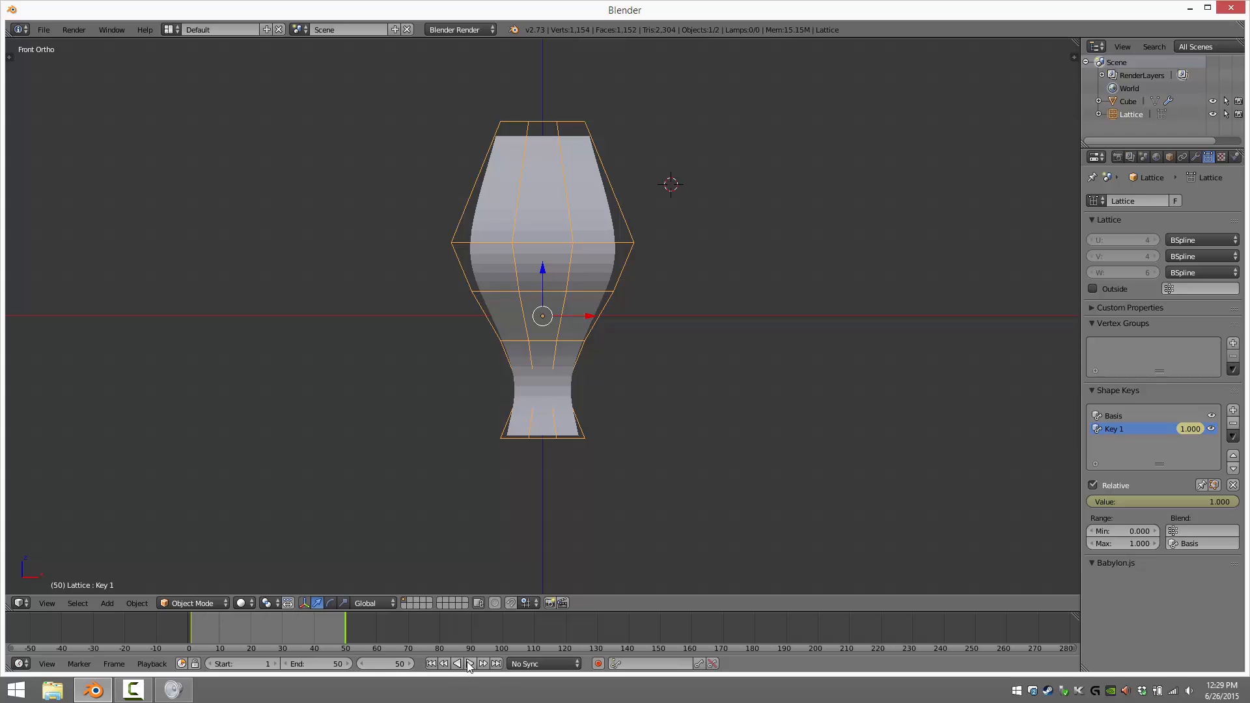
- Play the 1–50 frame animation so the vase stretches and settles via Key 1
left_click(465, 664)
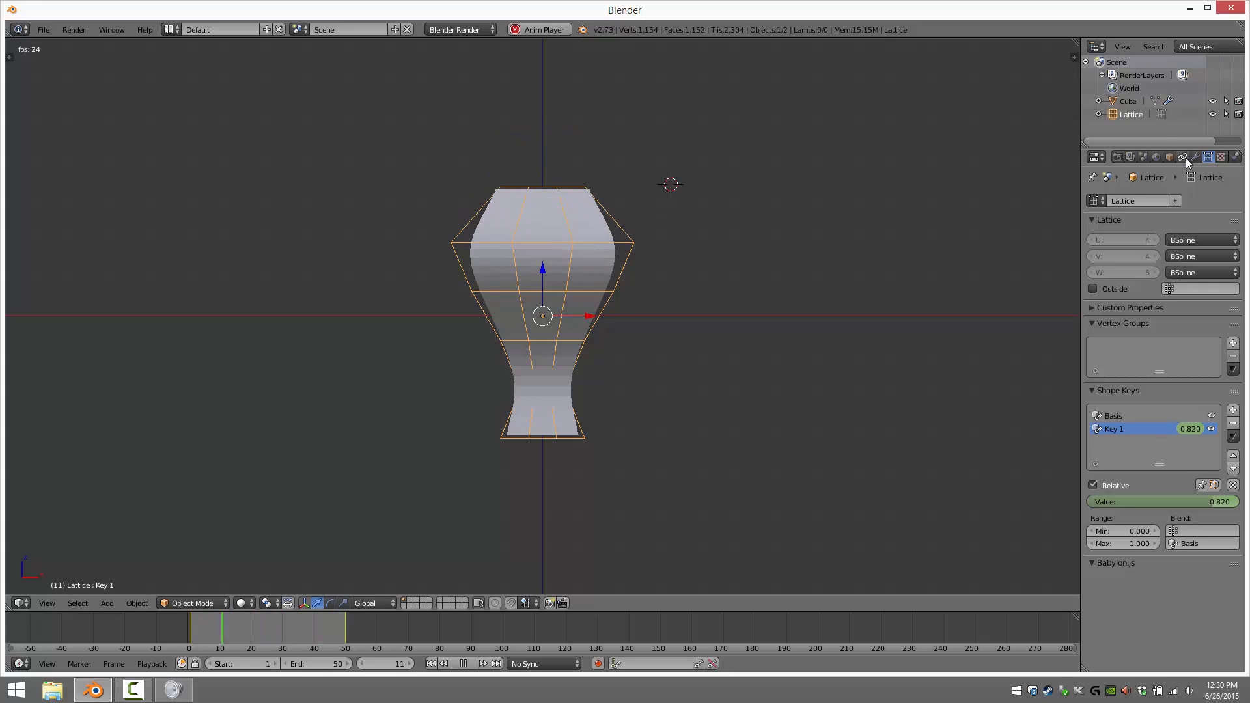
mouse_move(1196, 157)
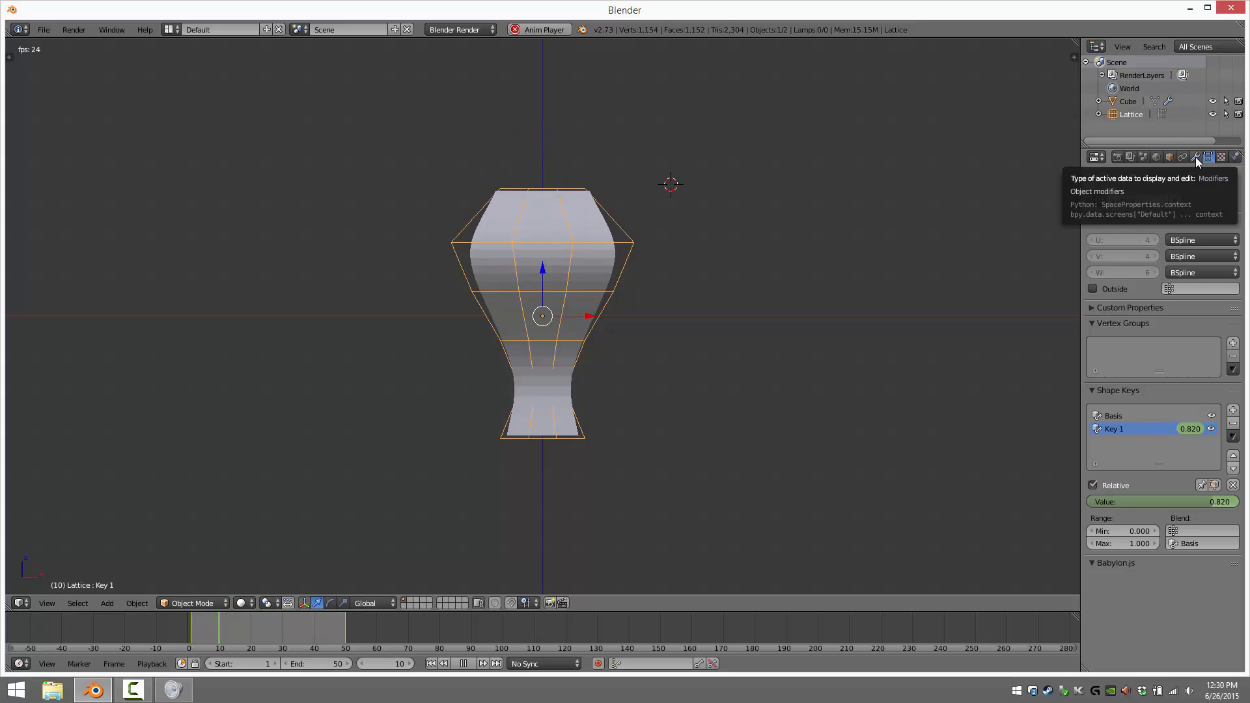